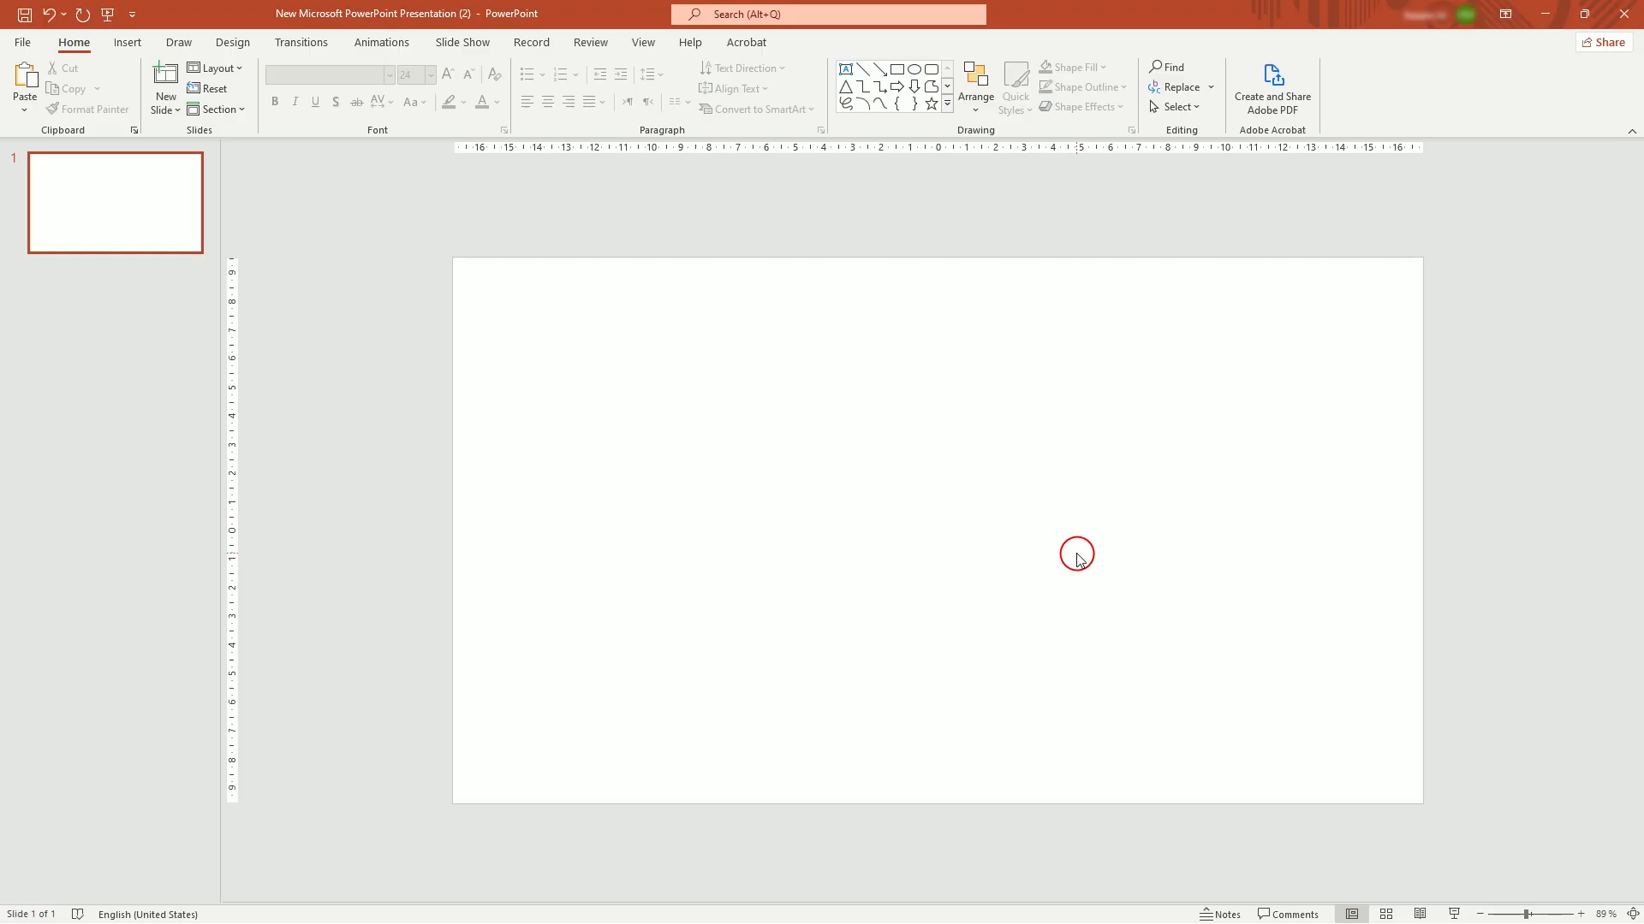
mouse_move(923, 553)
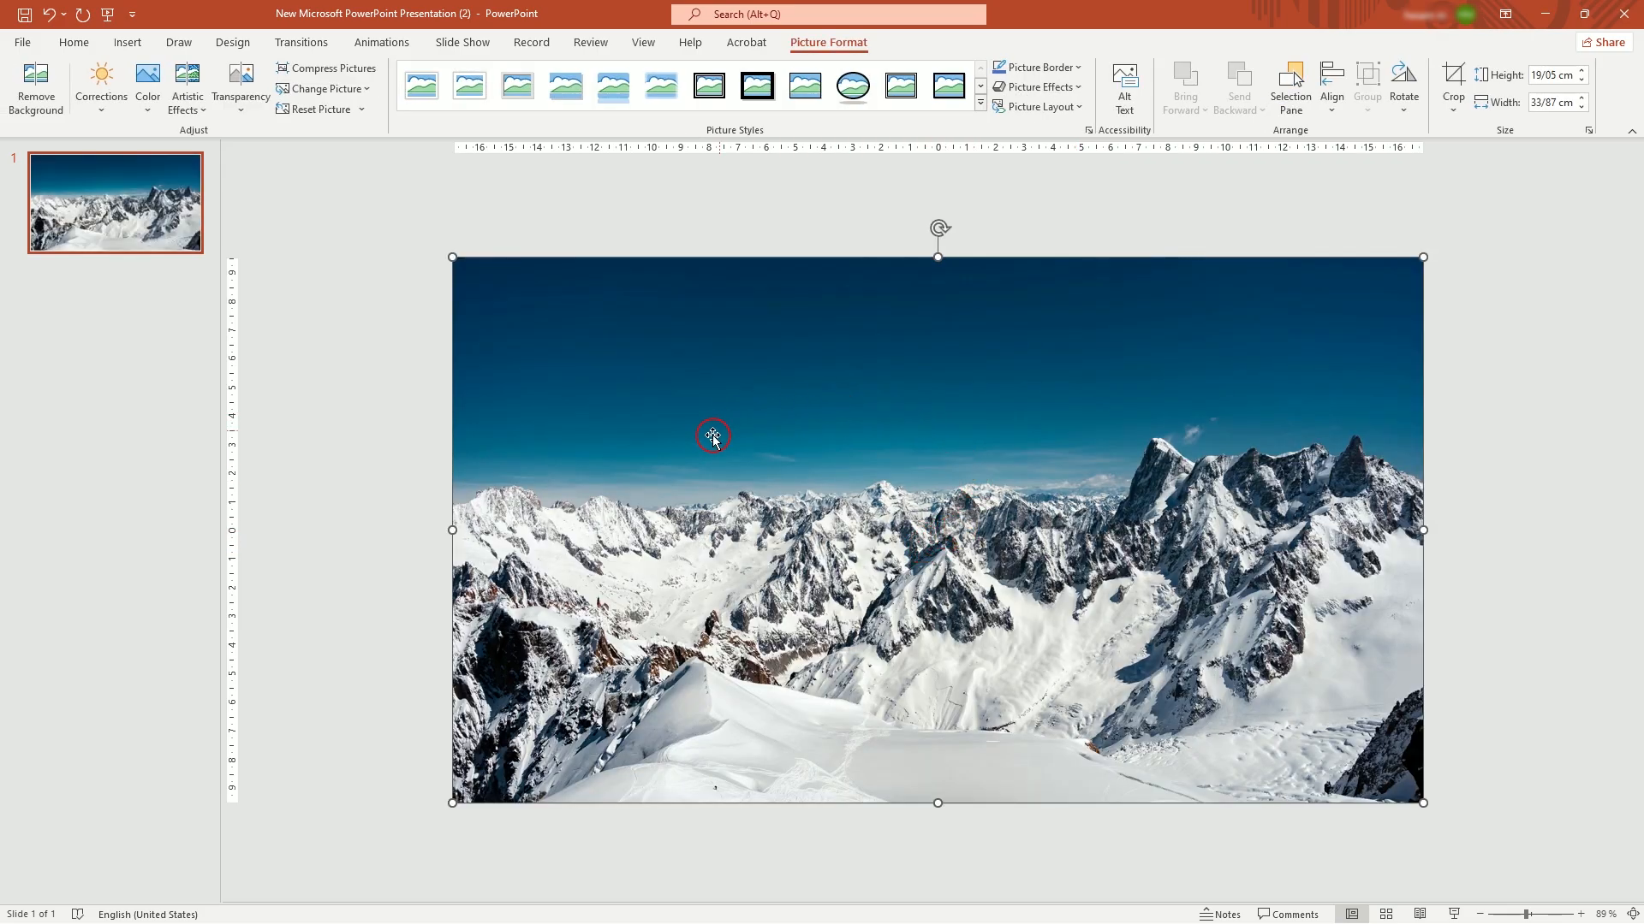
- Fill the slide with the snowy mountain photo and crop the canyon and winding road photos to centre strips
left_click(1031, 226)
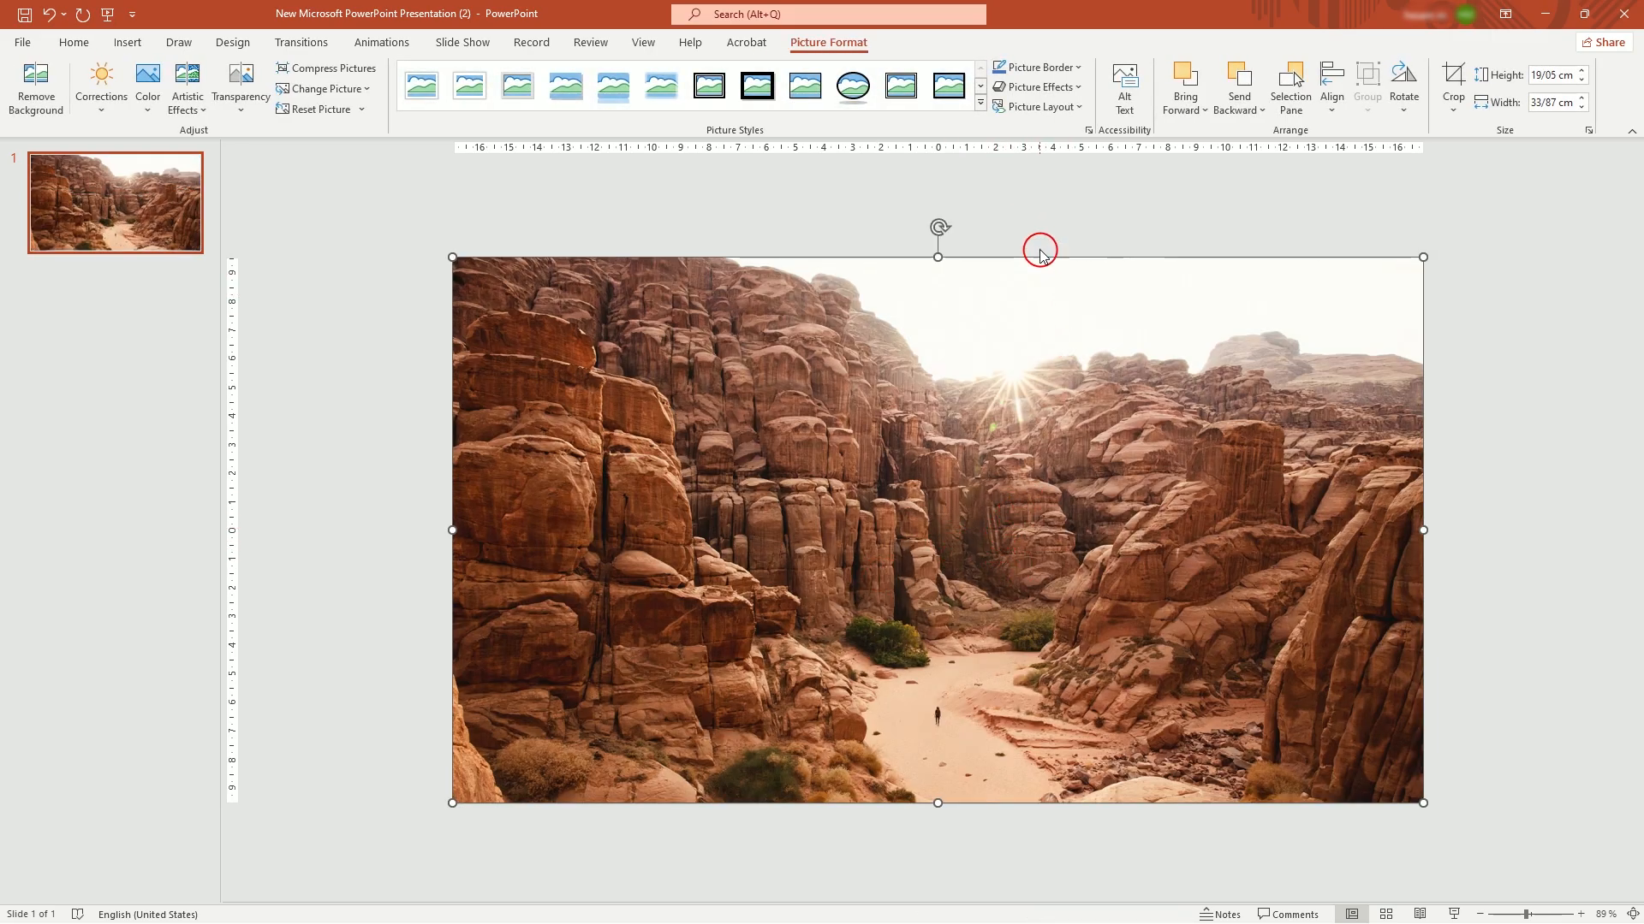
left_click(1453, 83)
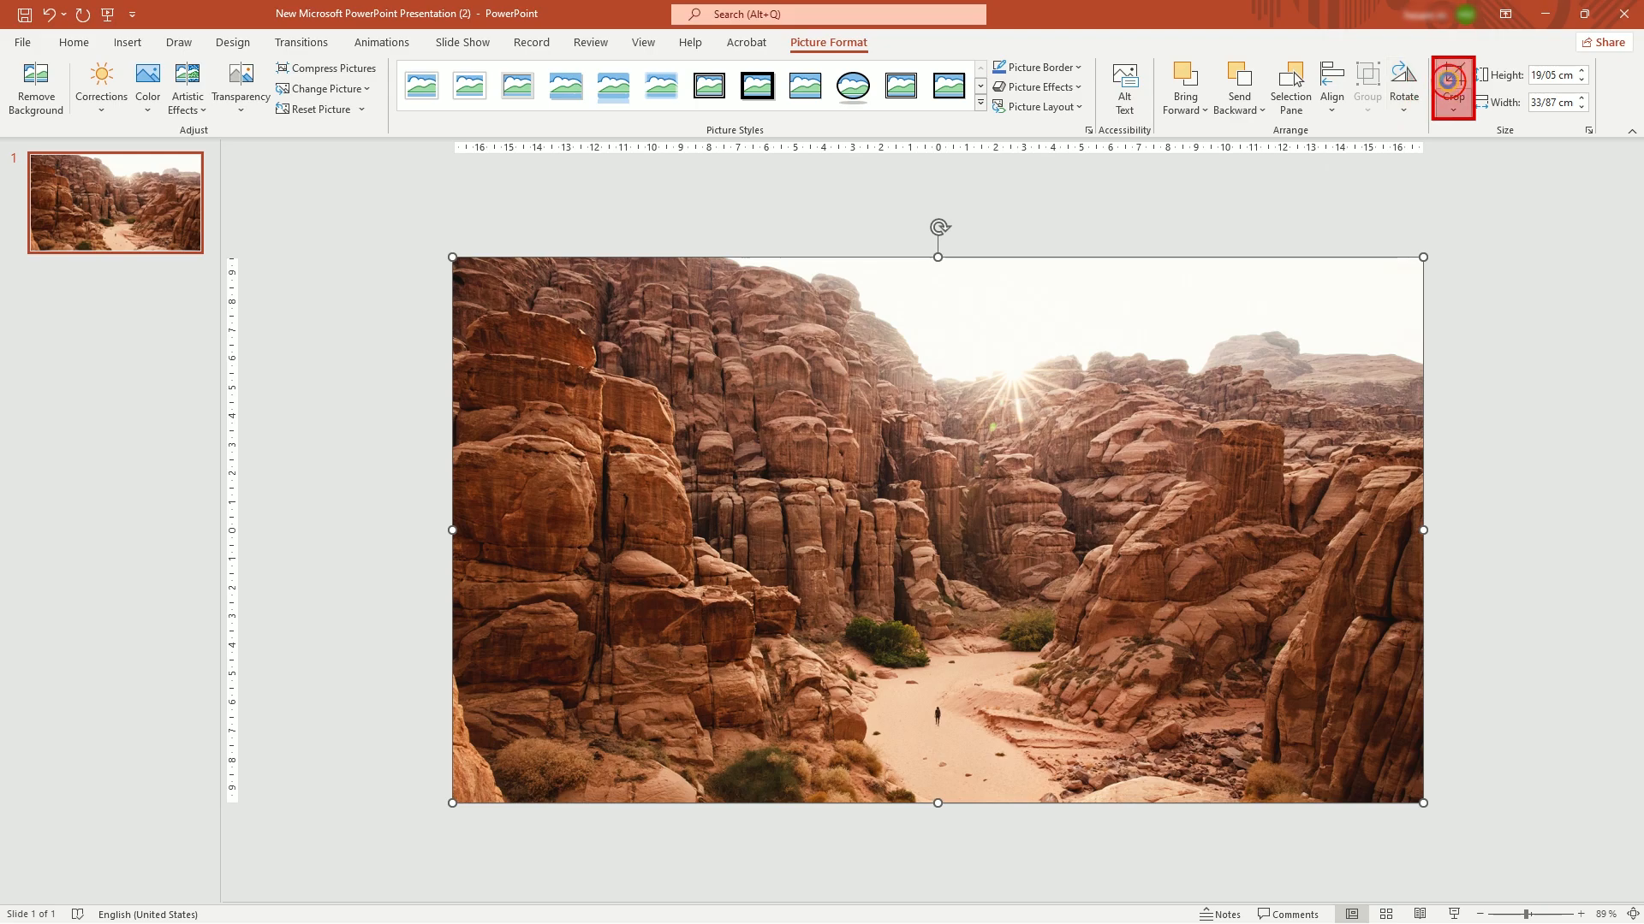
left_click(1453, 86)
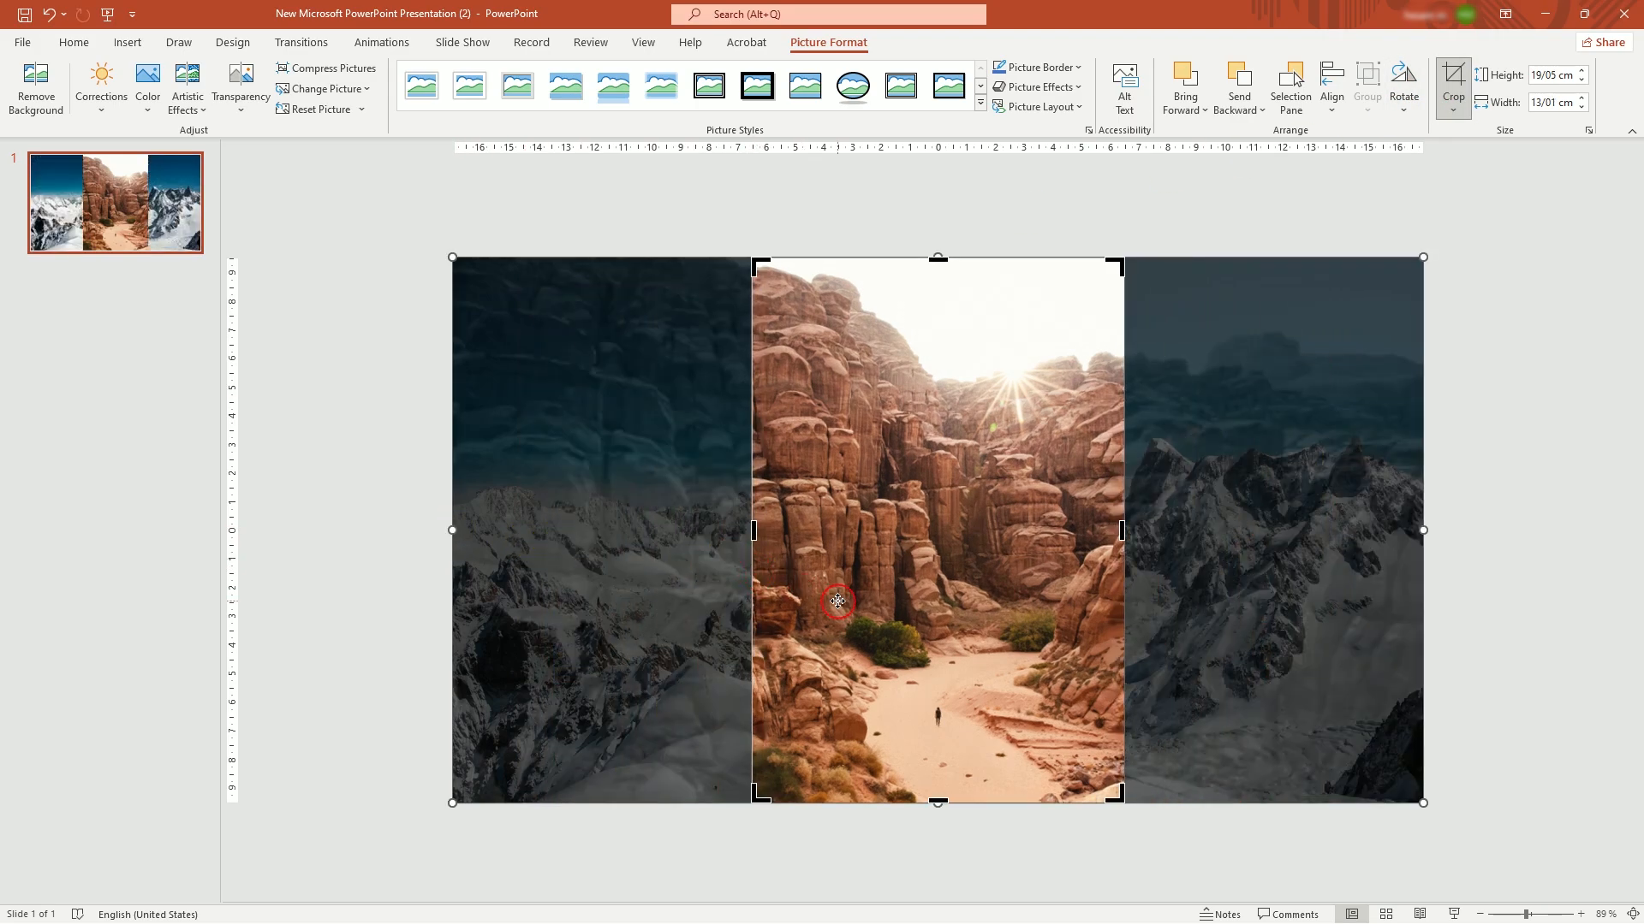
left_click(1452, 83)
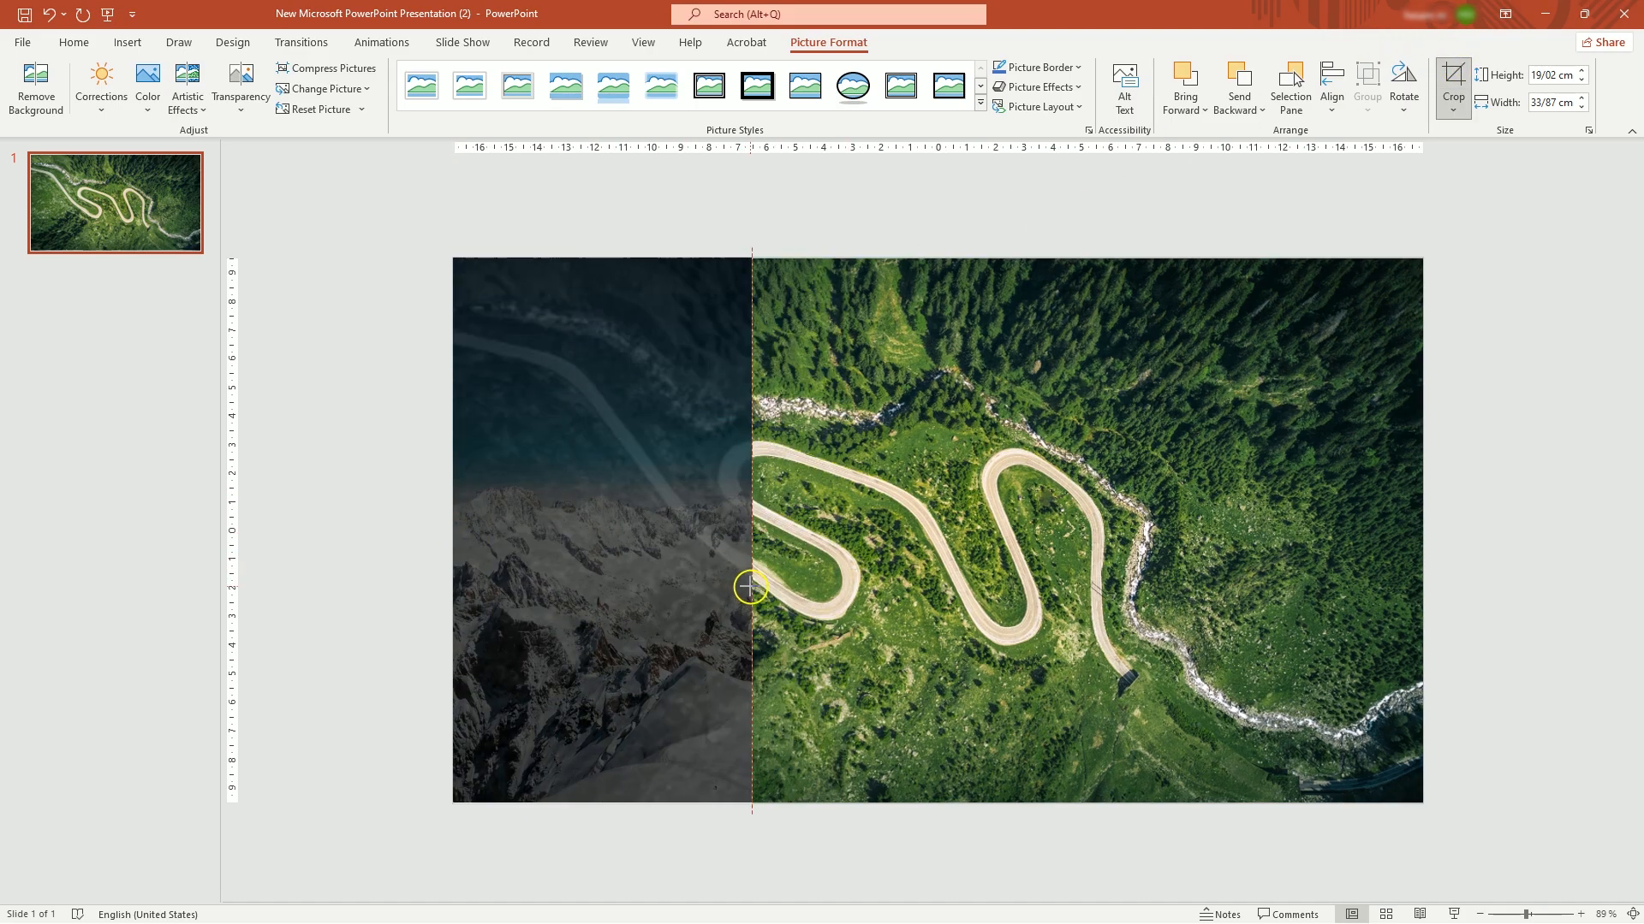
left_click(1454, 83)
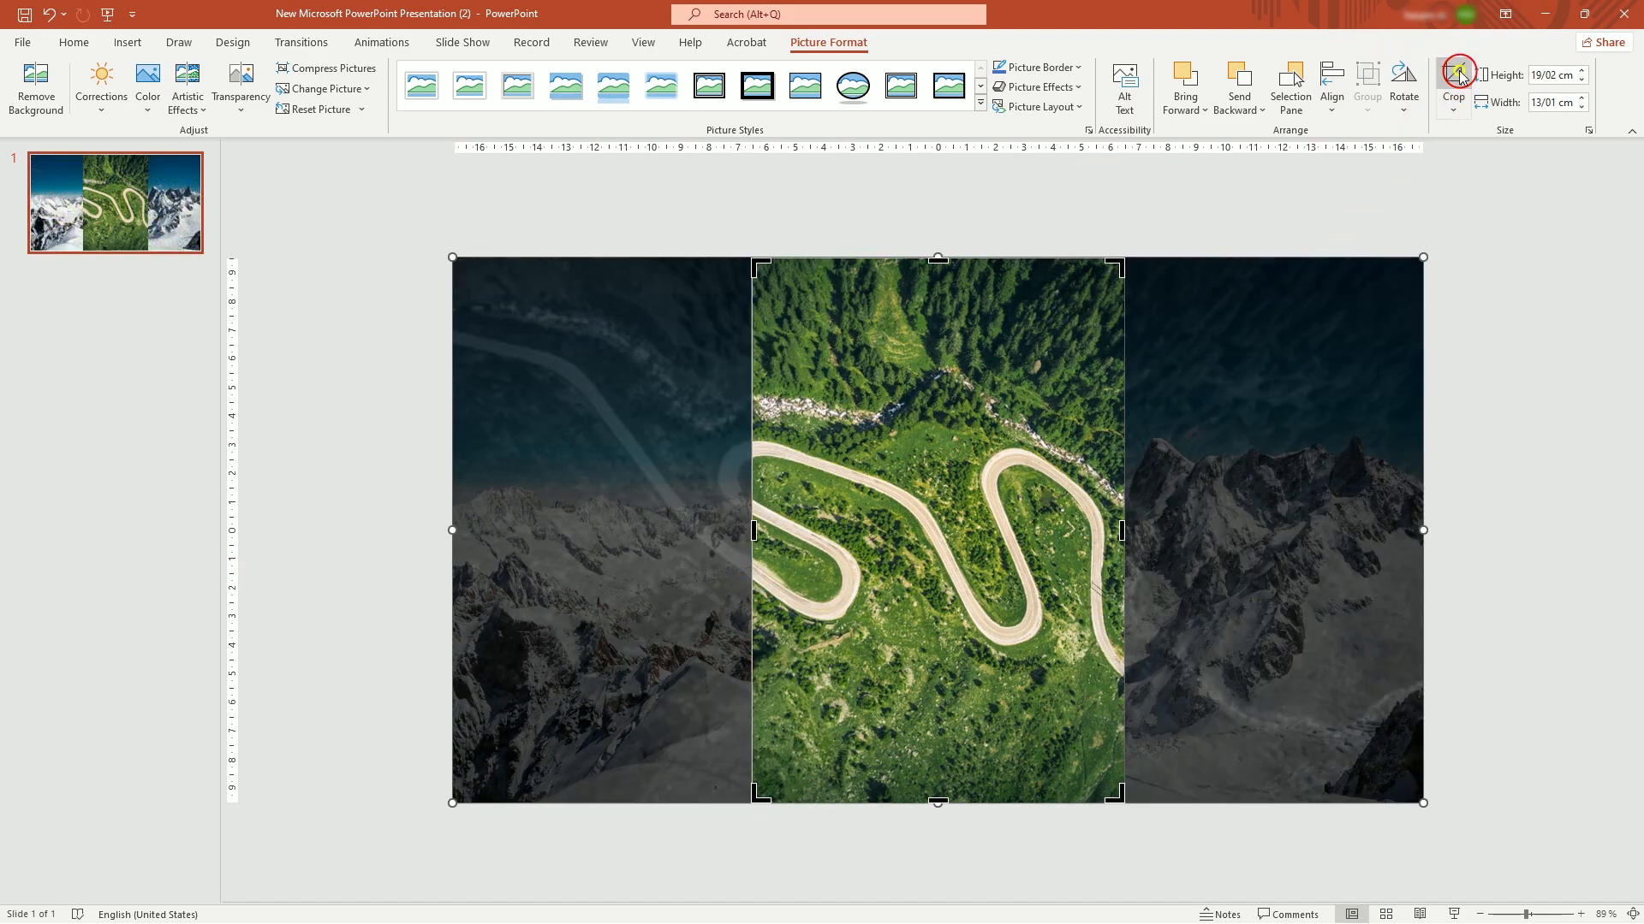
left_click(1454, 79)
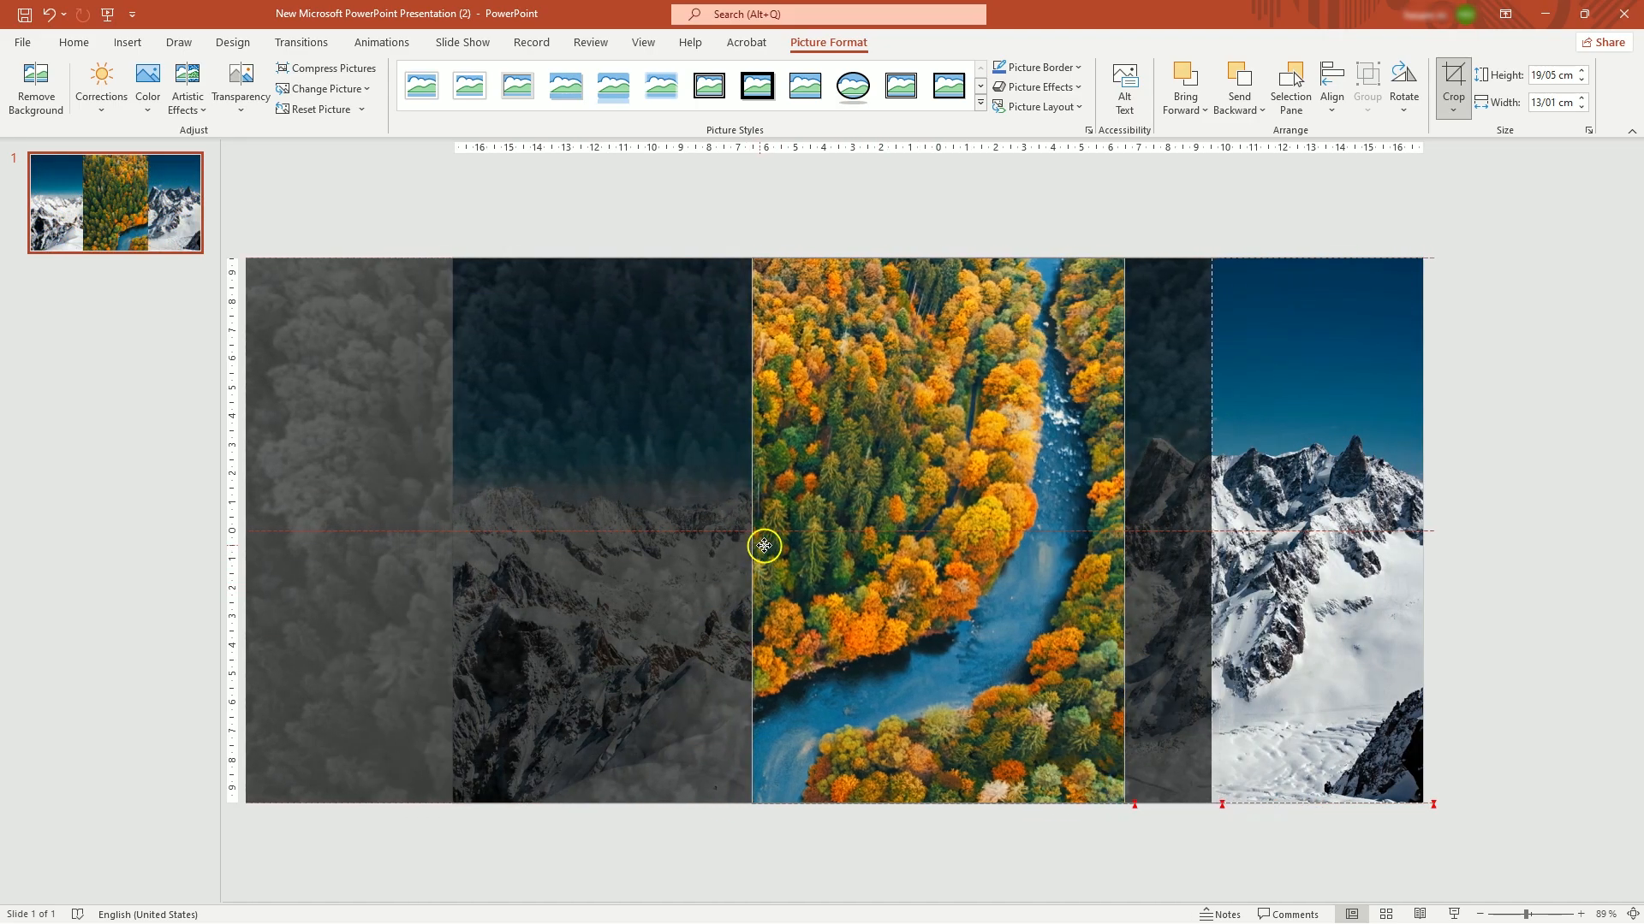
- Crop the autumn river photo and the second mountain photo to tall centre strips
left_click(1427, 192)
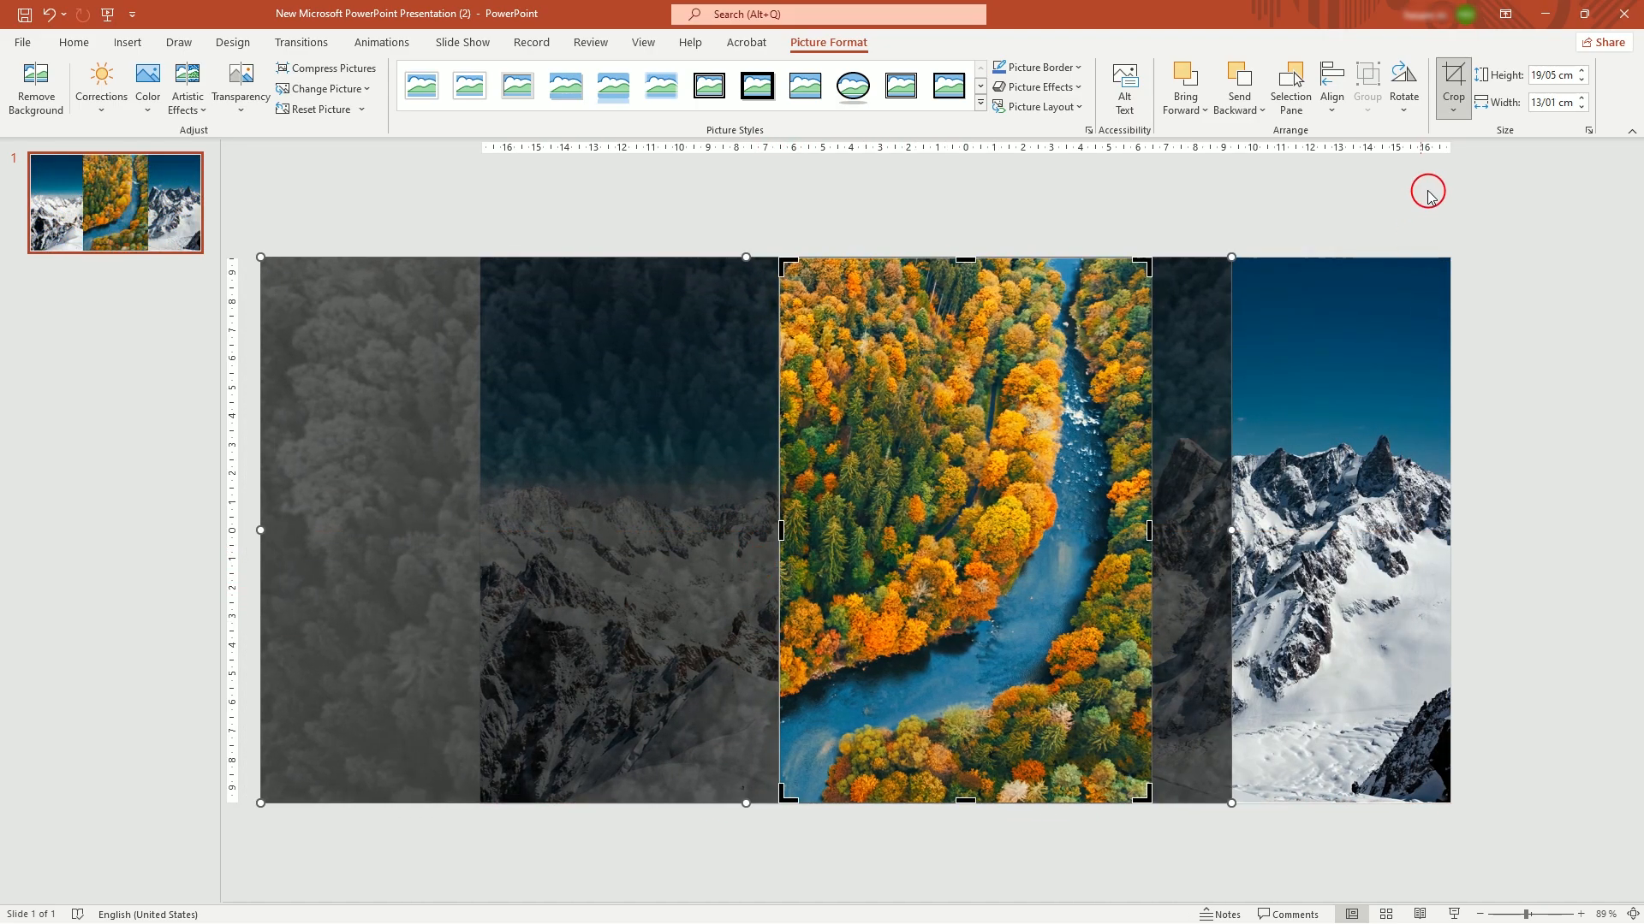
left_click(1094, 228)
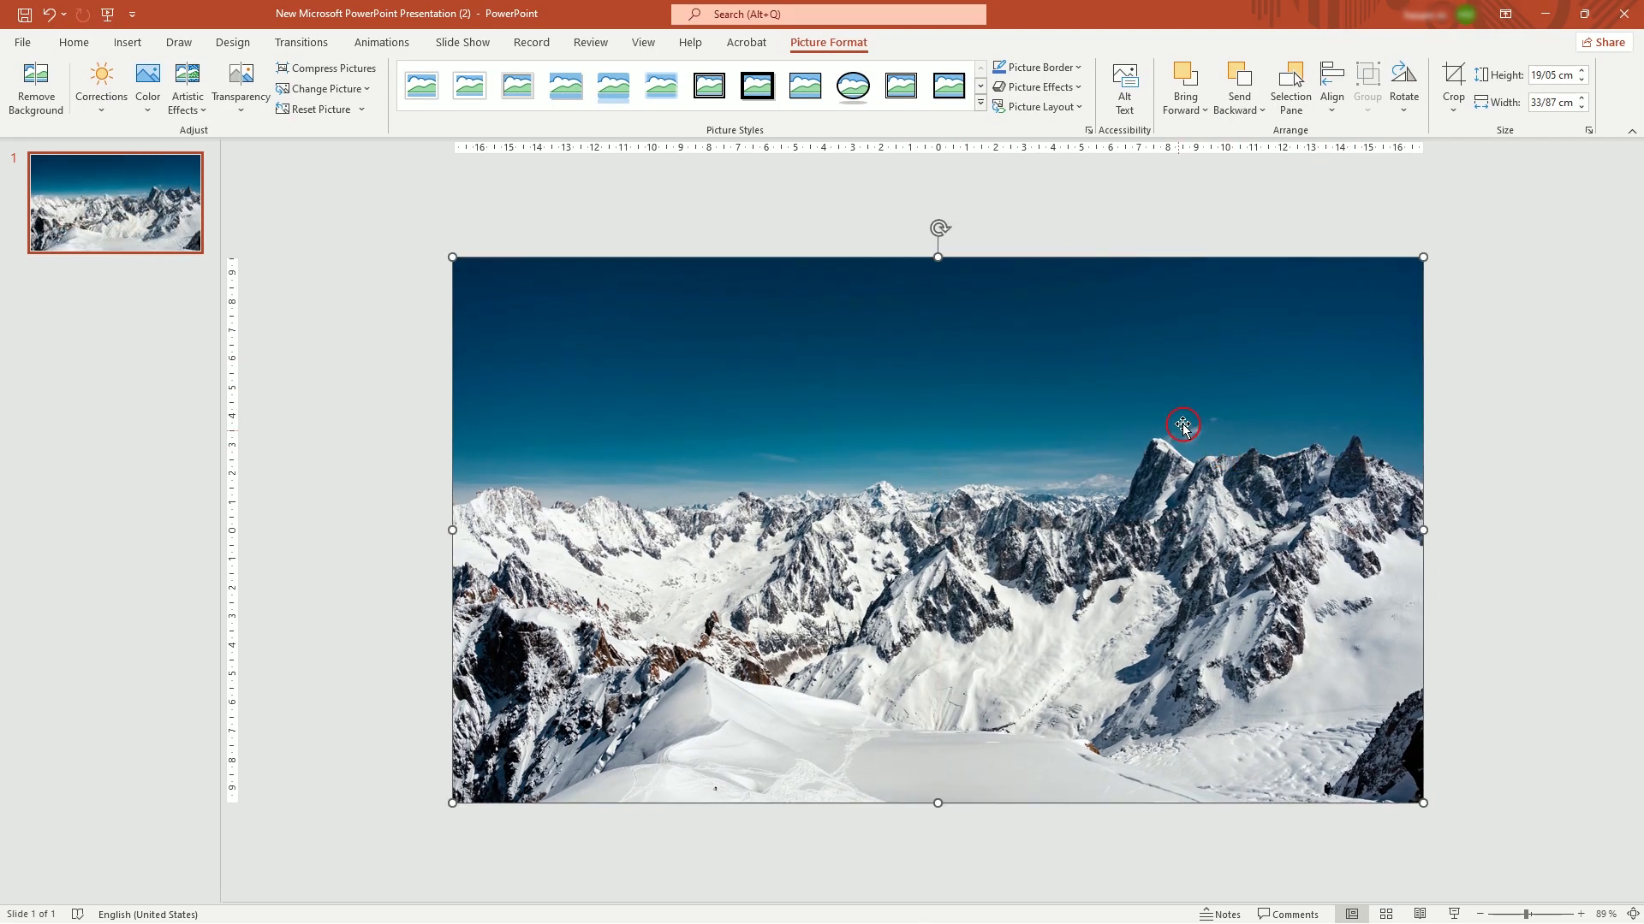
left_click(1453, 83)
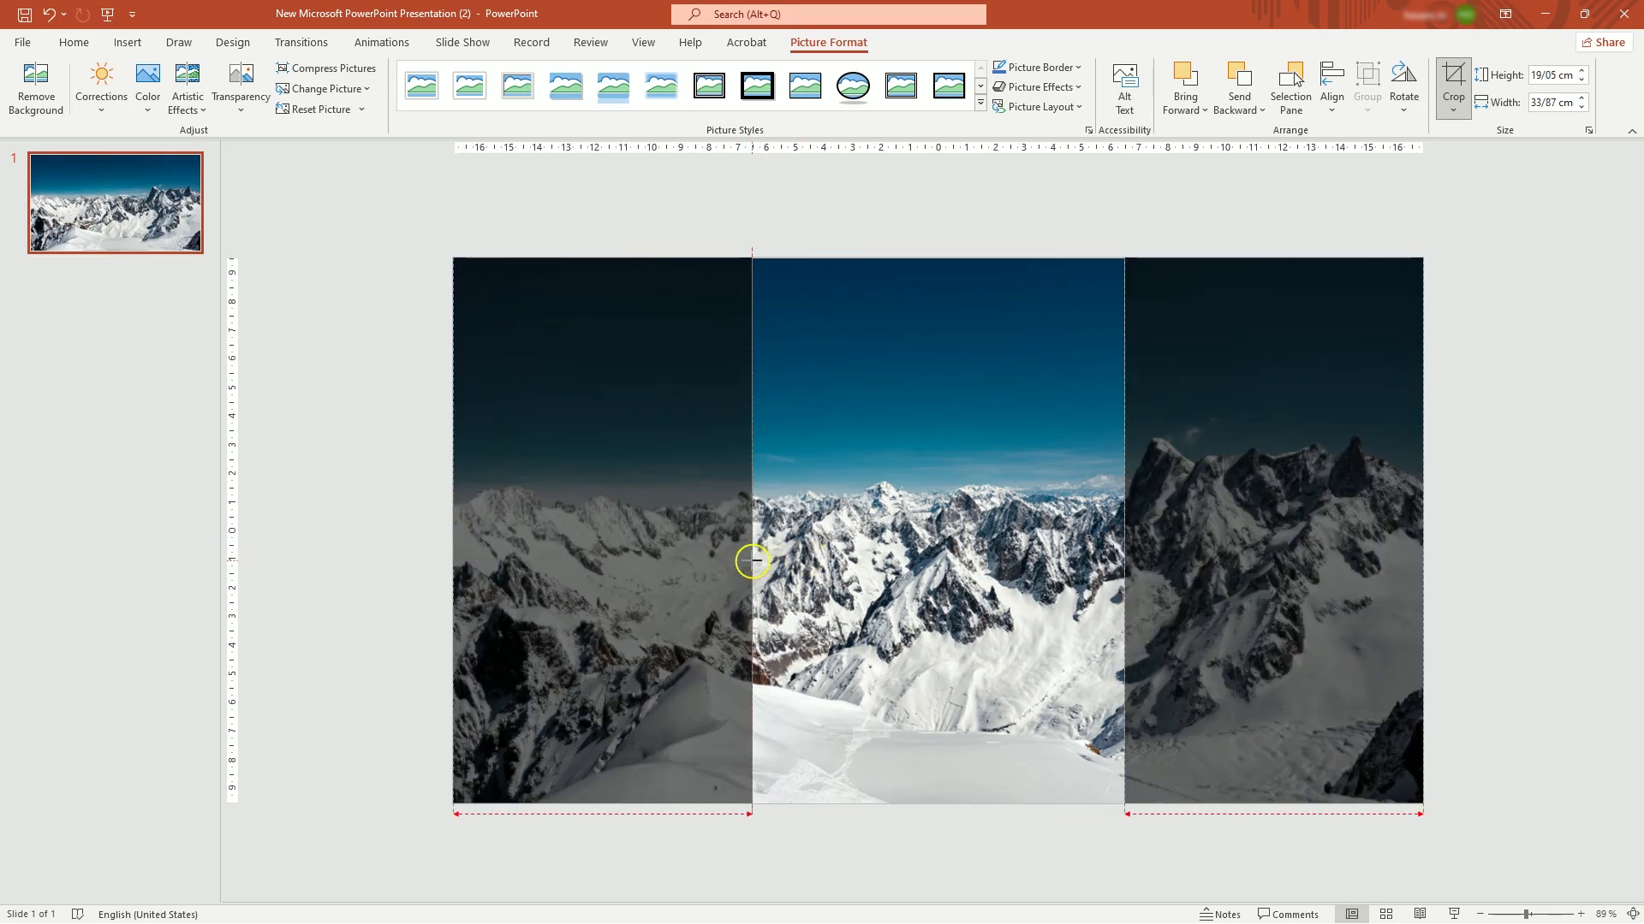
left_click(1453, 80)
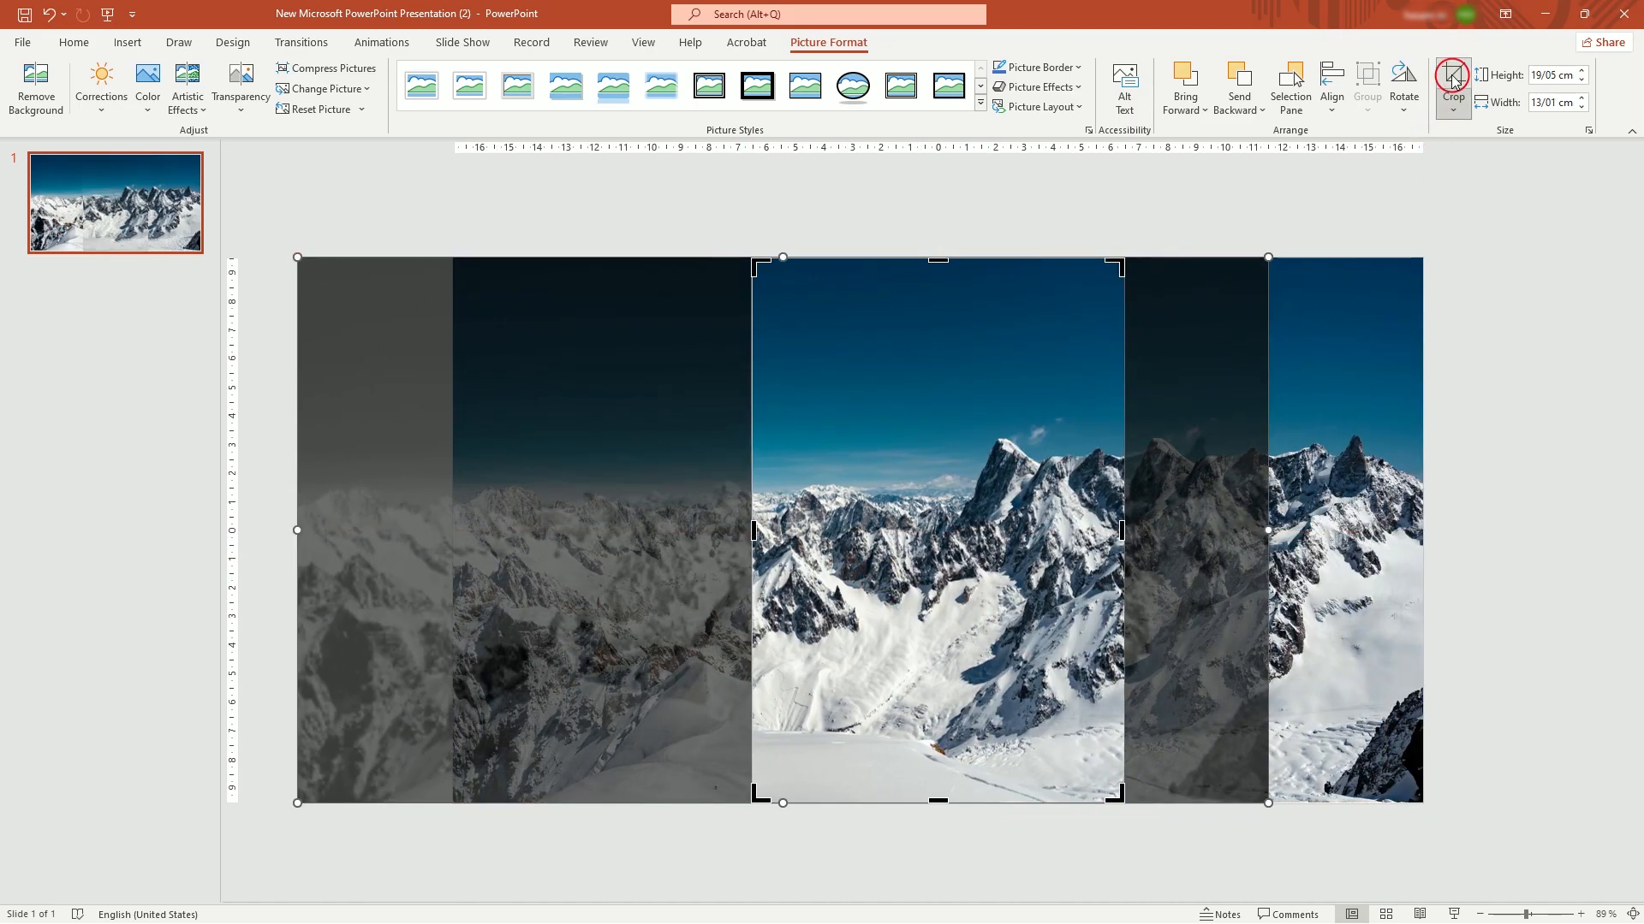
left_click(1203, 204)
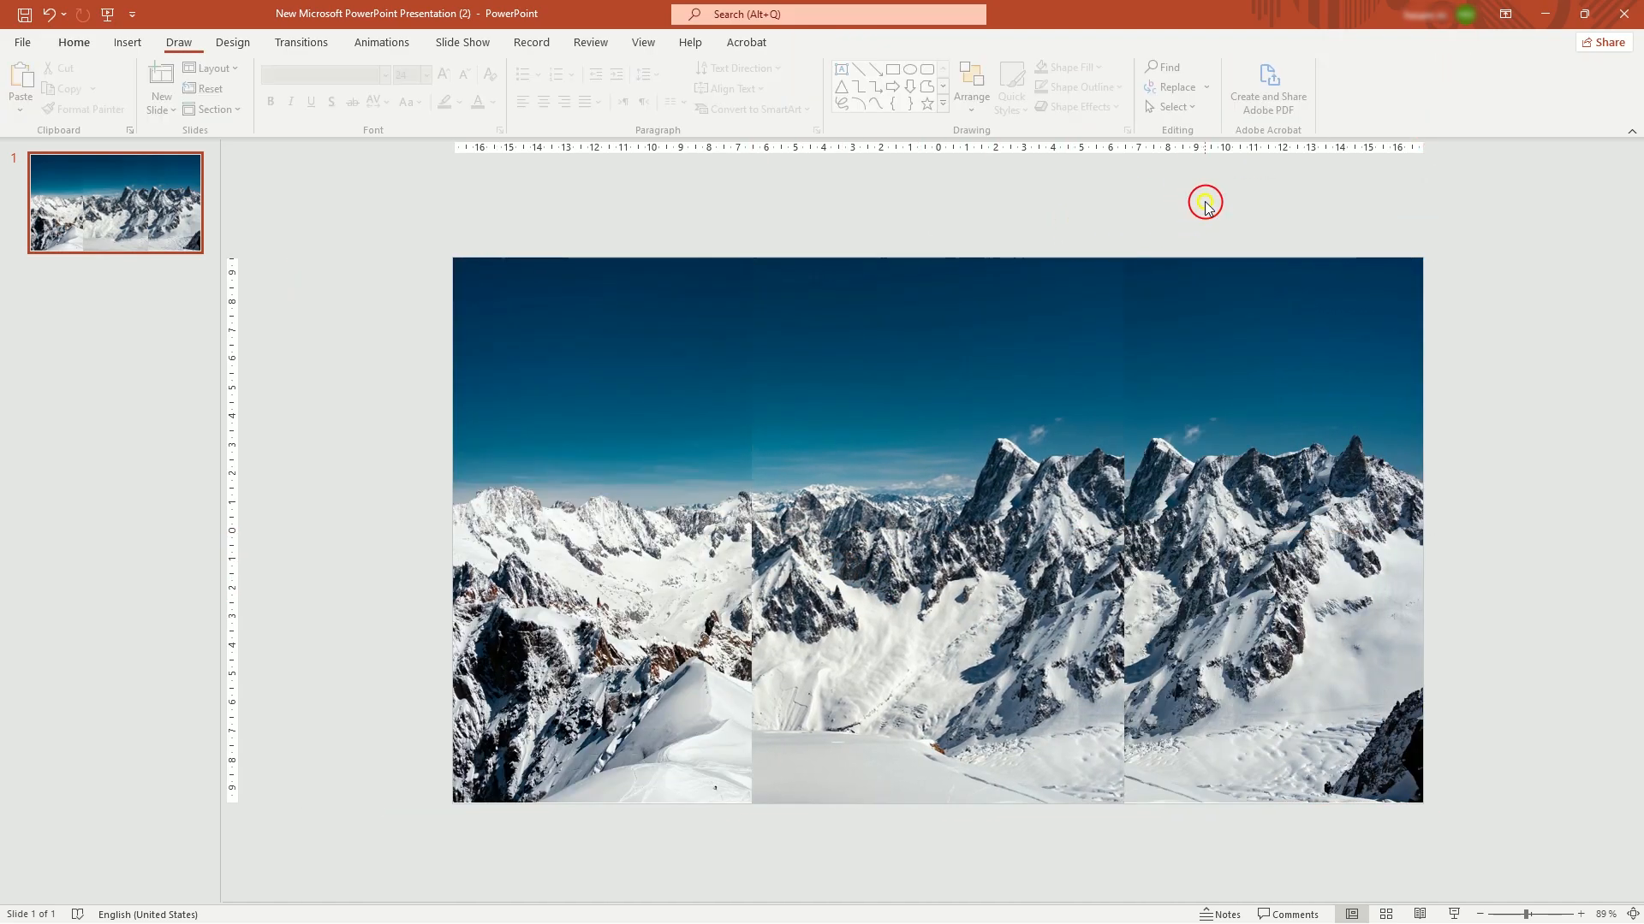
- Shrink the strips to portrait cards and distribute the five evenly in one row across the slide
left_click(936, 529)
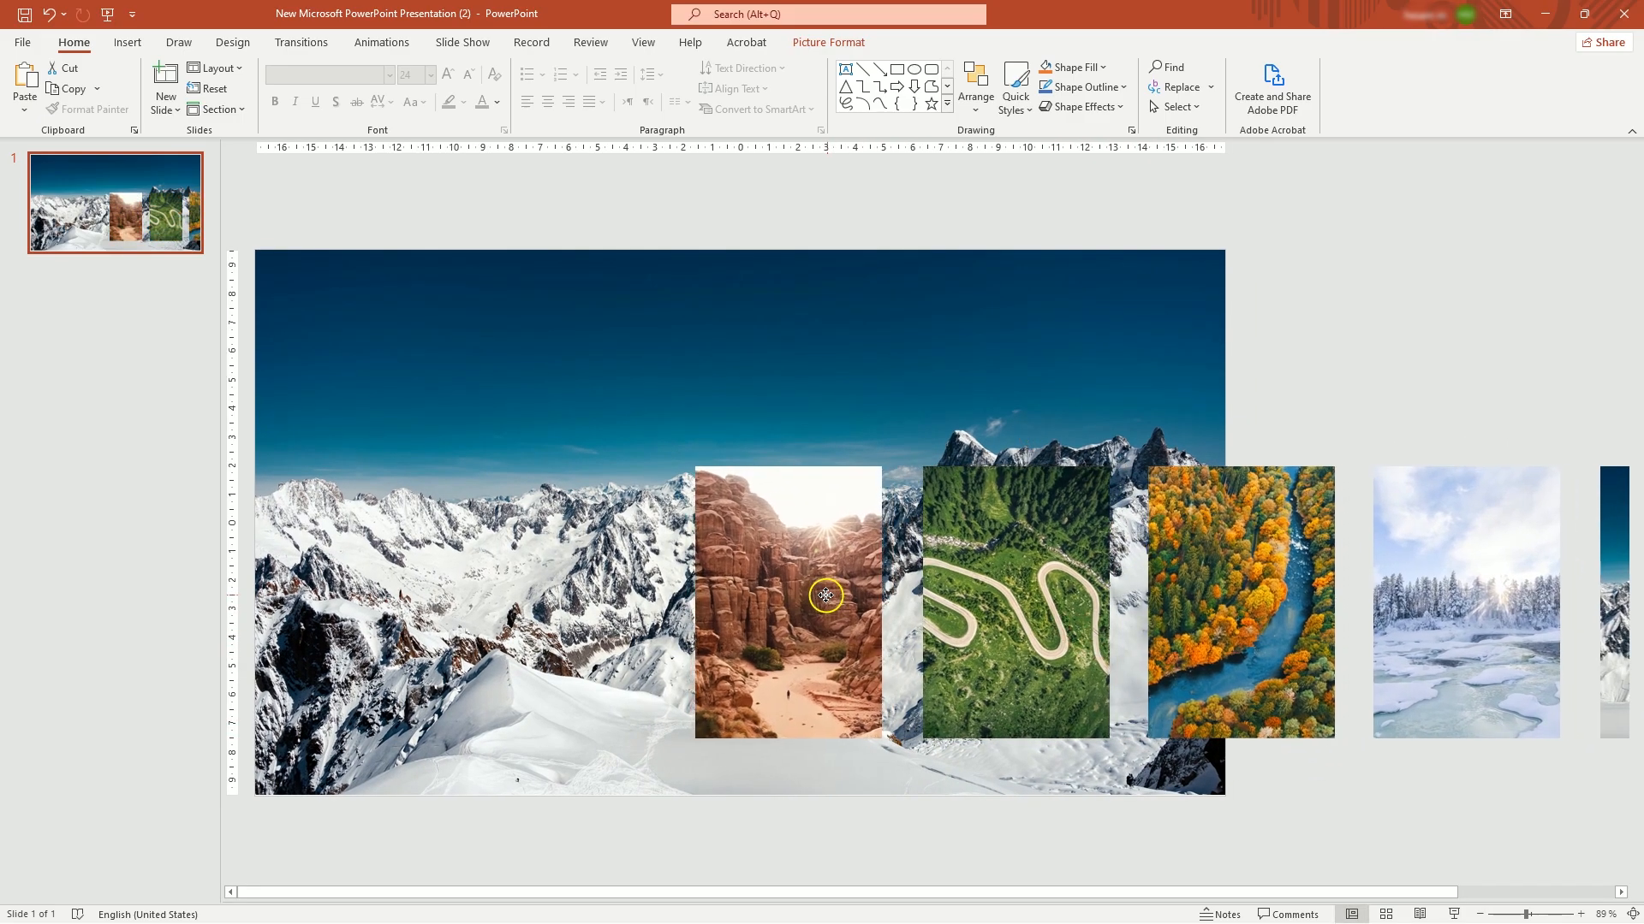
left_click(785, 601)
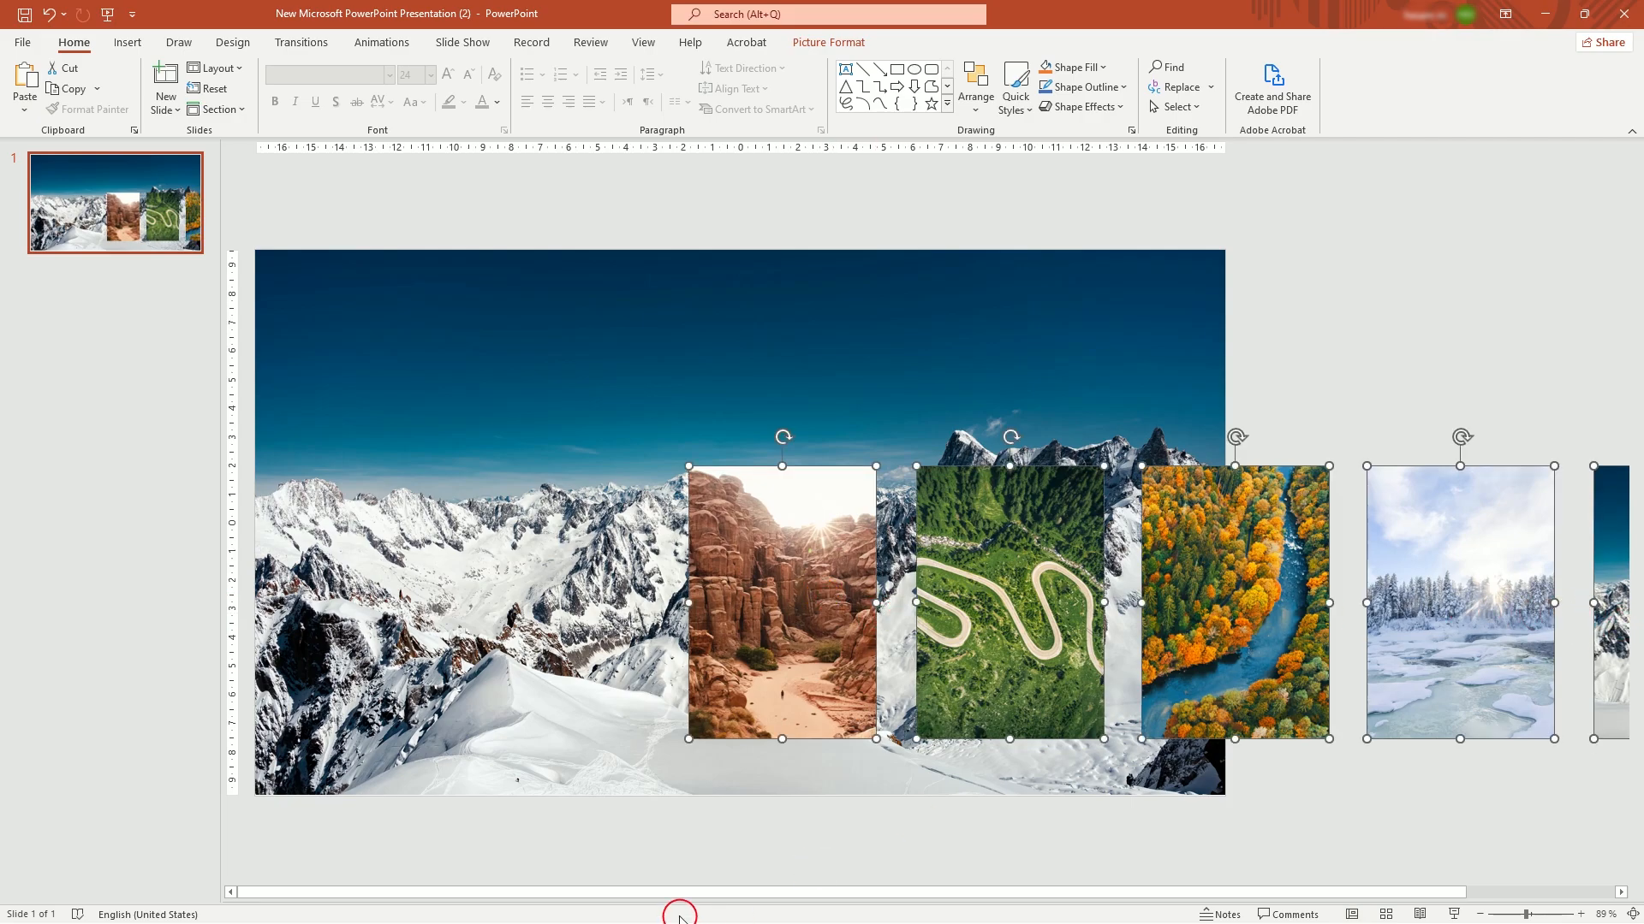
left_click(829, 41)
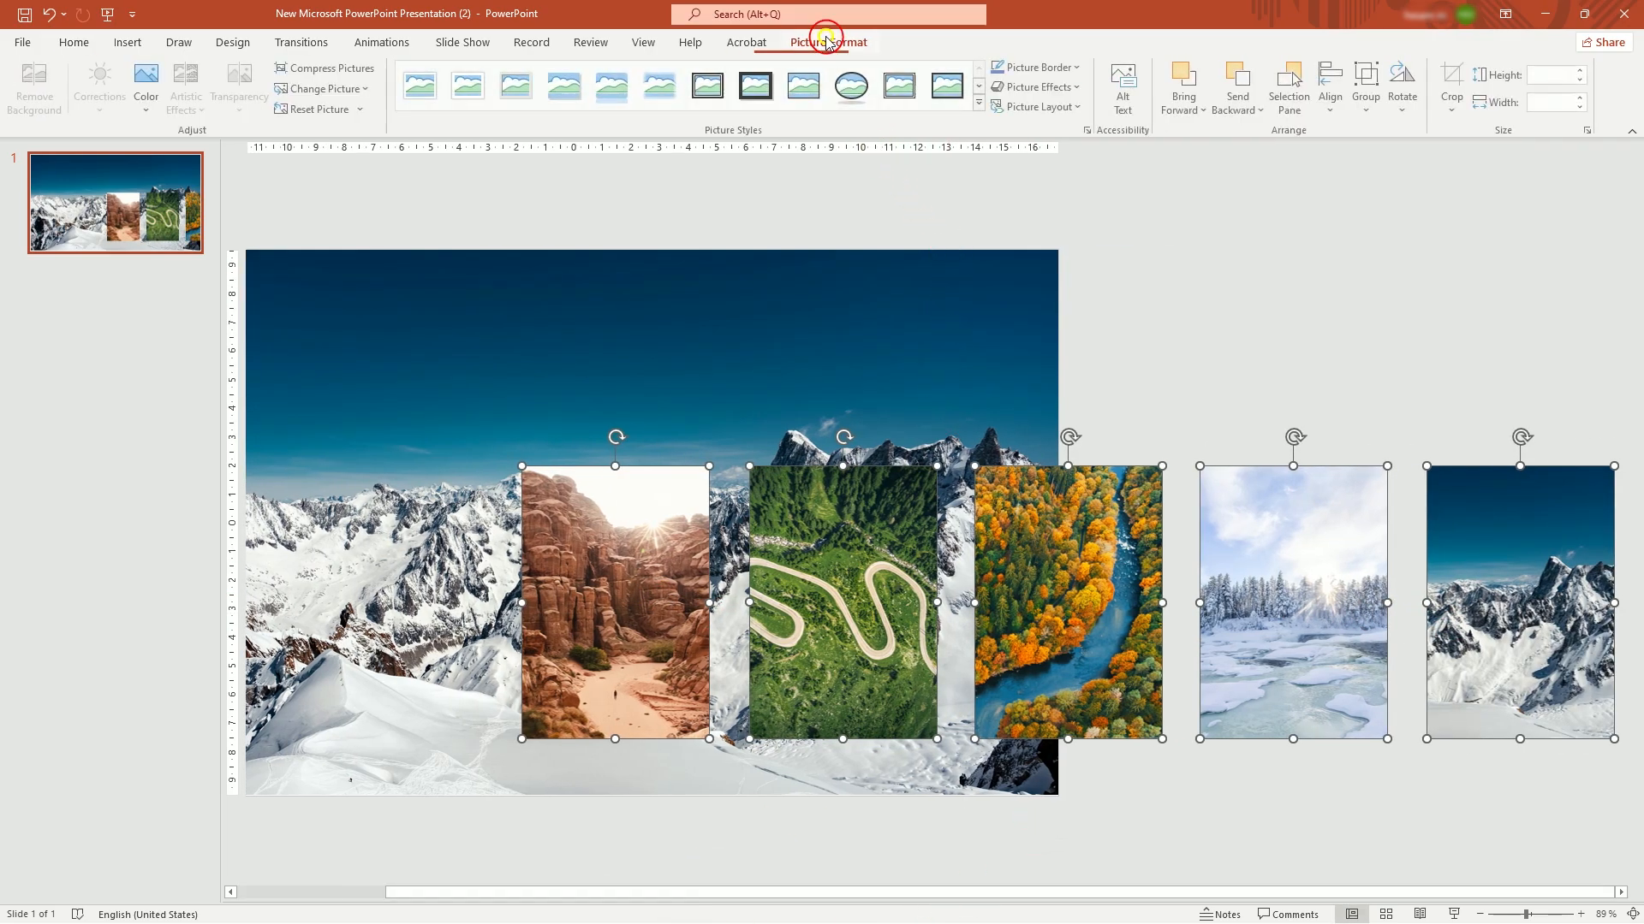
left_click(1332, 86)
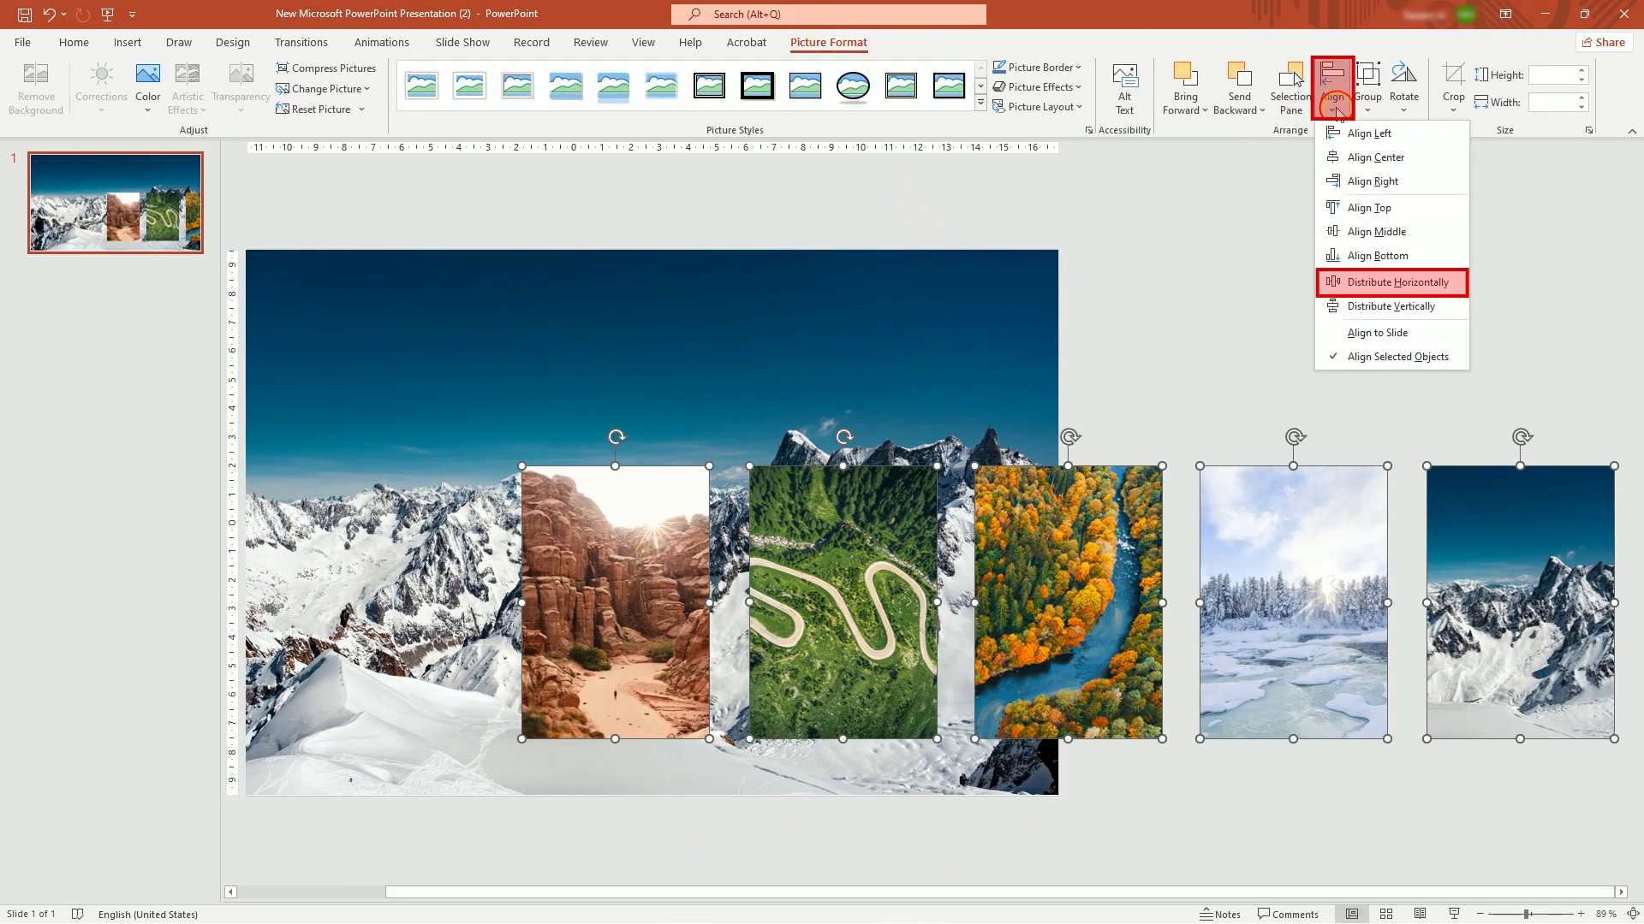
mouse_move(1390, 282)
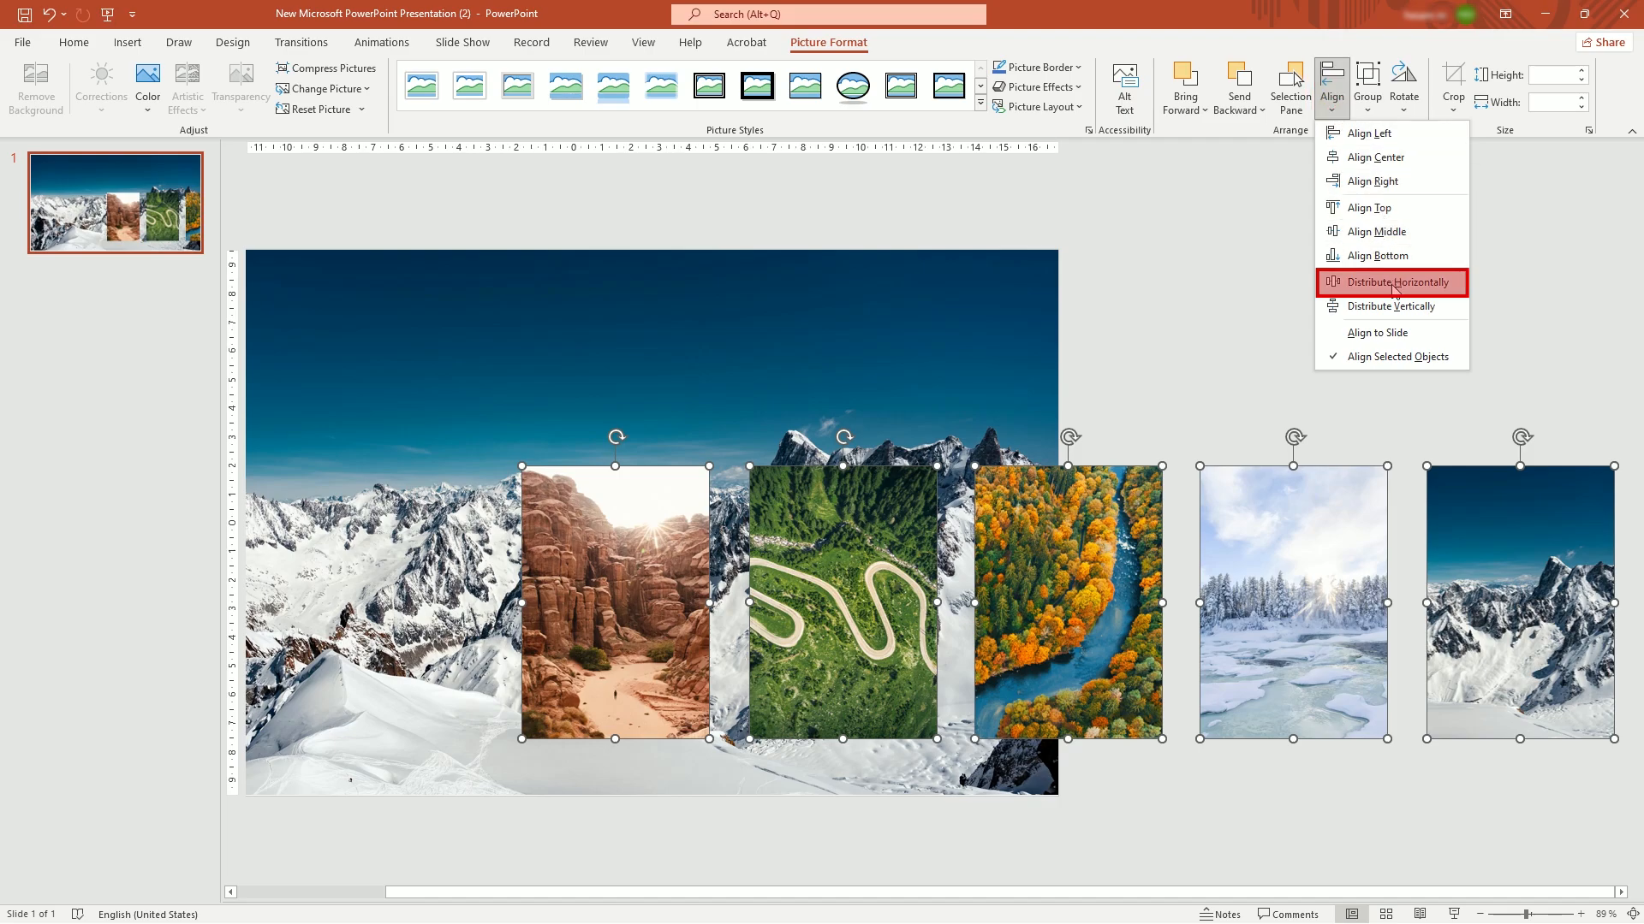
left_click(1390, 282)
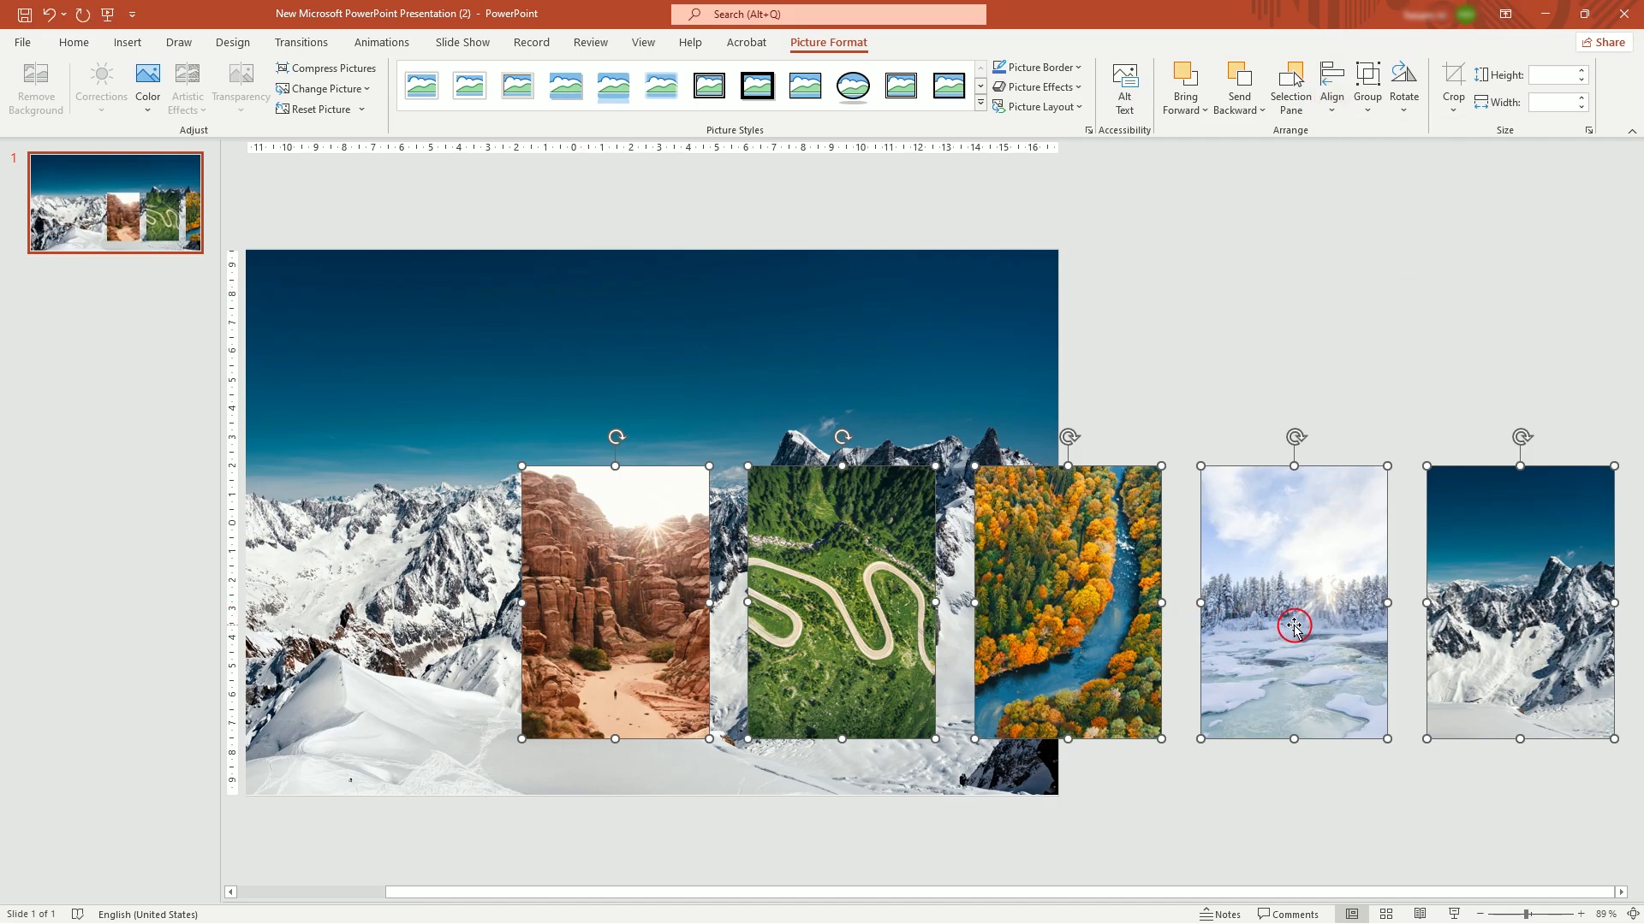
left_click(804, 844)
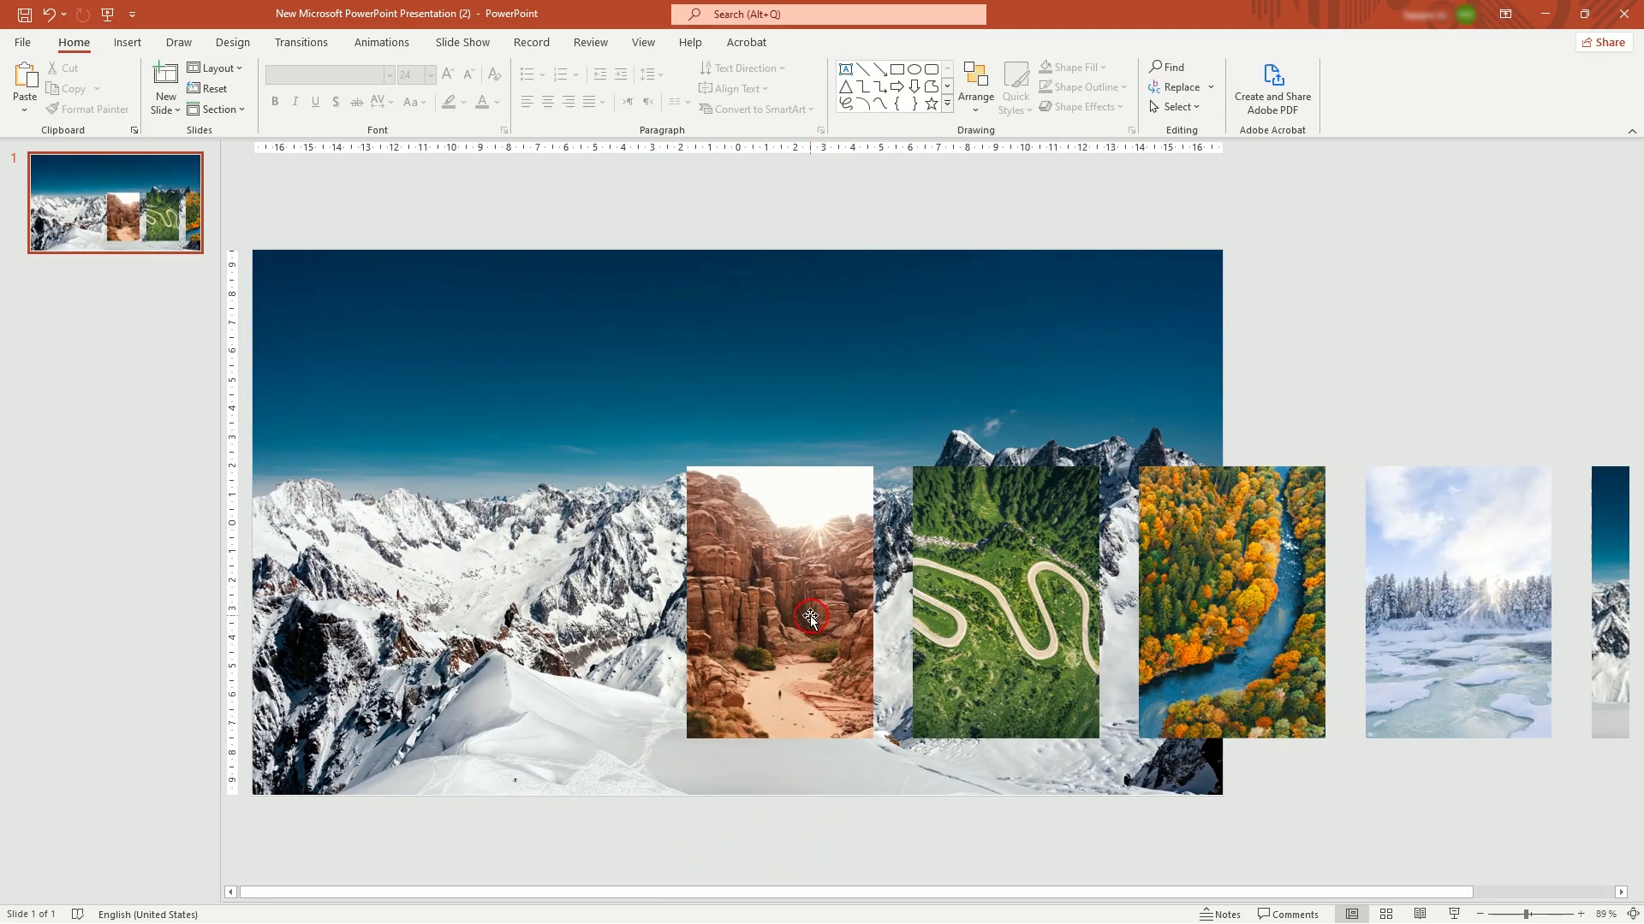
- Give the canyon card a shadow: 15% transparency, 104% size, 15 pt blur, 60° angle, 3 pt distance
right_click(809, 618)
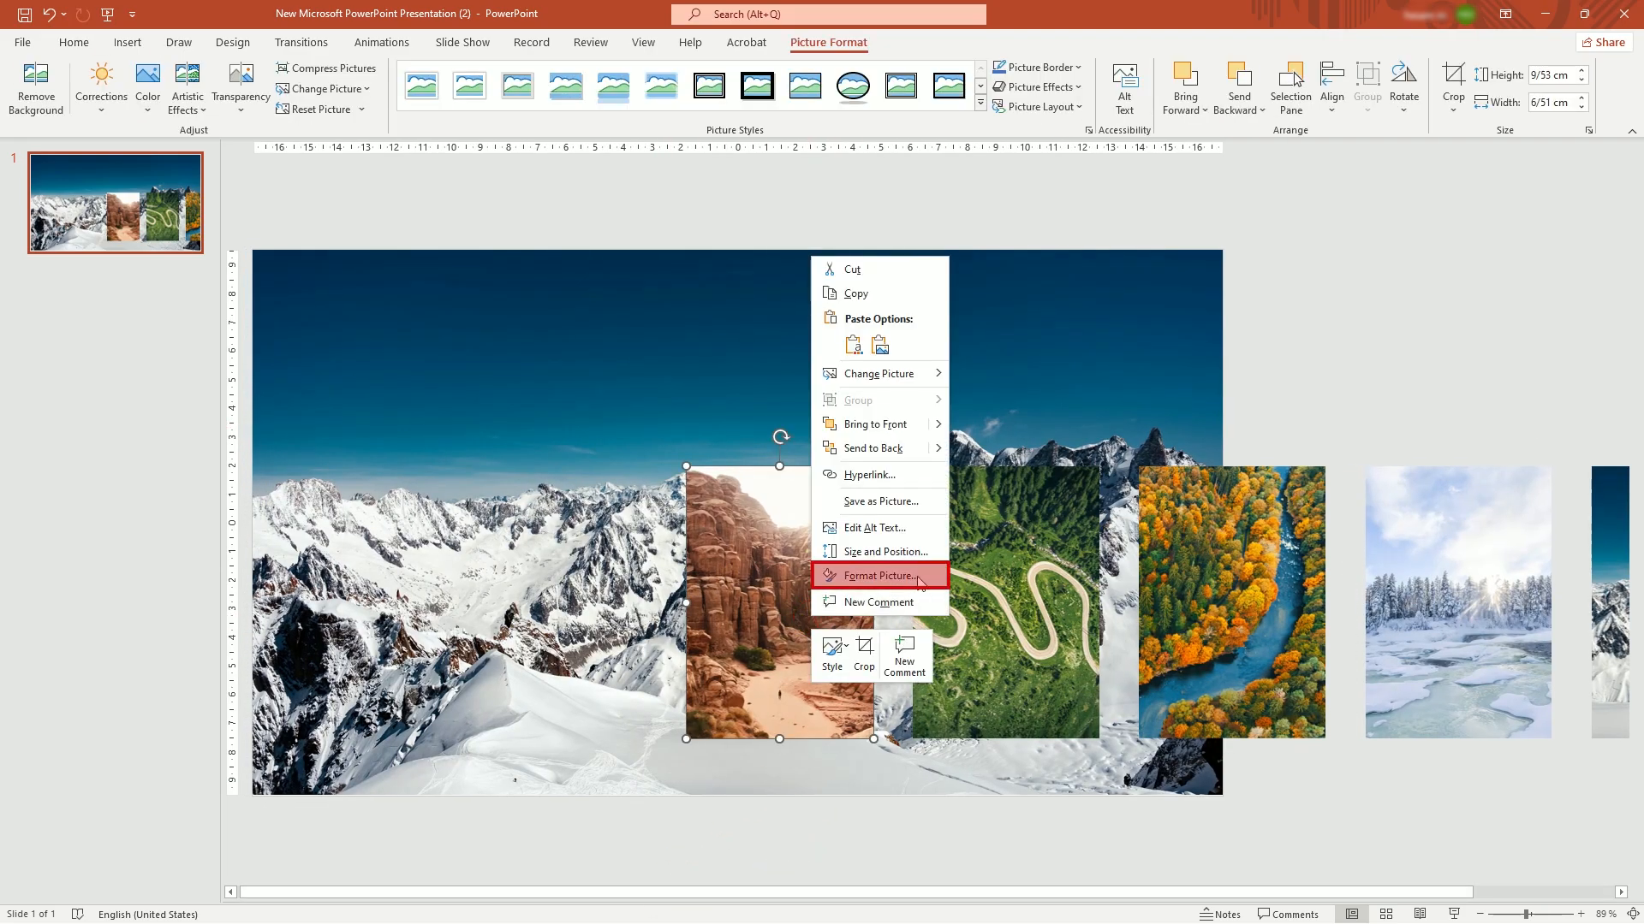
left_click(882, 575)
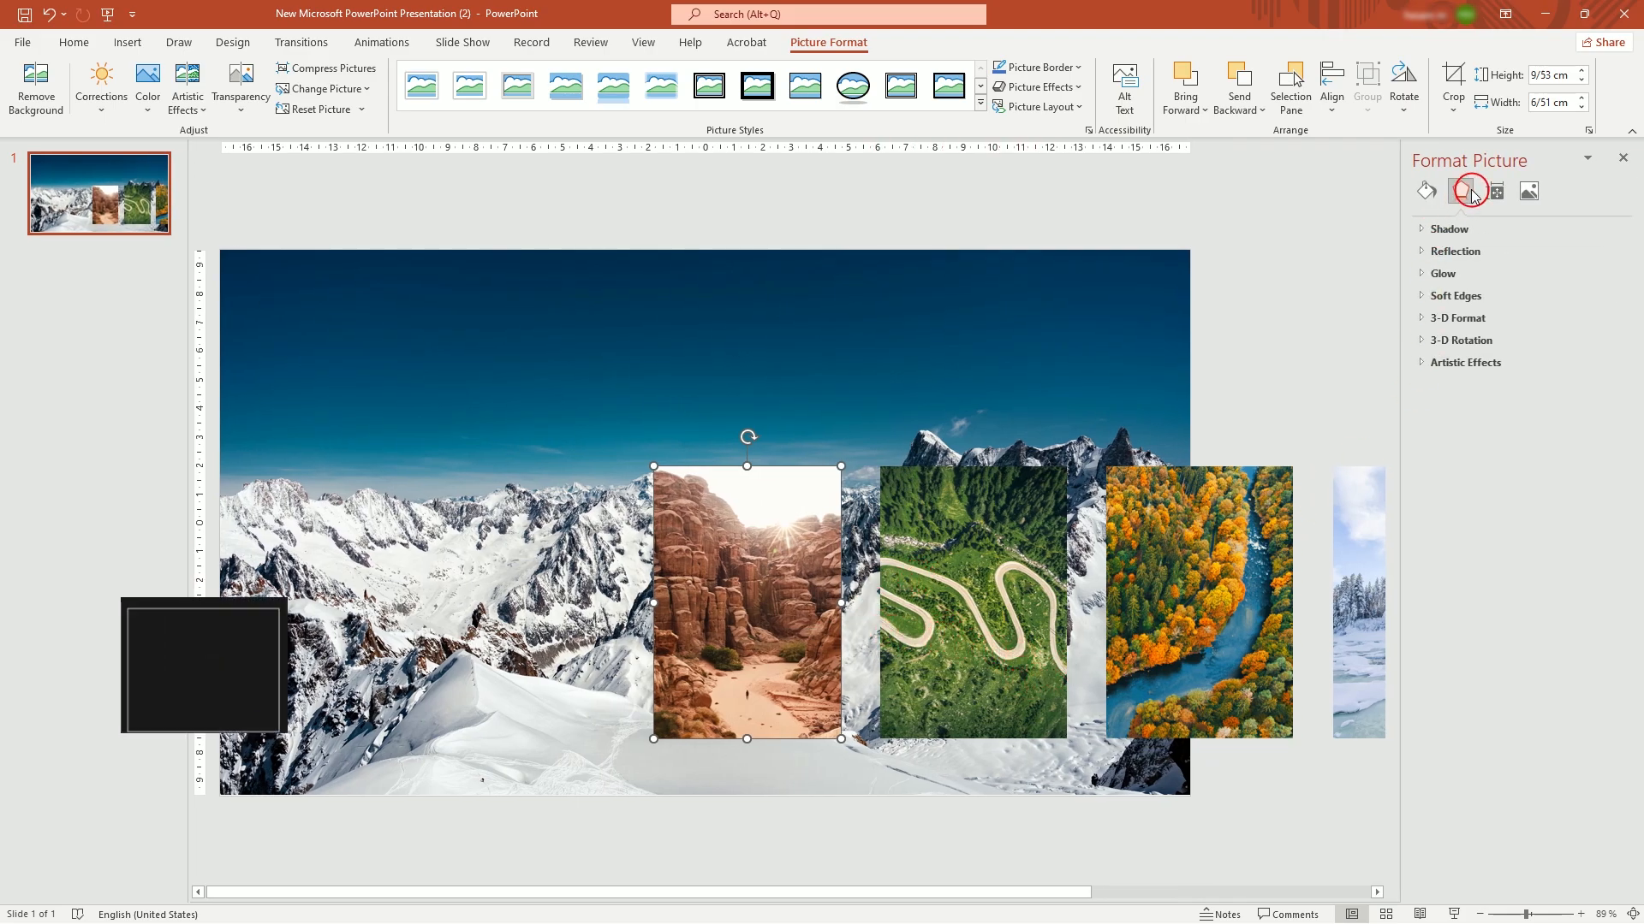
left_click(1450, 228)
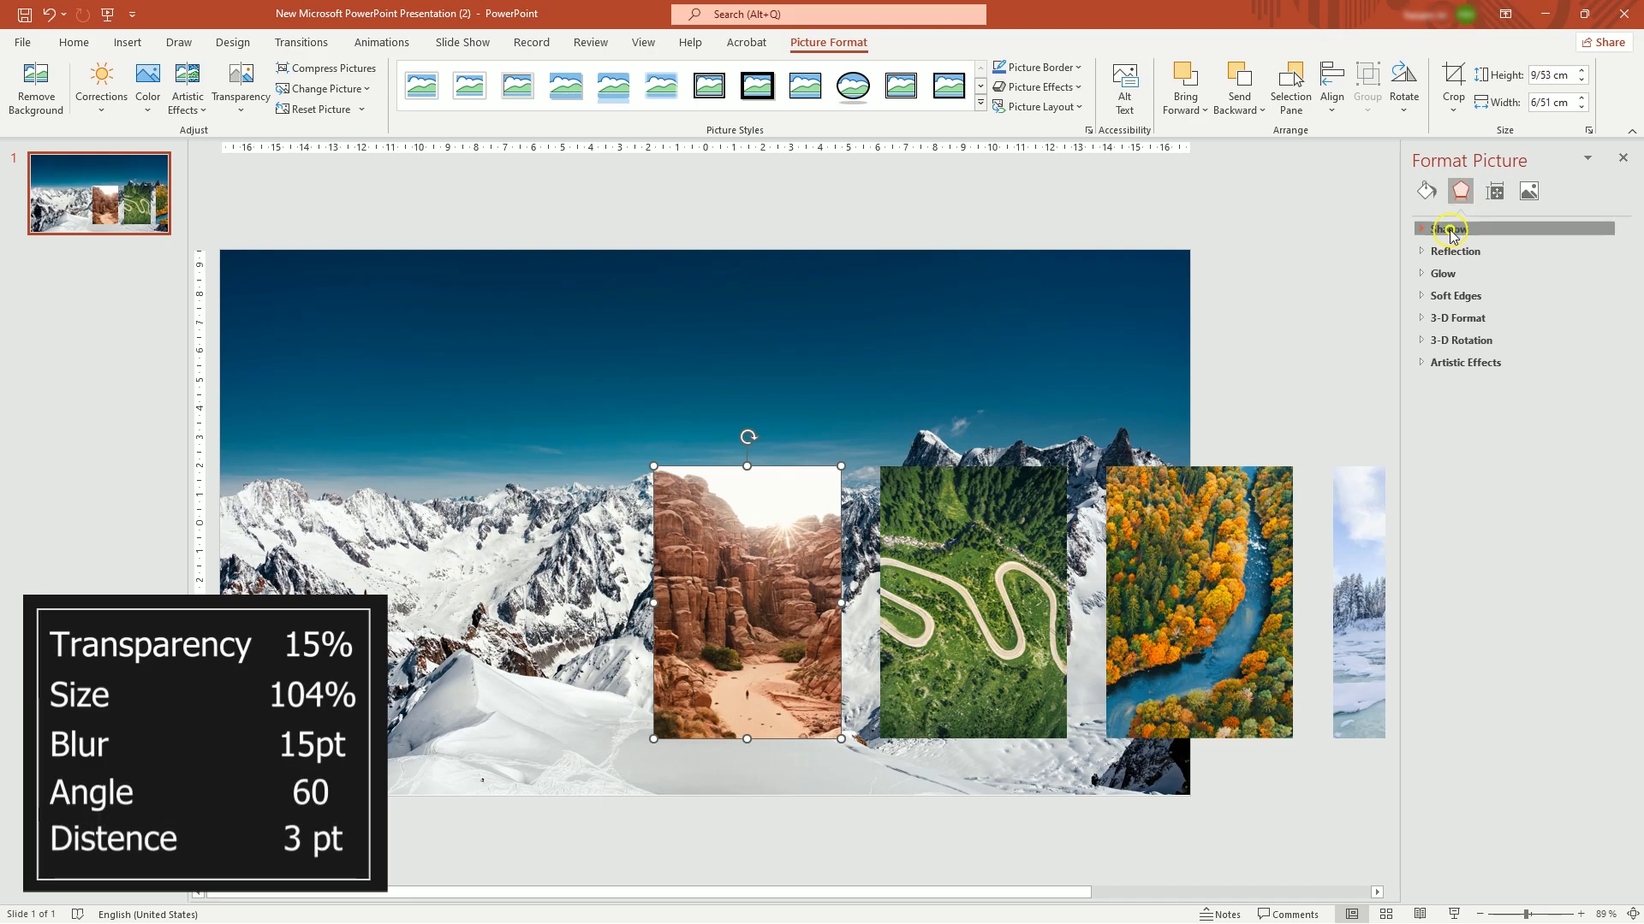
left_click(1448, 227)
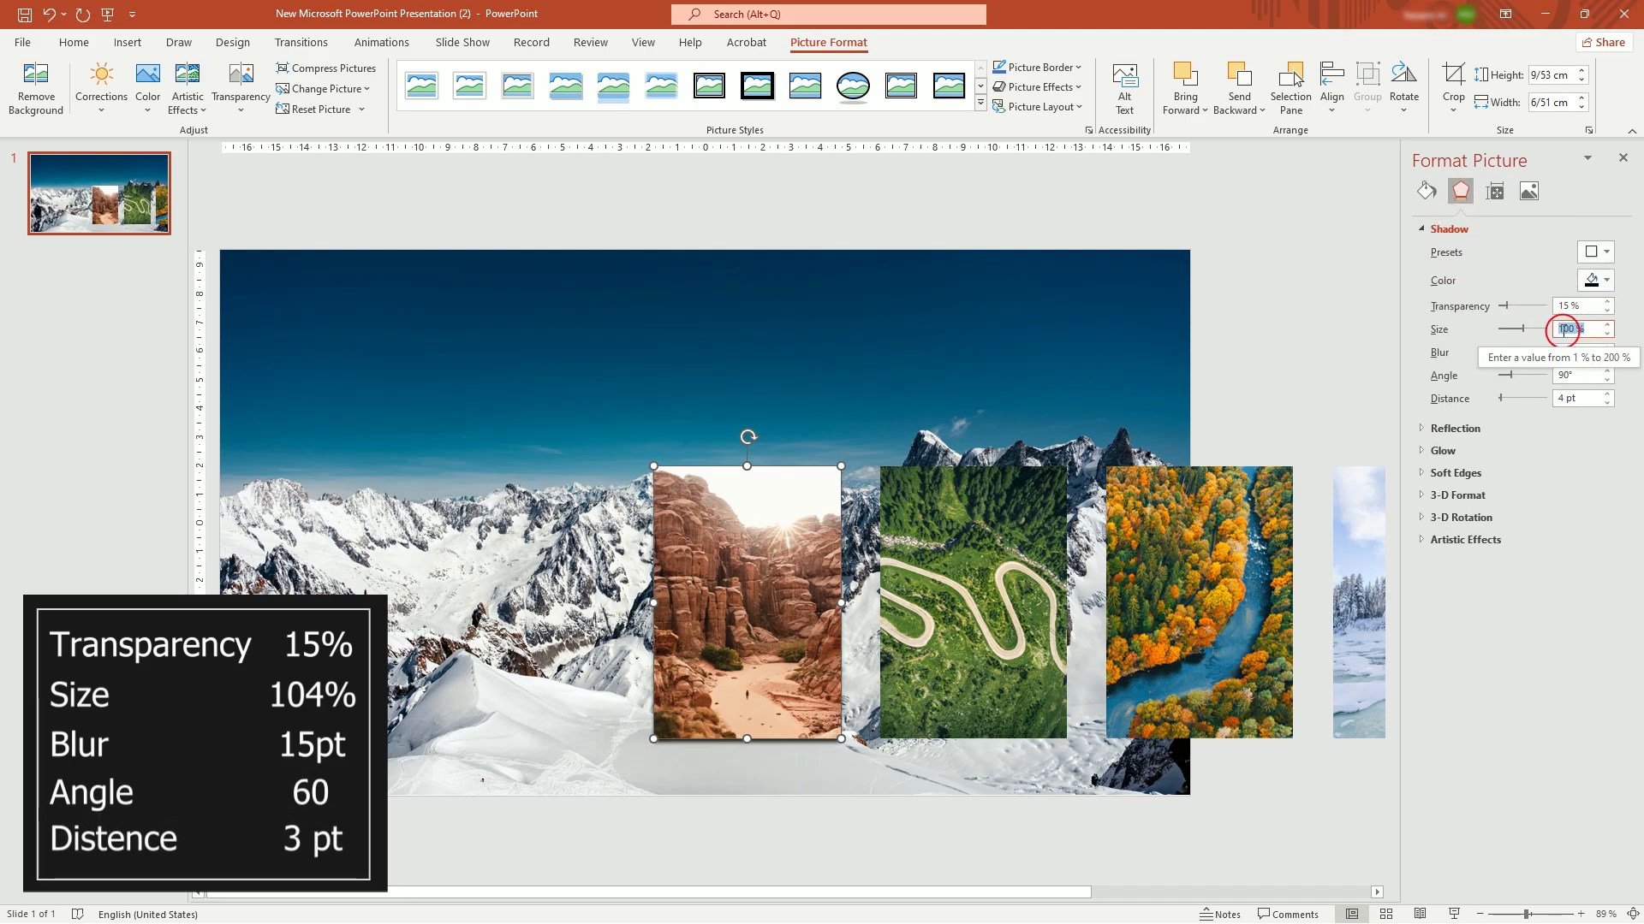
left_click(1572, 375)
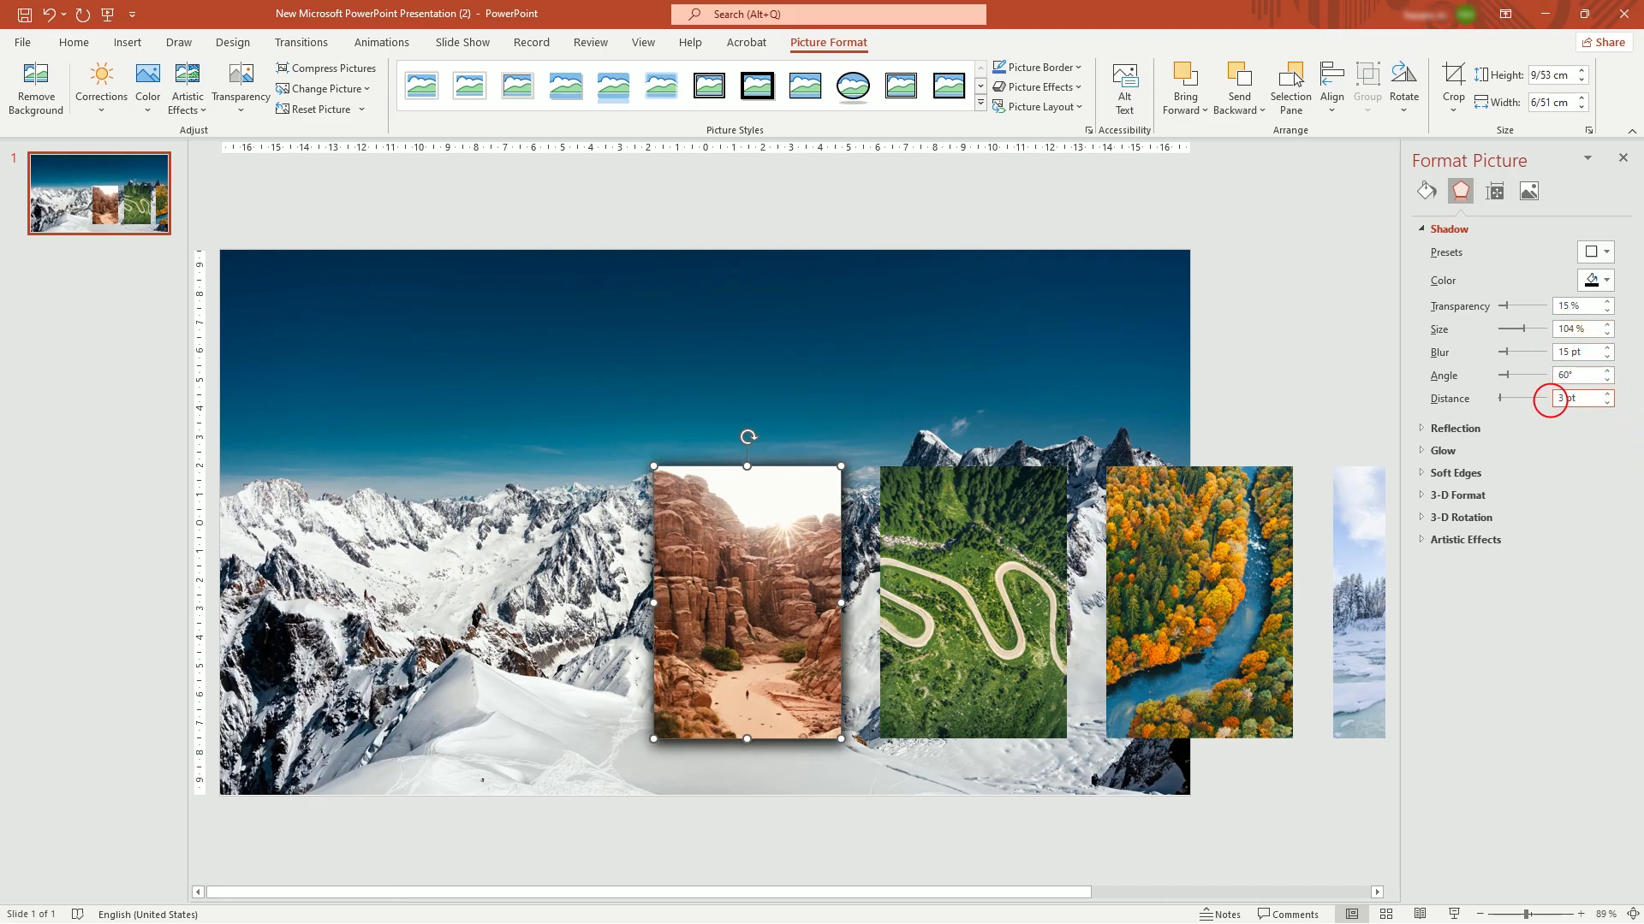
left_click(972, 567)
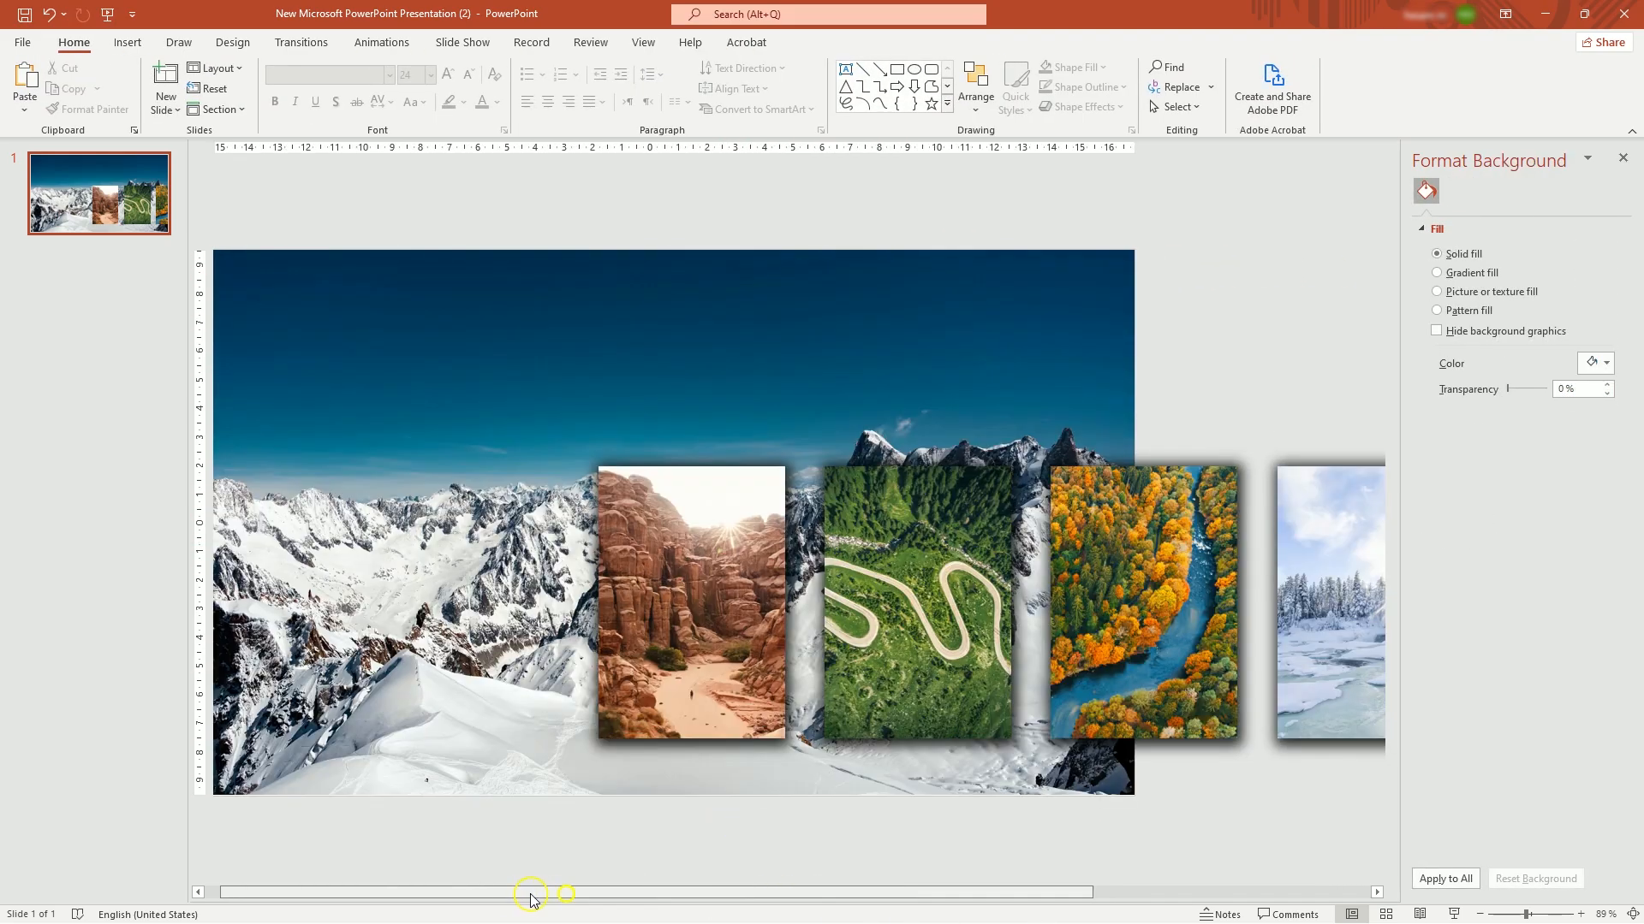
- Duplicate slide 1 into slide 2, then slide 2 into slide 3
right_click(98, 192)
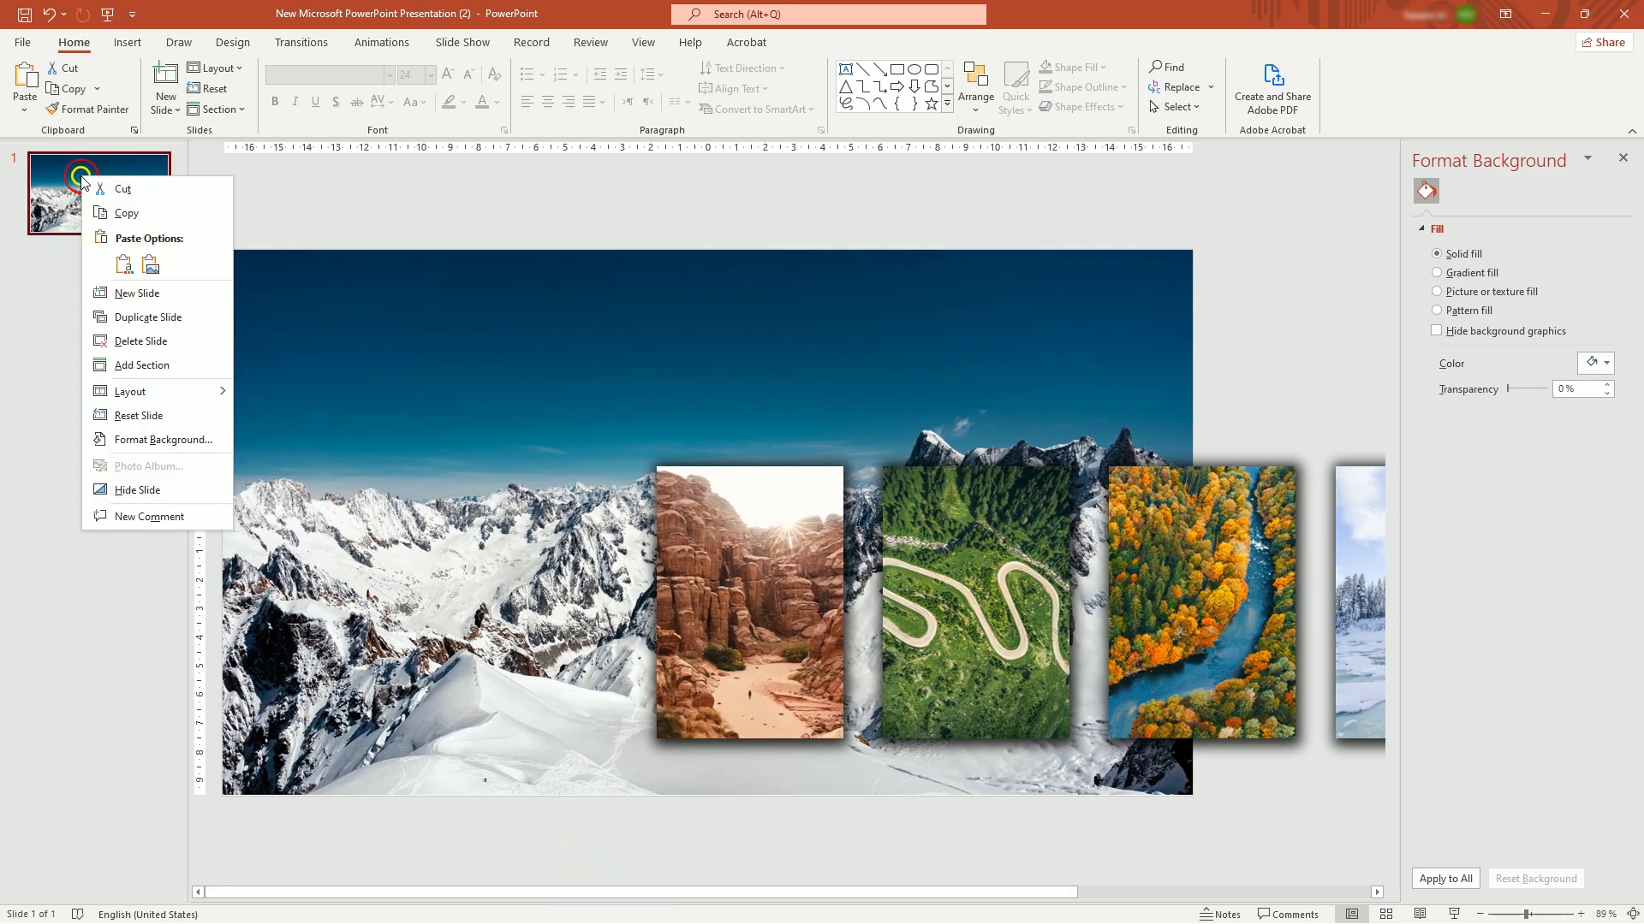
left_click(146, 318)
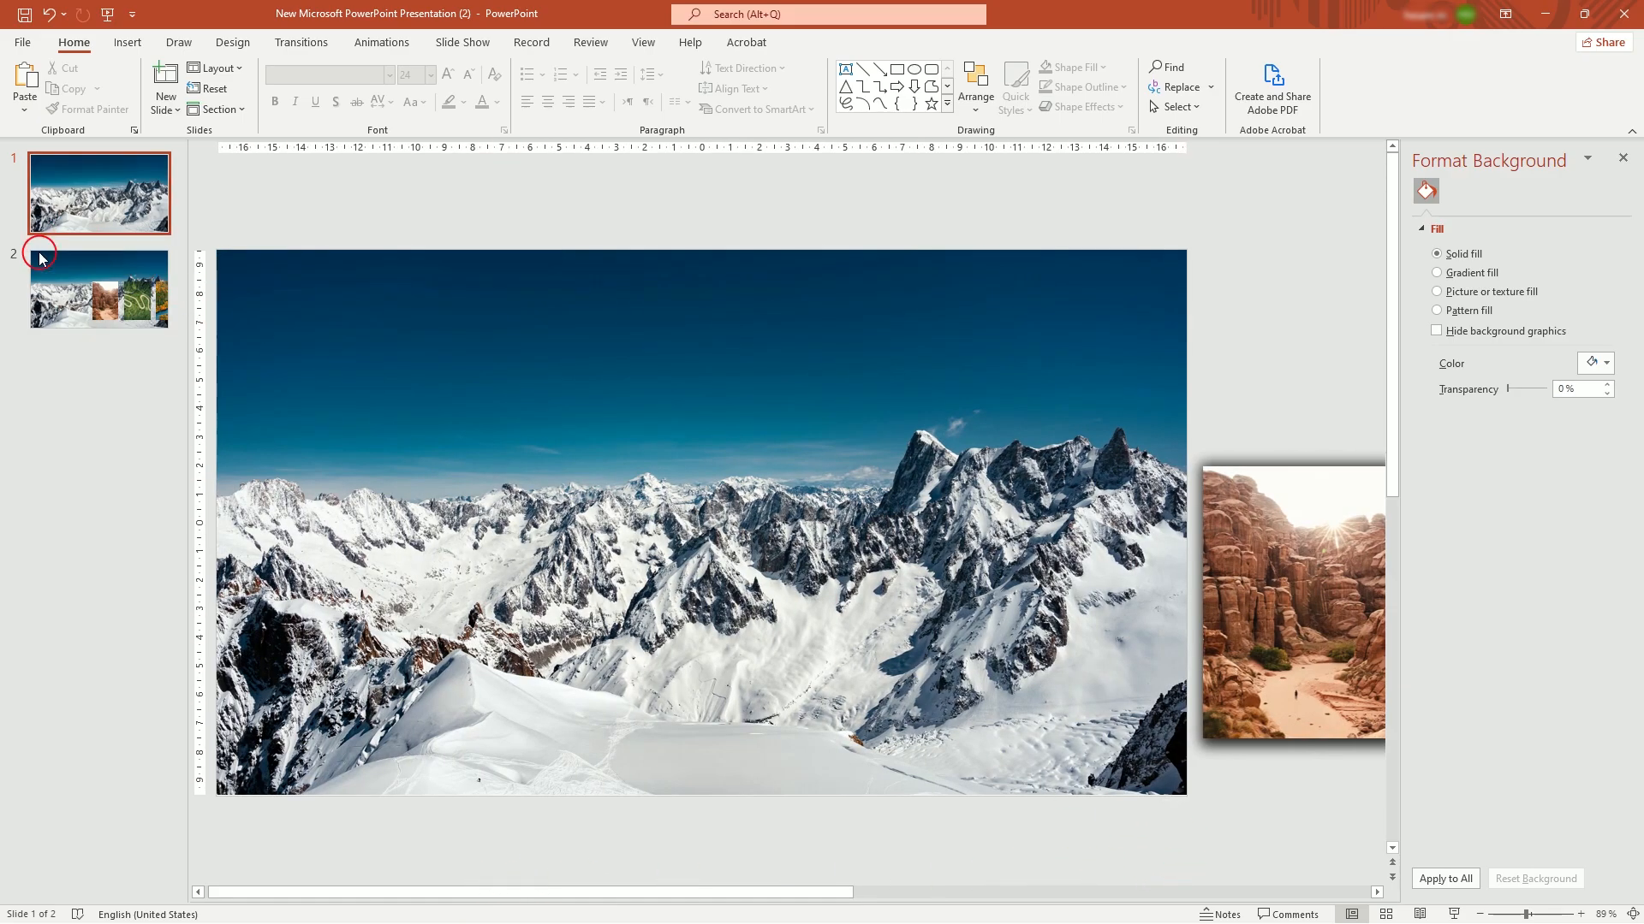
right_click(98, 288)
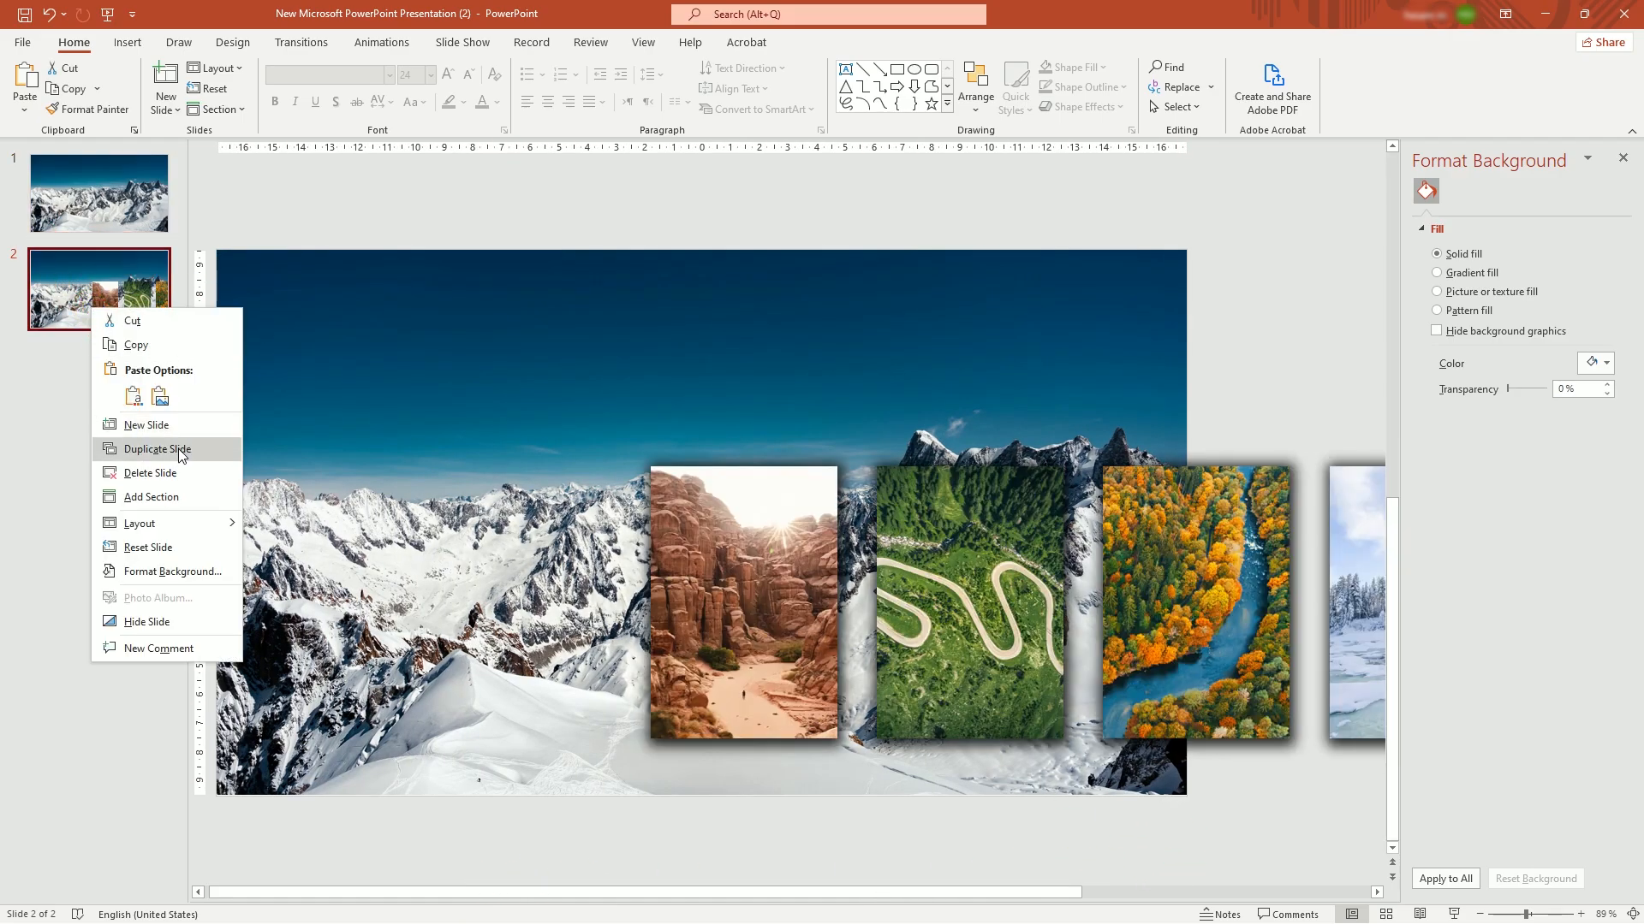
left_click(157, 449)
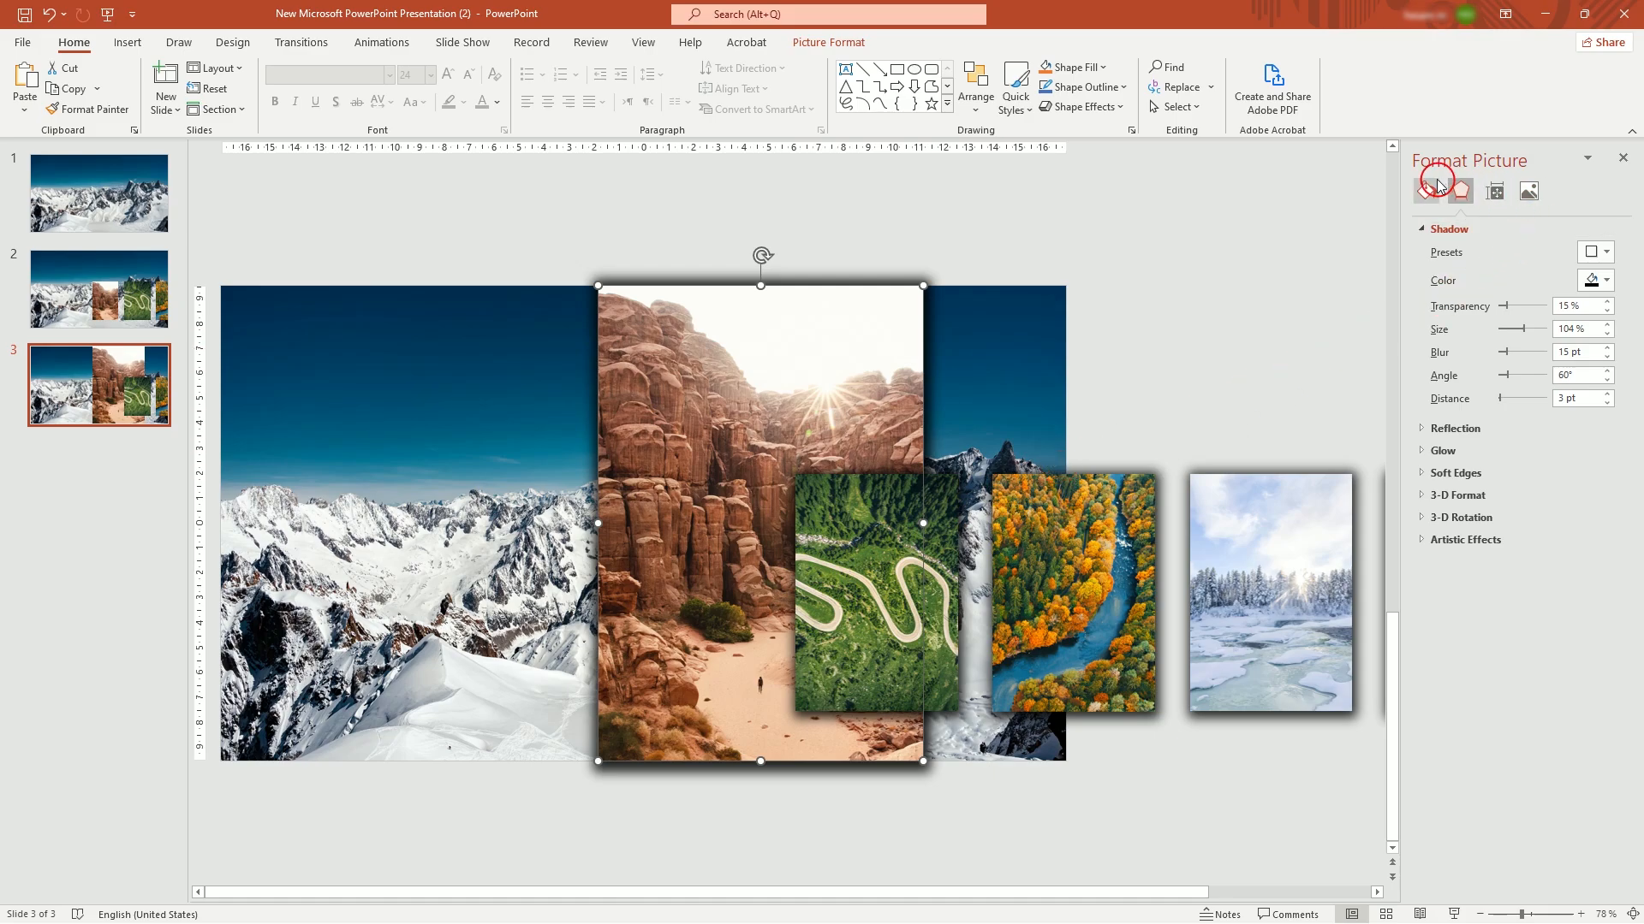
- Enlarge the canyon photo on slide 3 to cover the whole slide behind the other cards
triple_click(1570, 305)
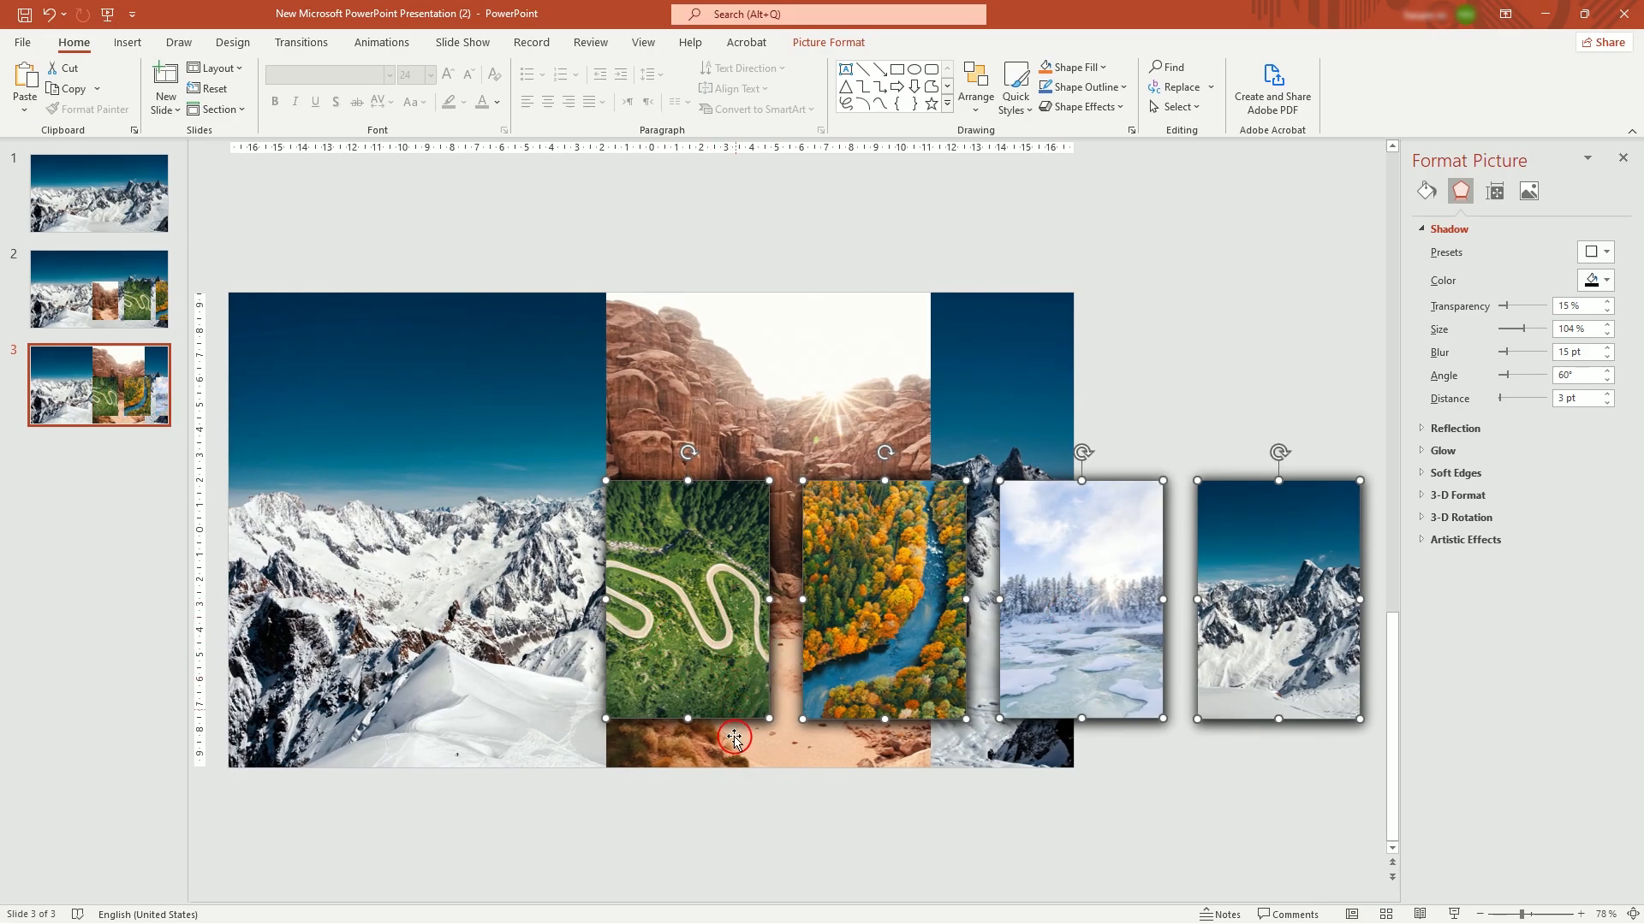
left_click(826, 370)
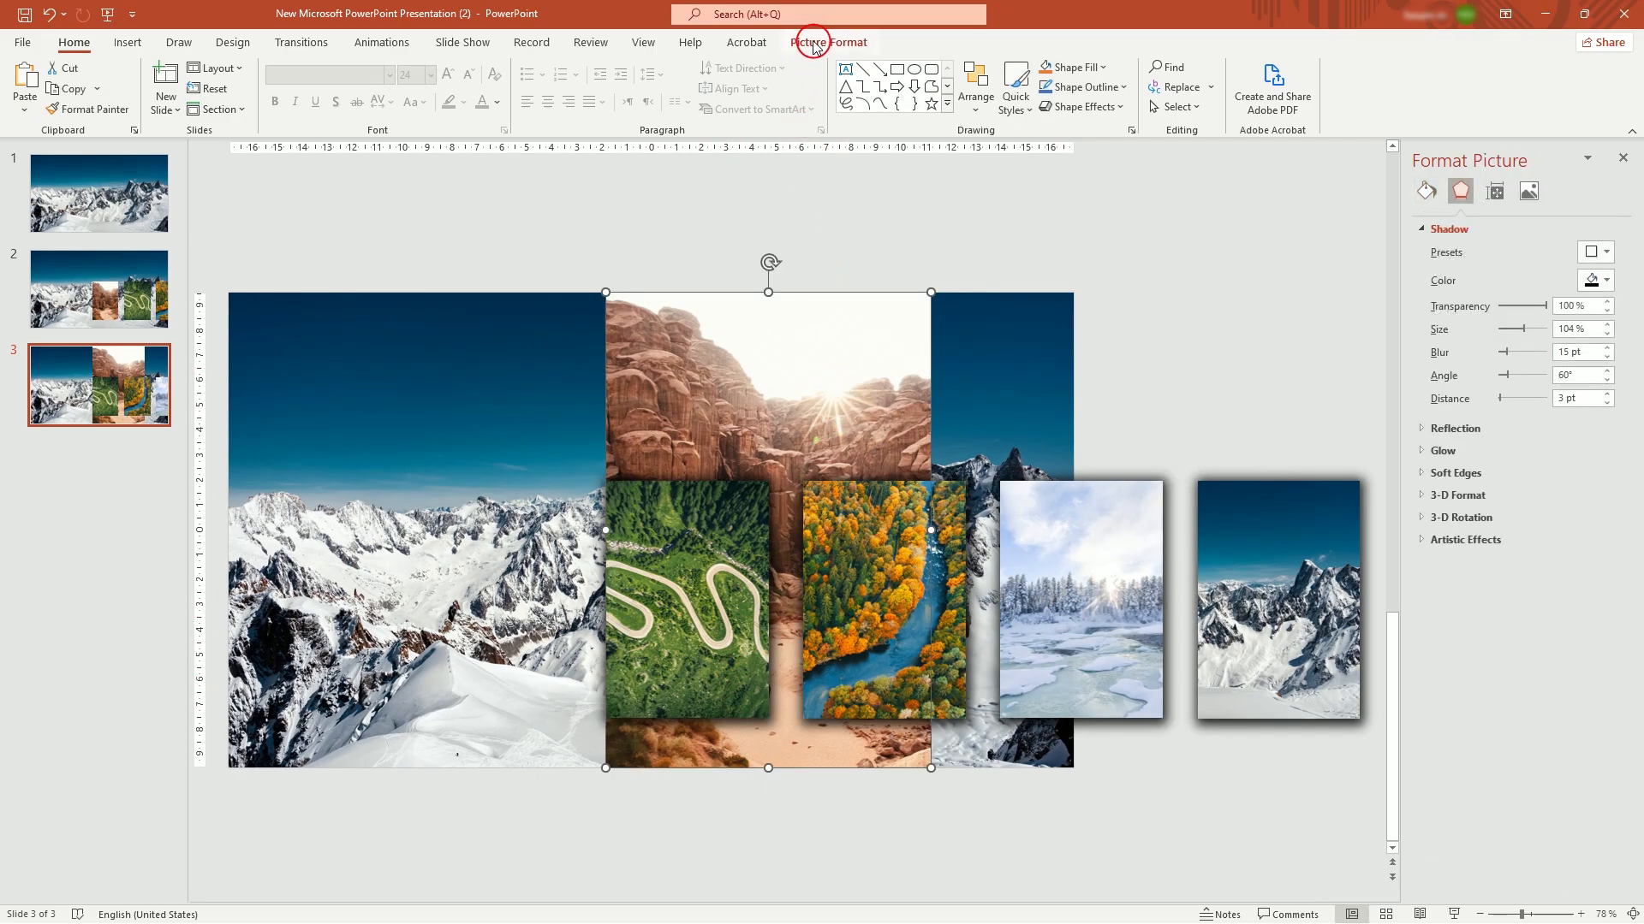
left_click(828, 41)
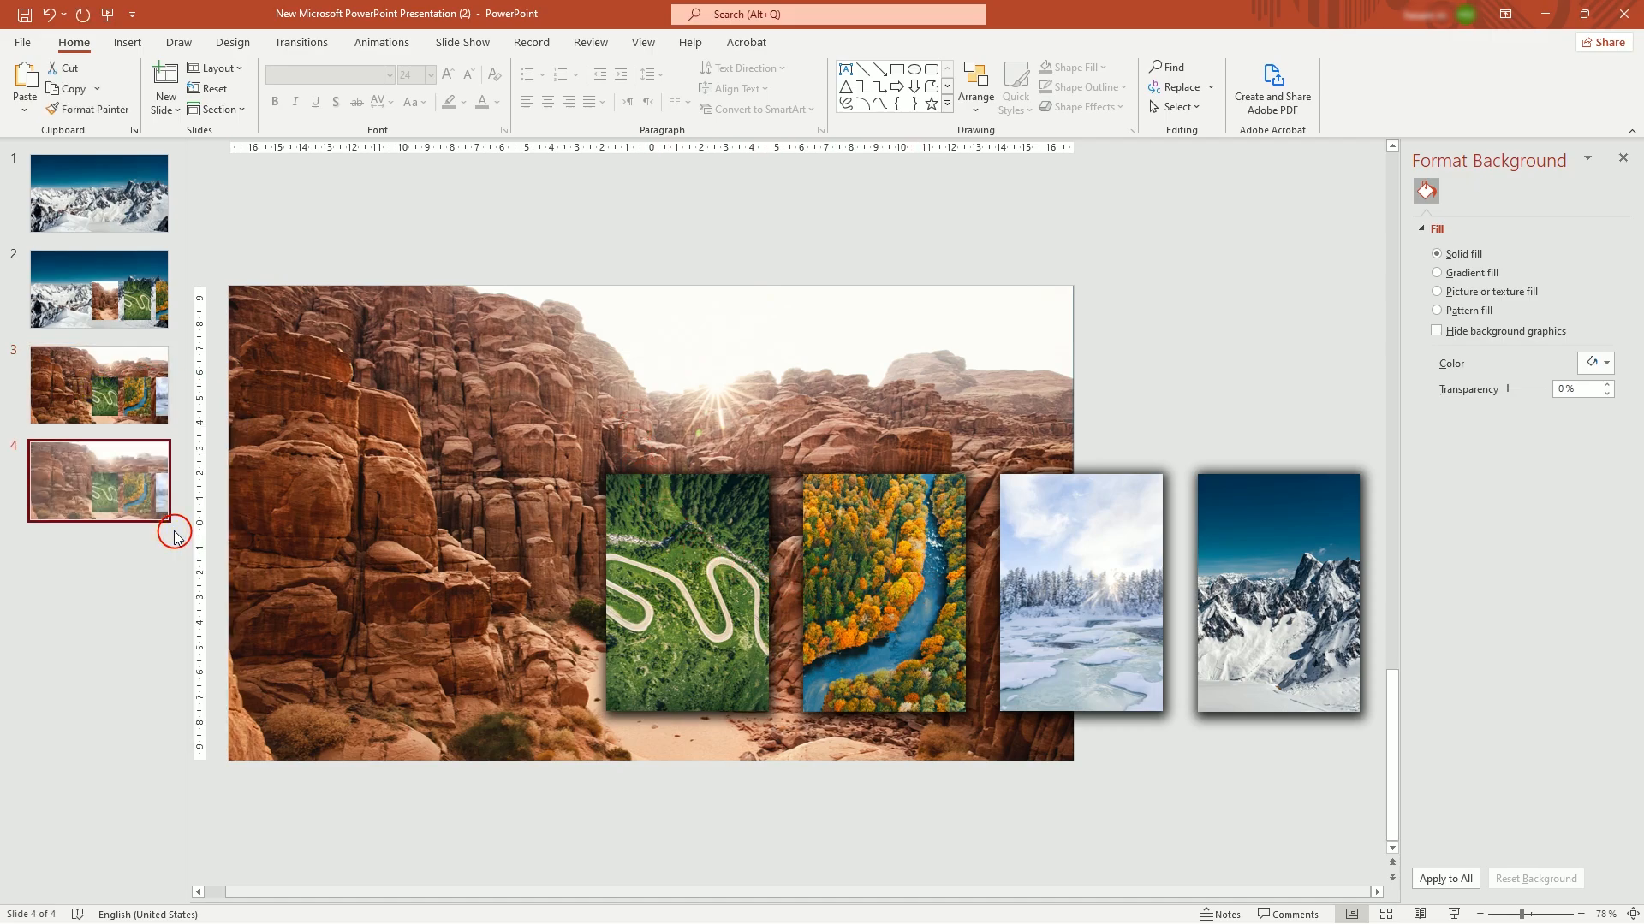
- Make the winding-road photo full-slide on slide 4, then duplicate it as slide 5 for the autumn forest
left_click(688, 592)
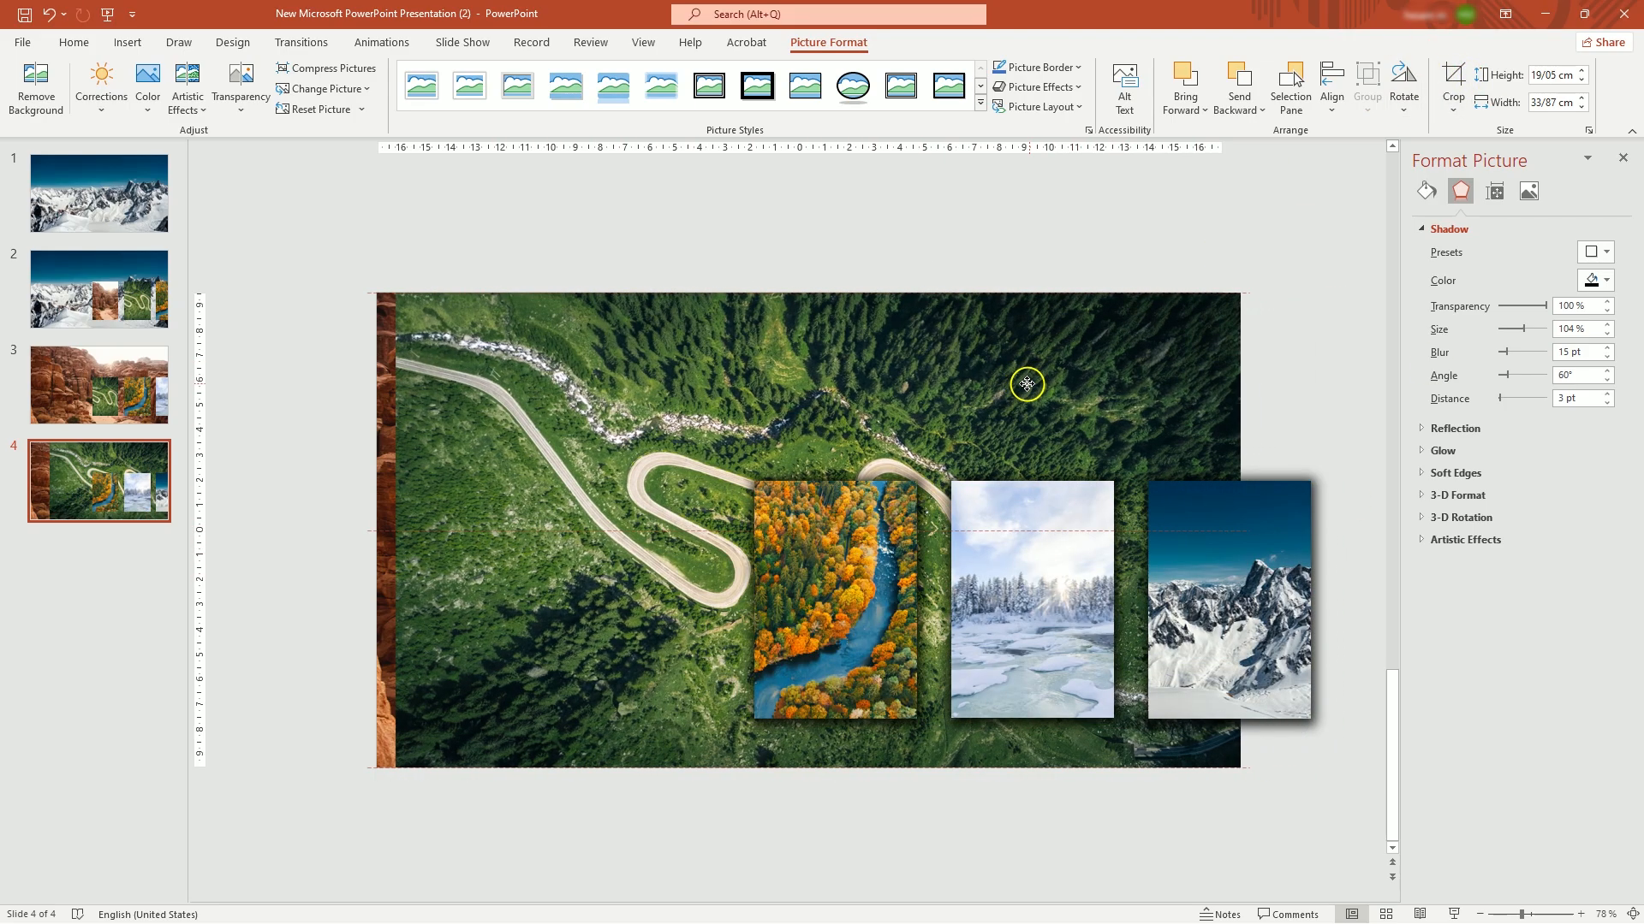
left_click(318, 423)
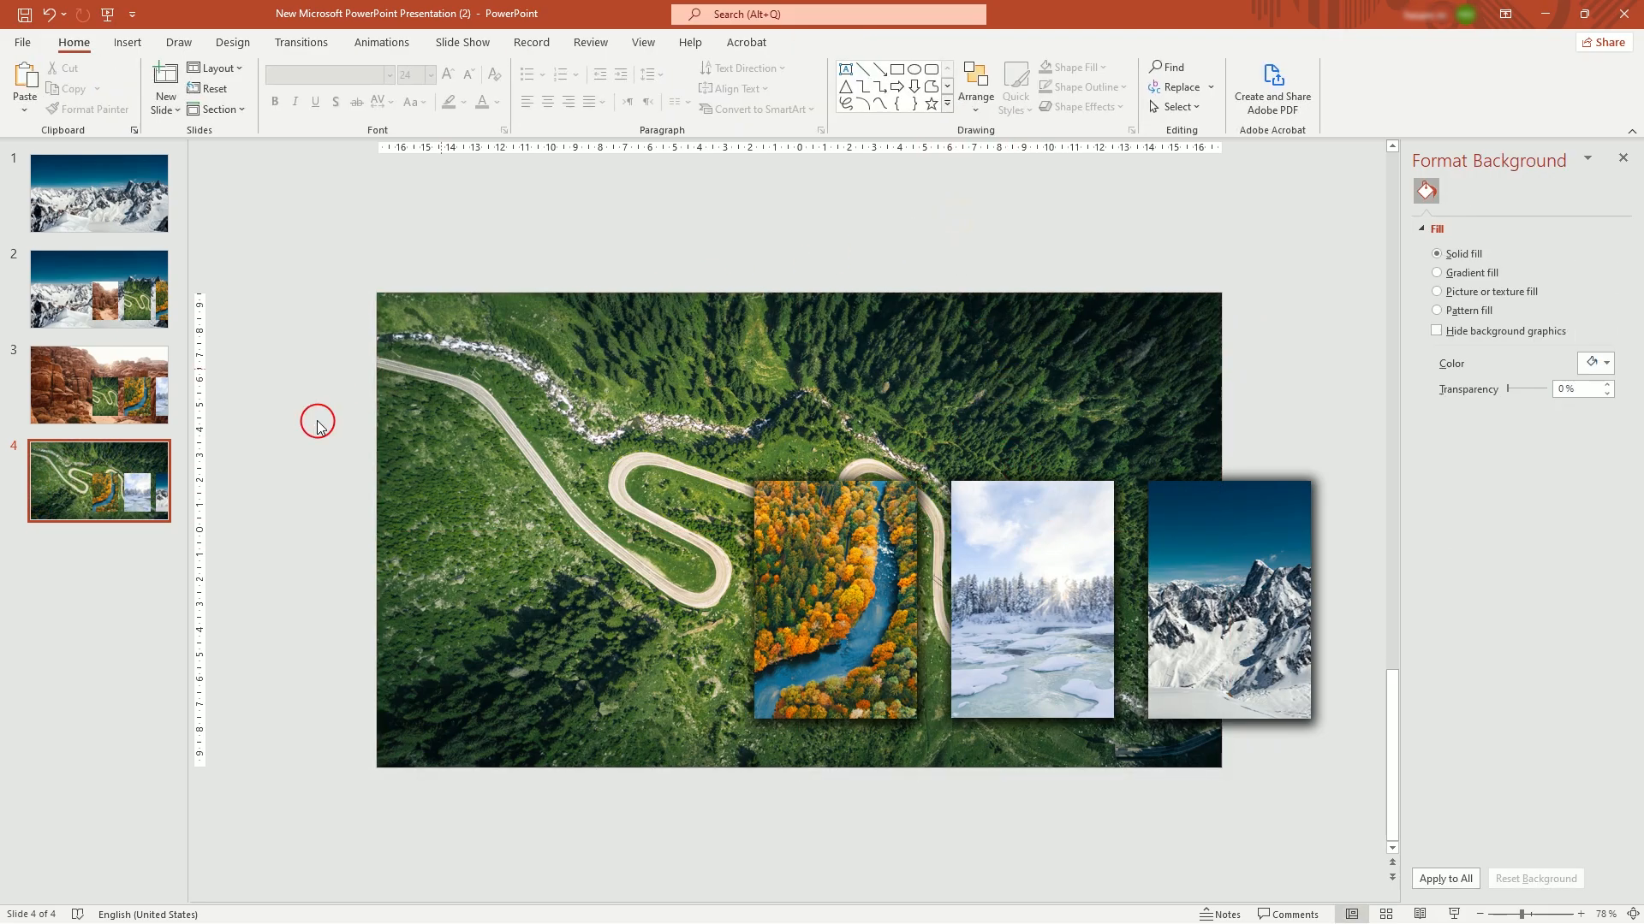
right_click(99, 479)
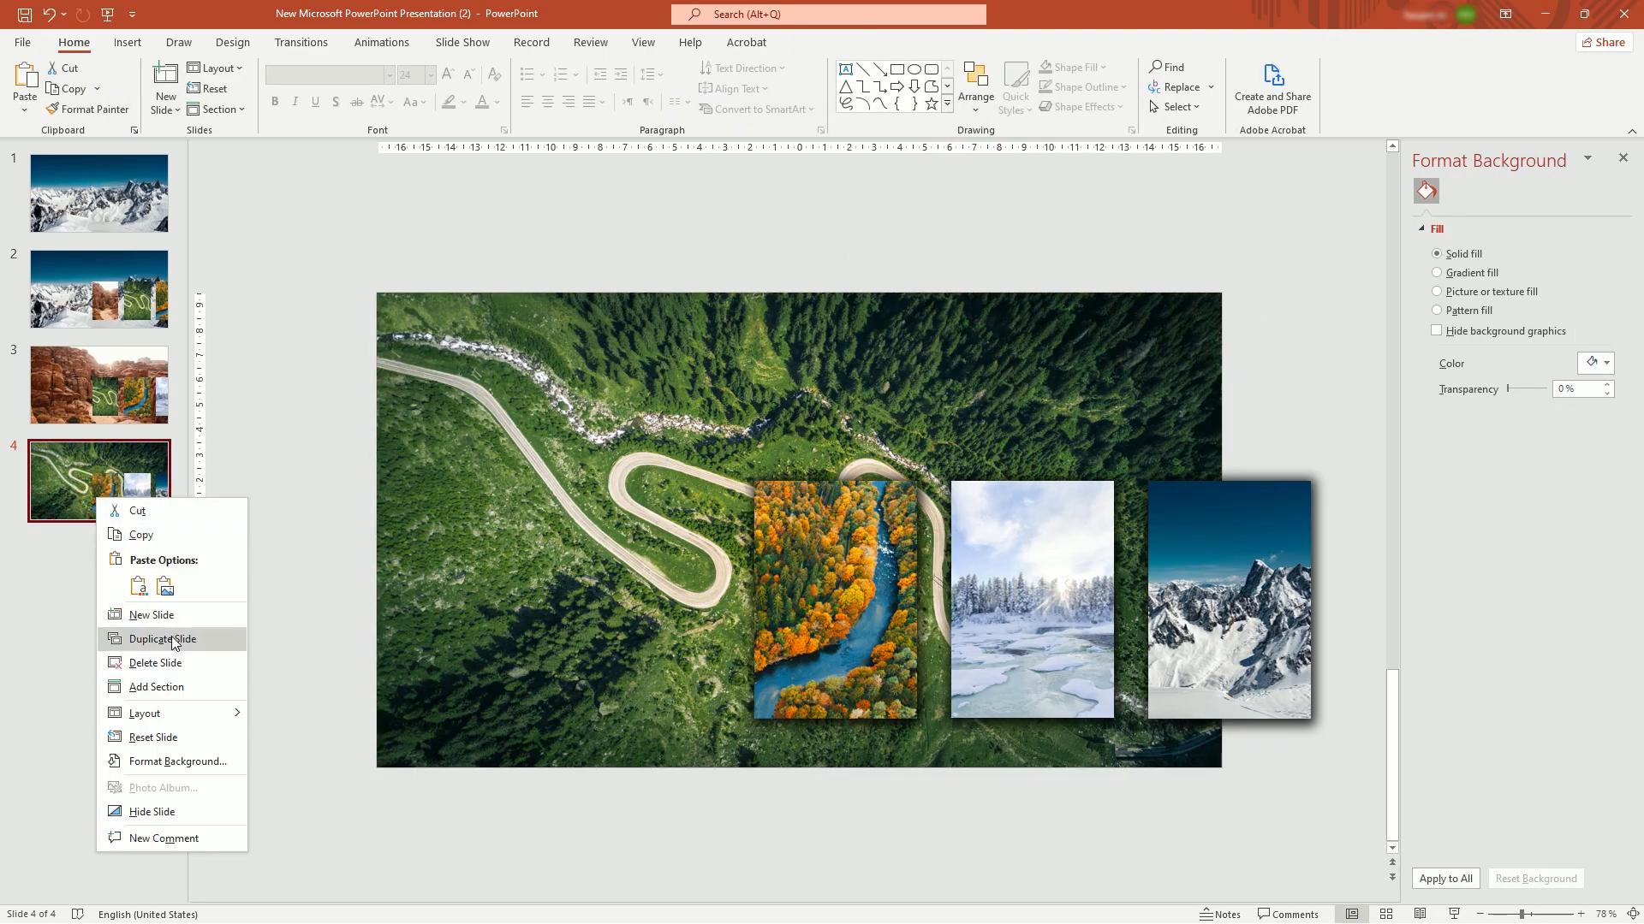
left_click(157, 639)
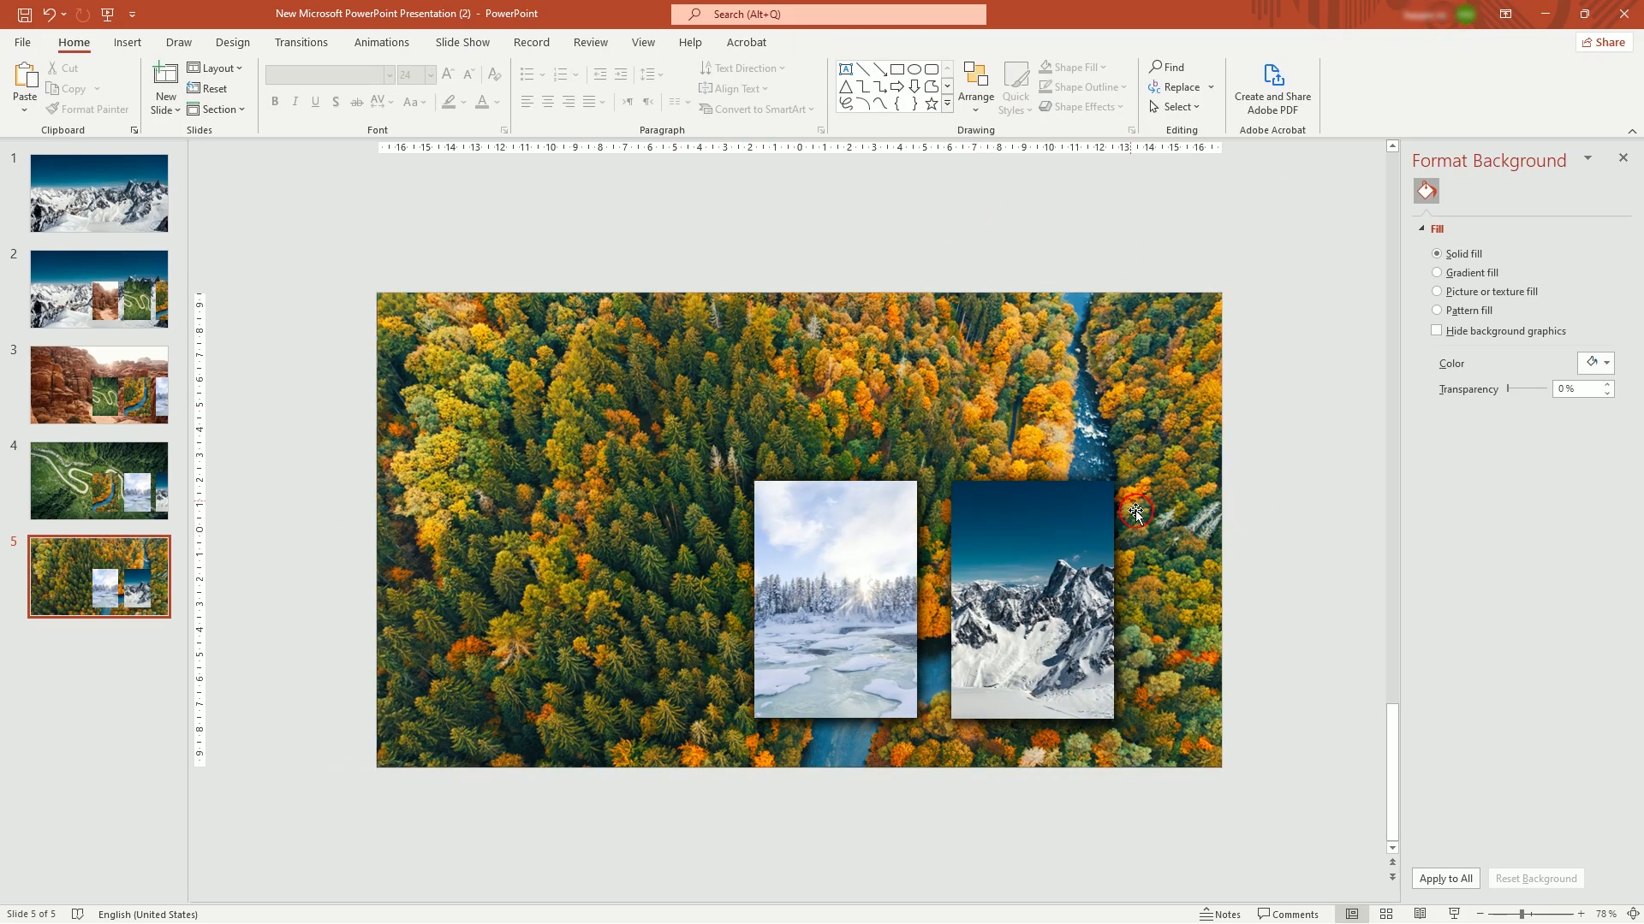
mouse_move(695, 553)
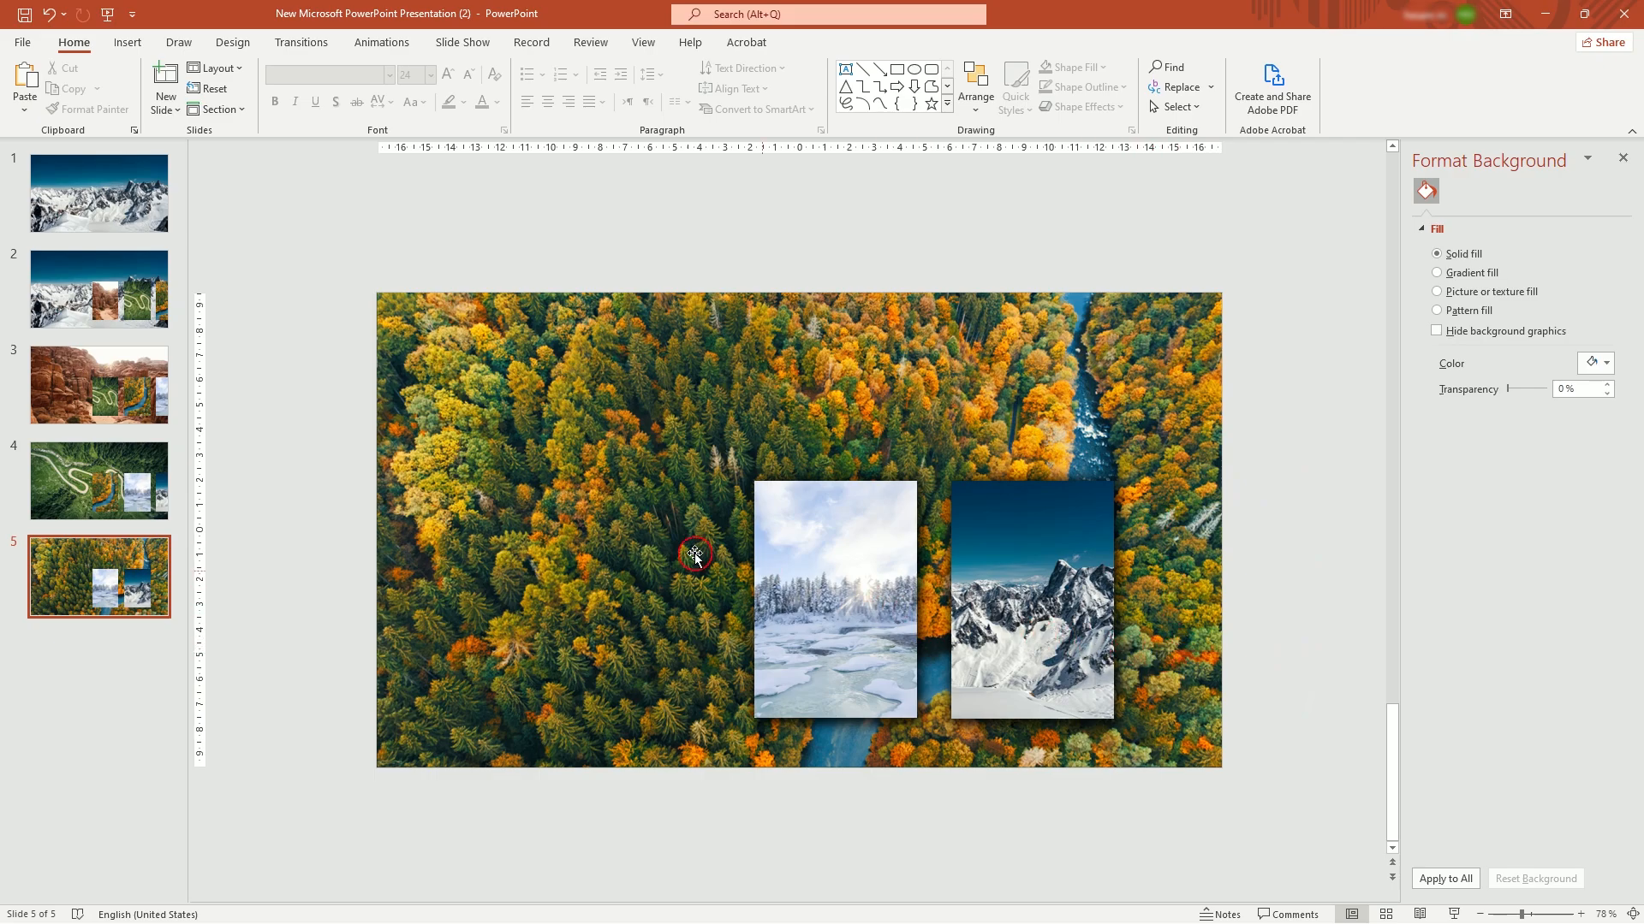
- Copy the small canyon card from slide 2 to the end of the row on slide 5
left_click(100, 288)
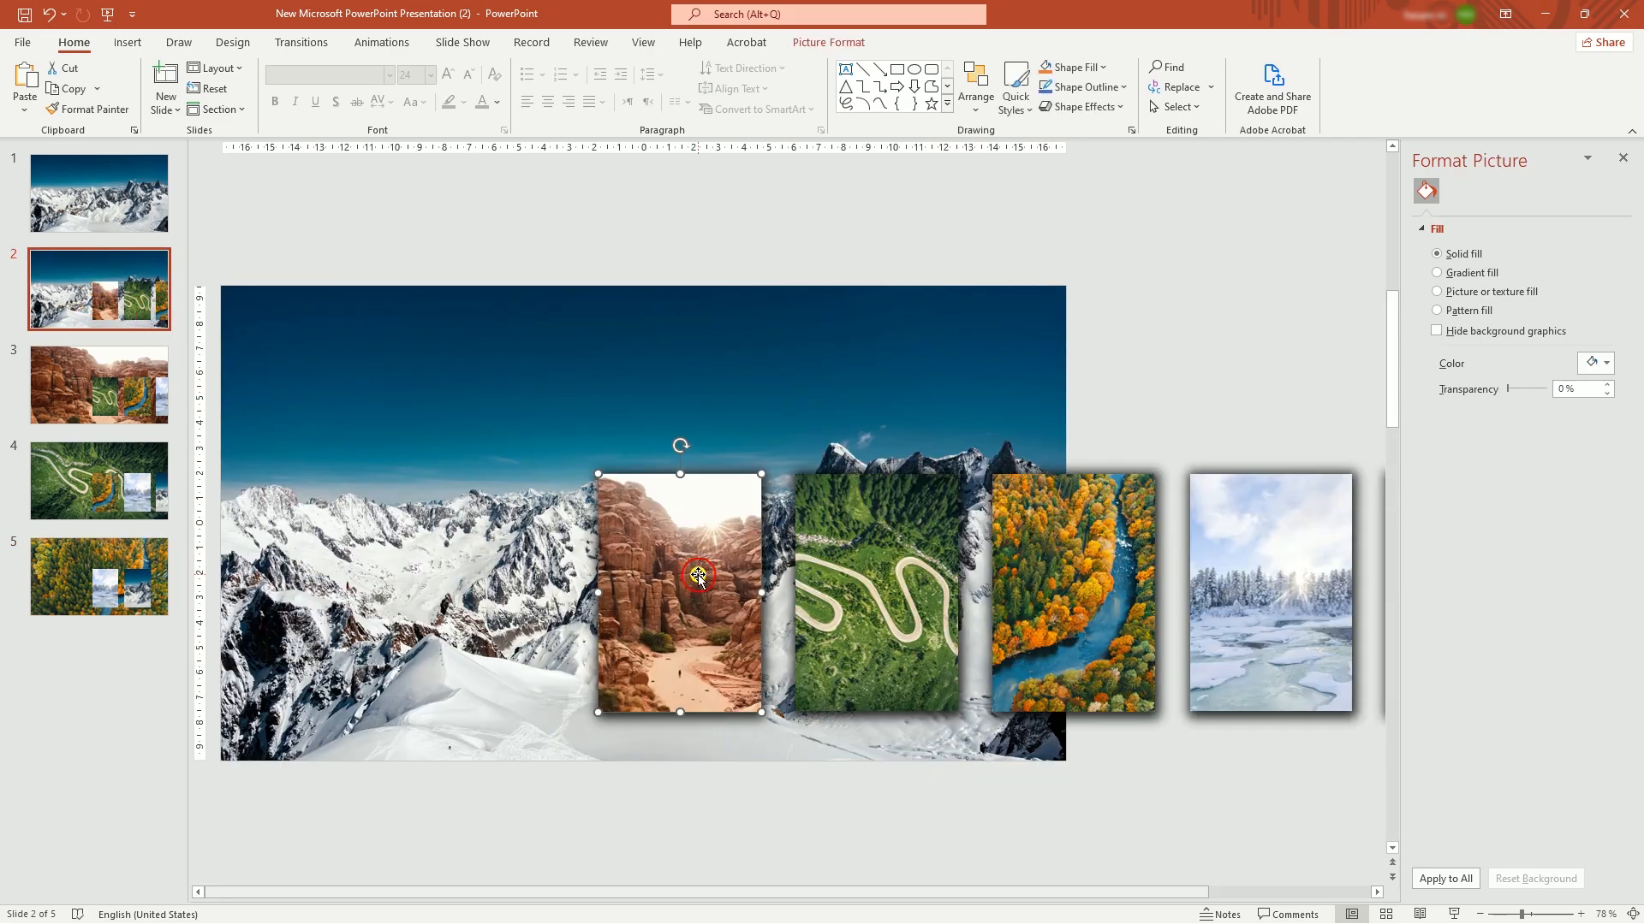
left_click(100, 577)
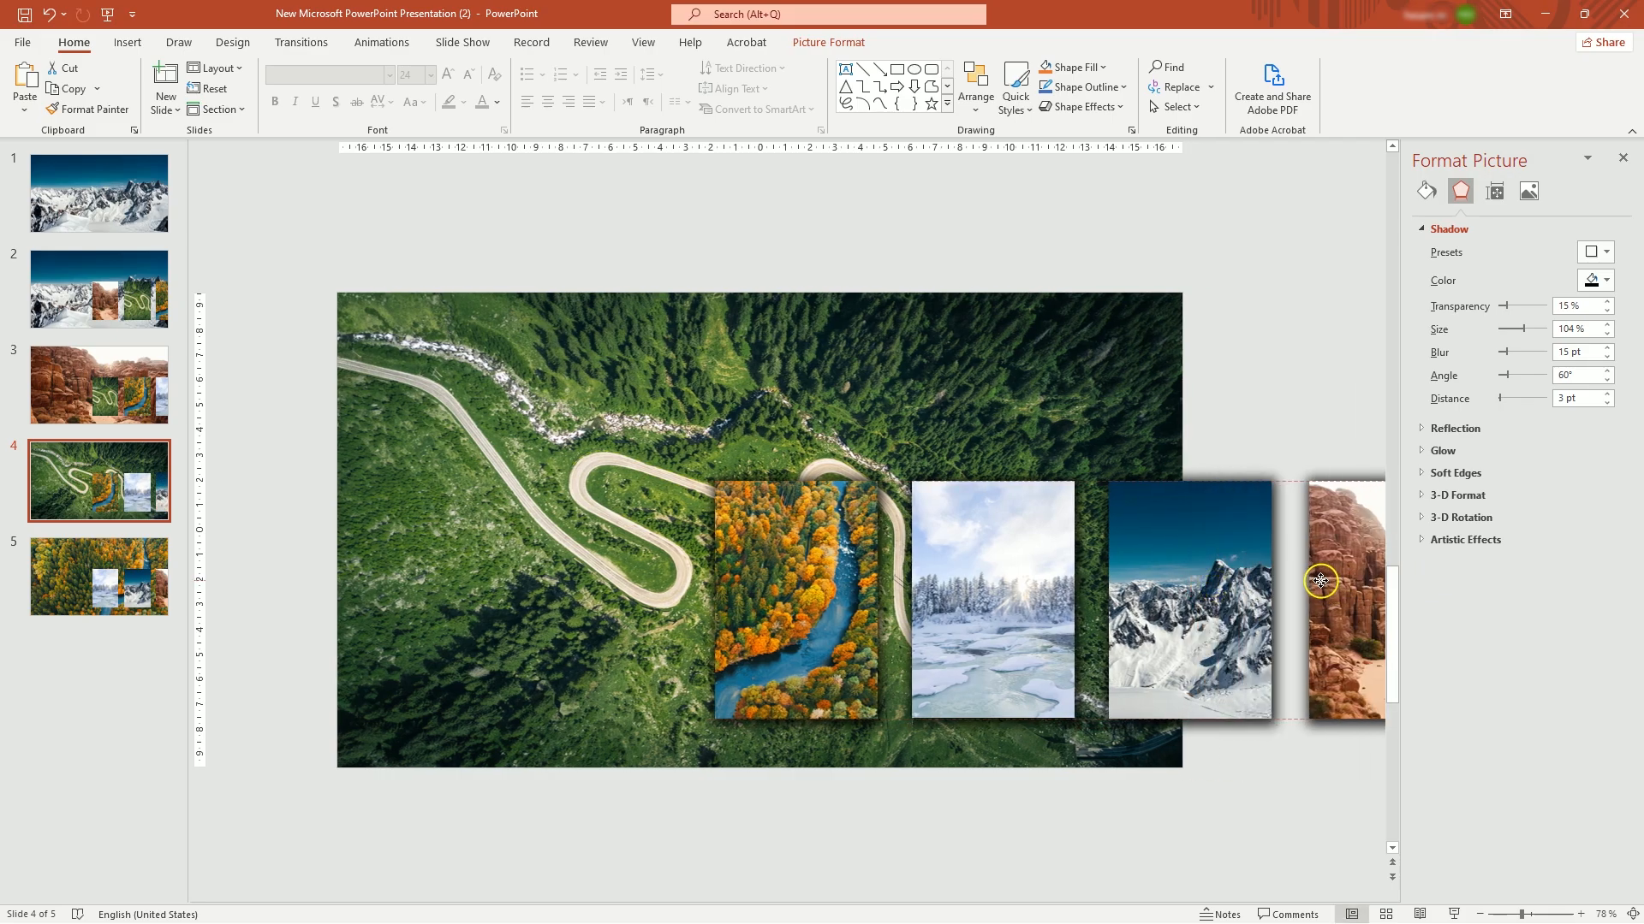
left_click(99, 577)
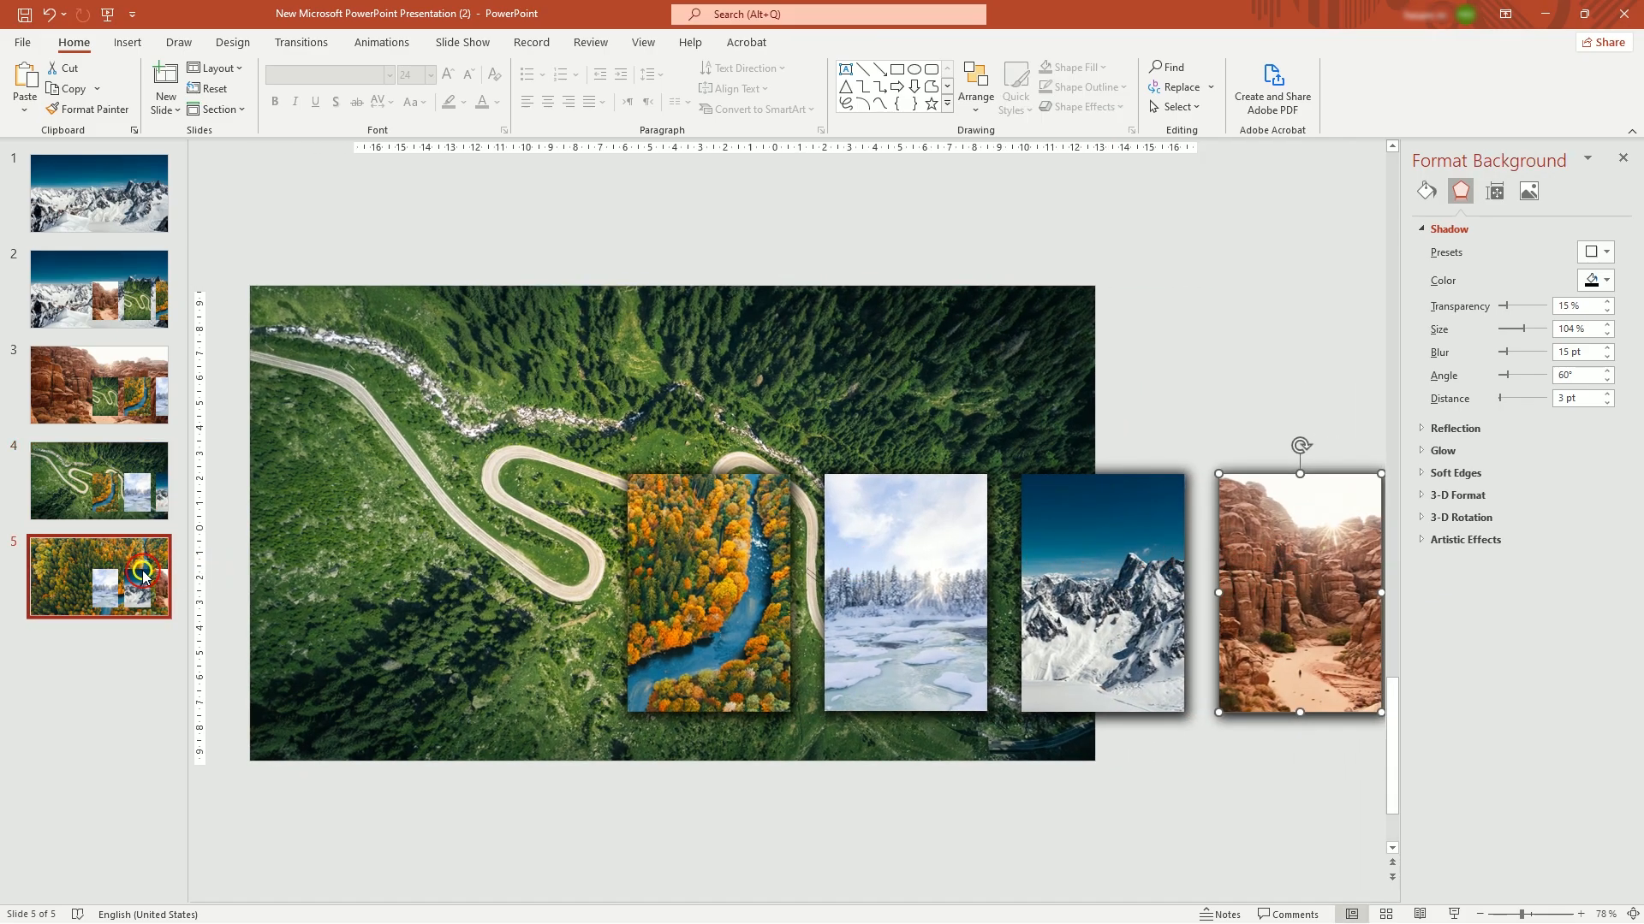
- Lower the brightness of the mountain background on slide 2 and the canyon background on slide 3
left_click(100, 288)
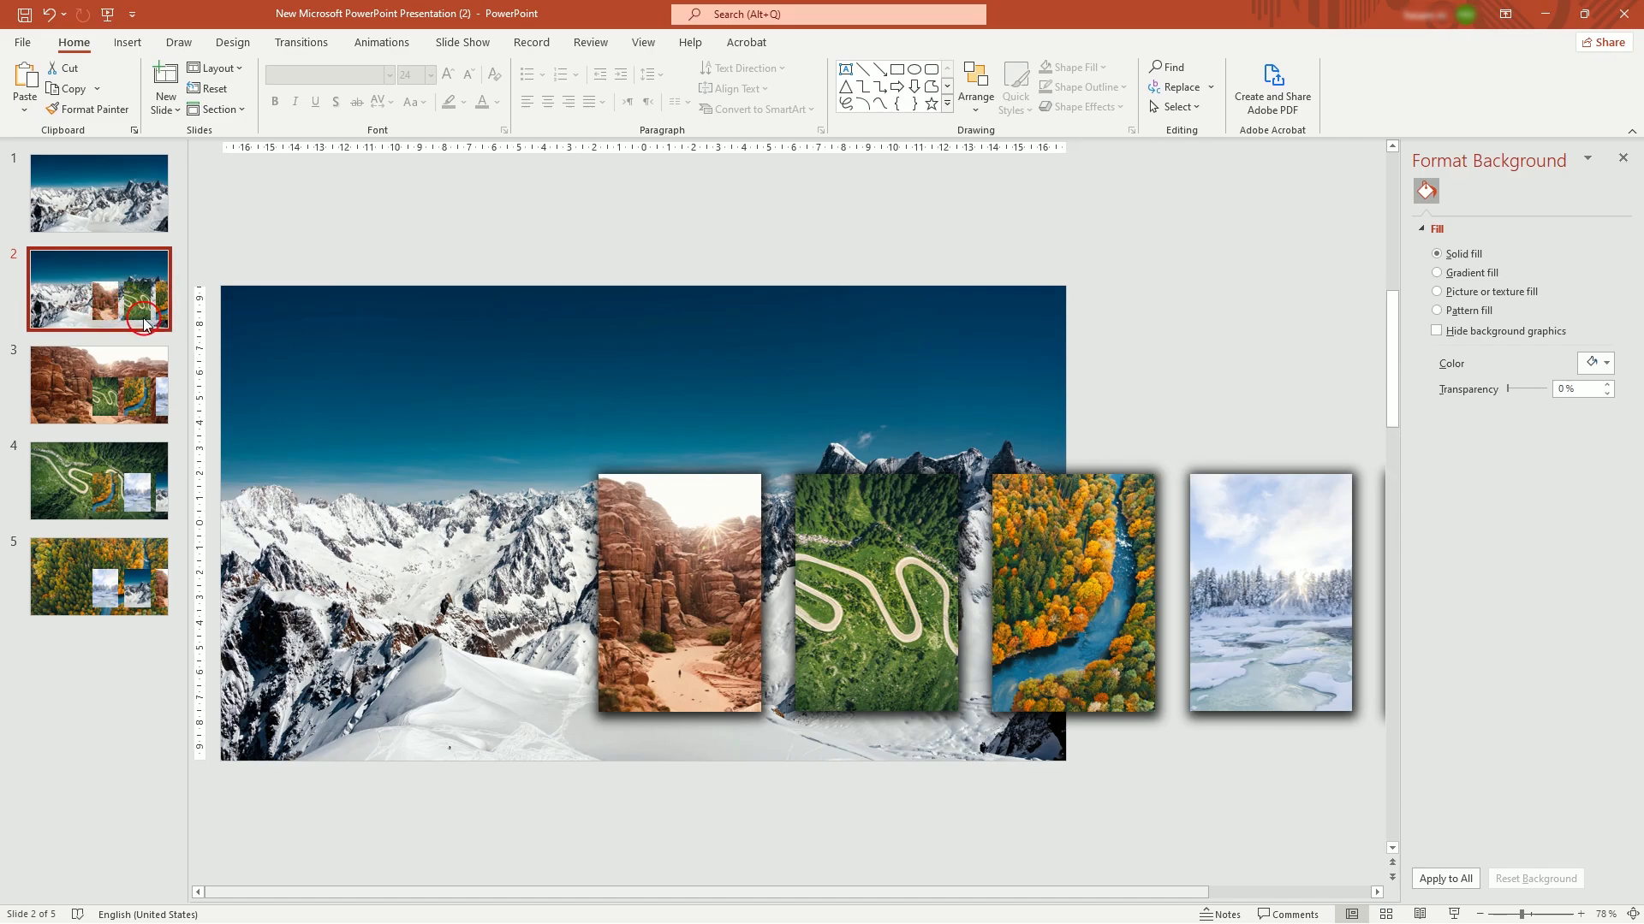
left_click(491, 395)
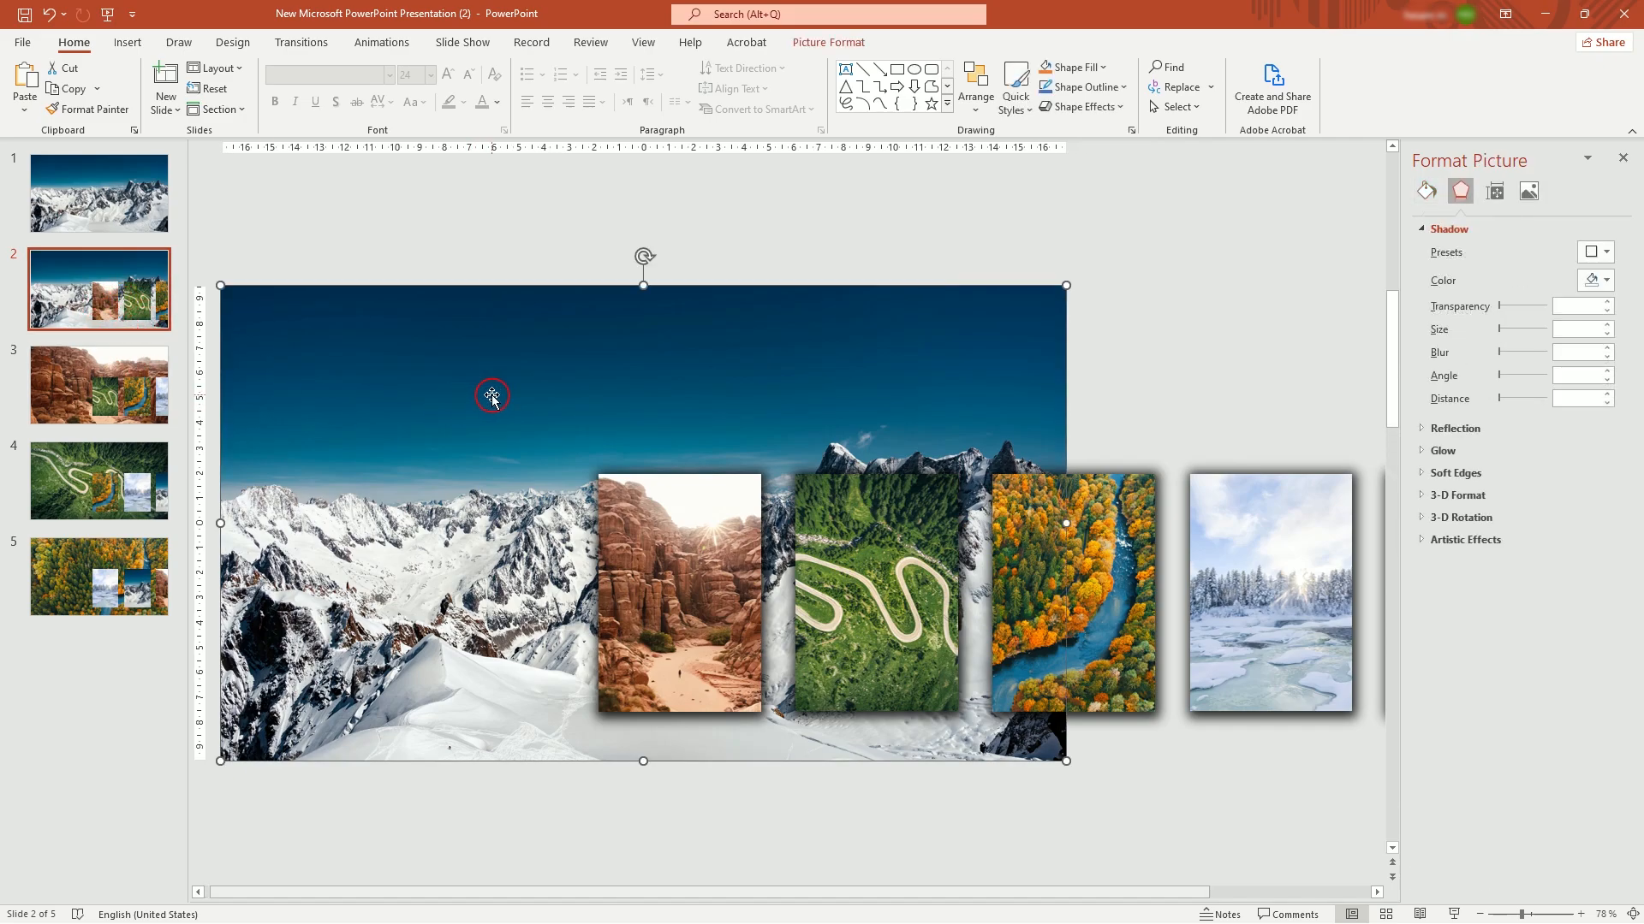
left_click(1529, 190)
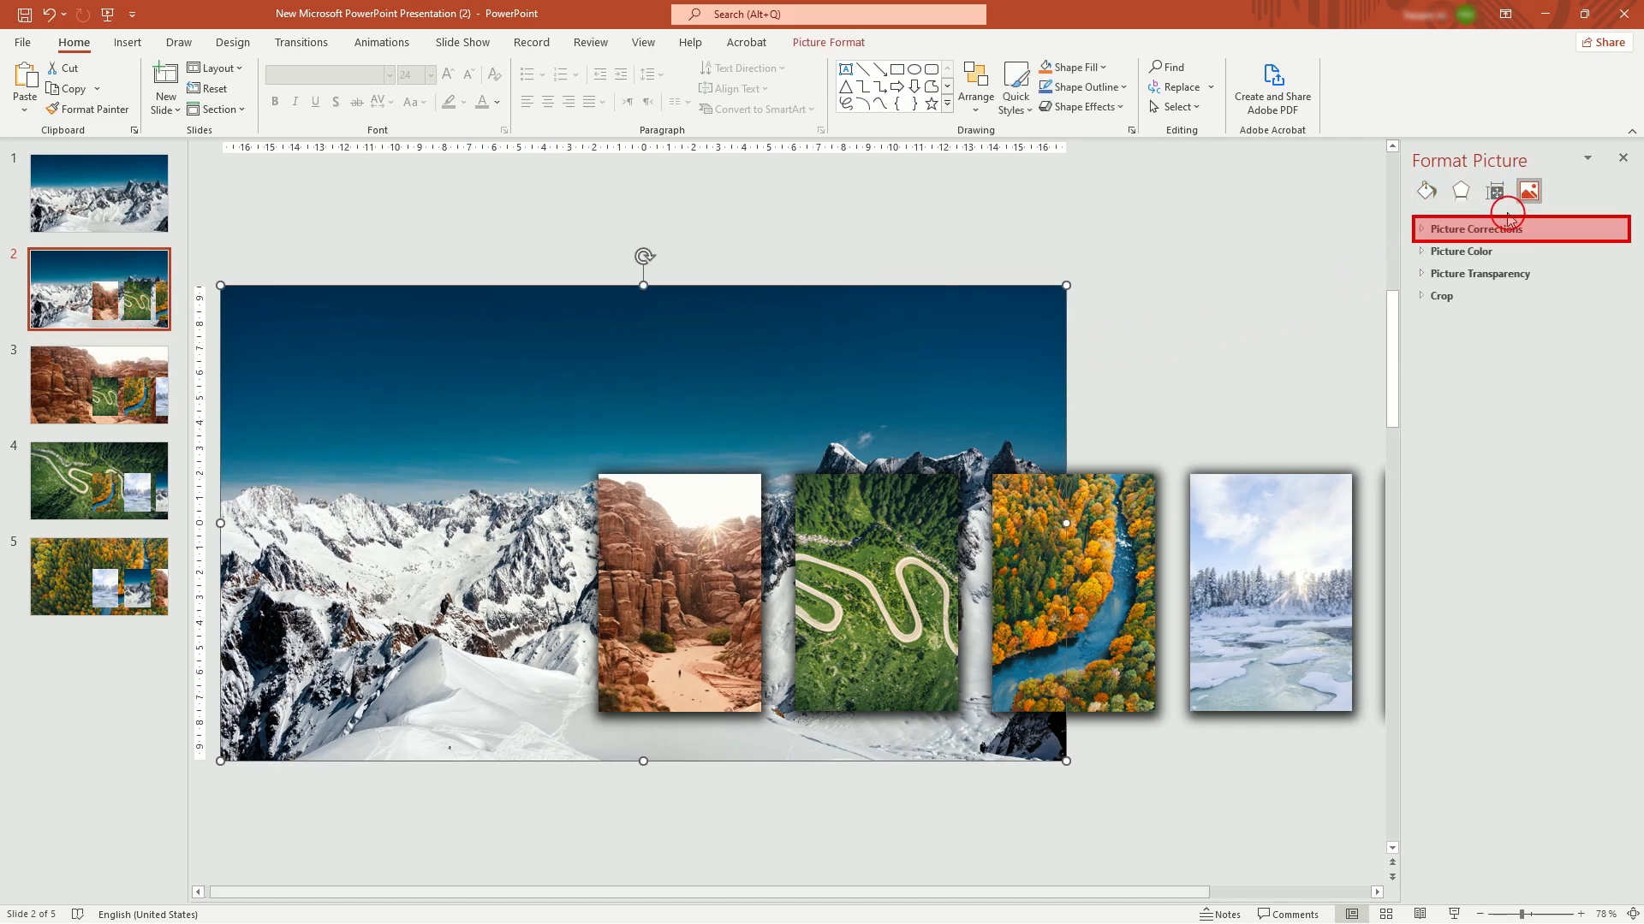
left_click(1474, 227)
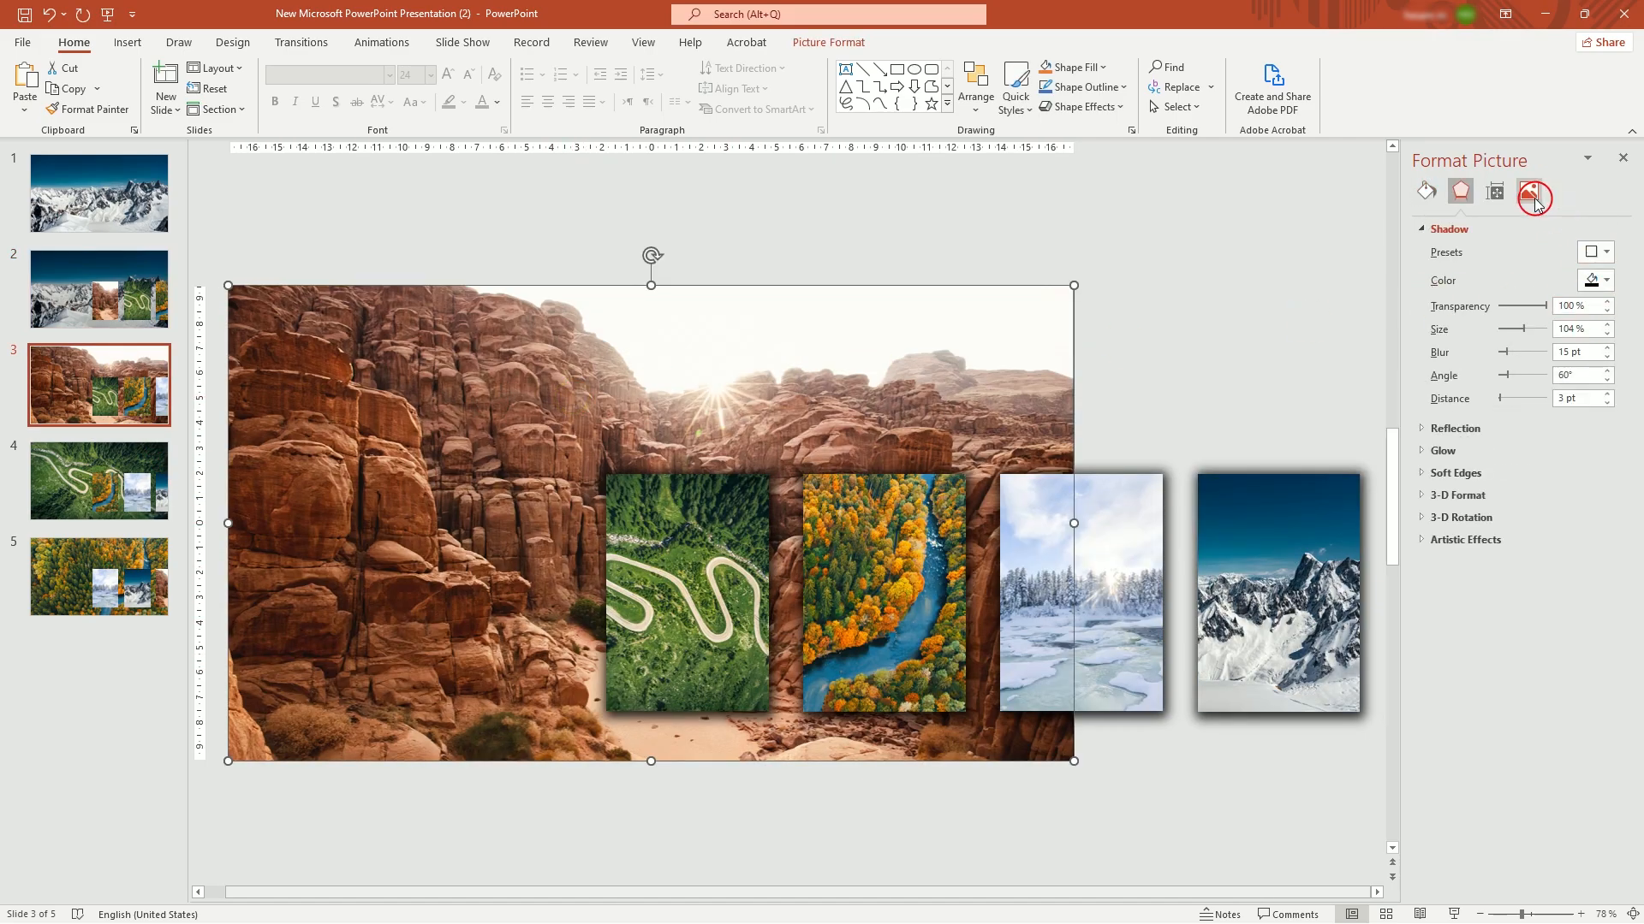
left_click(1529, 190)
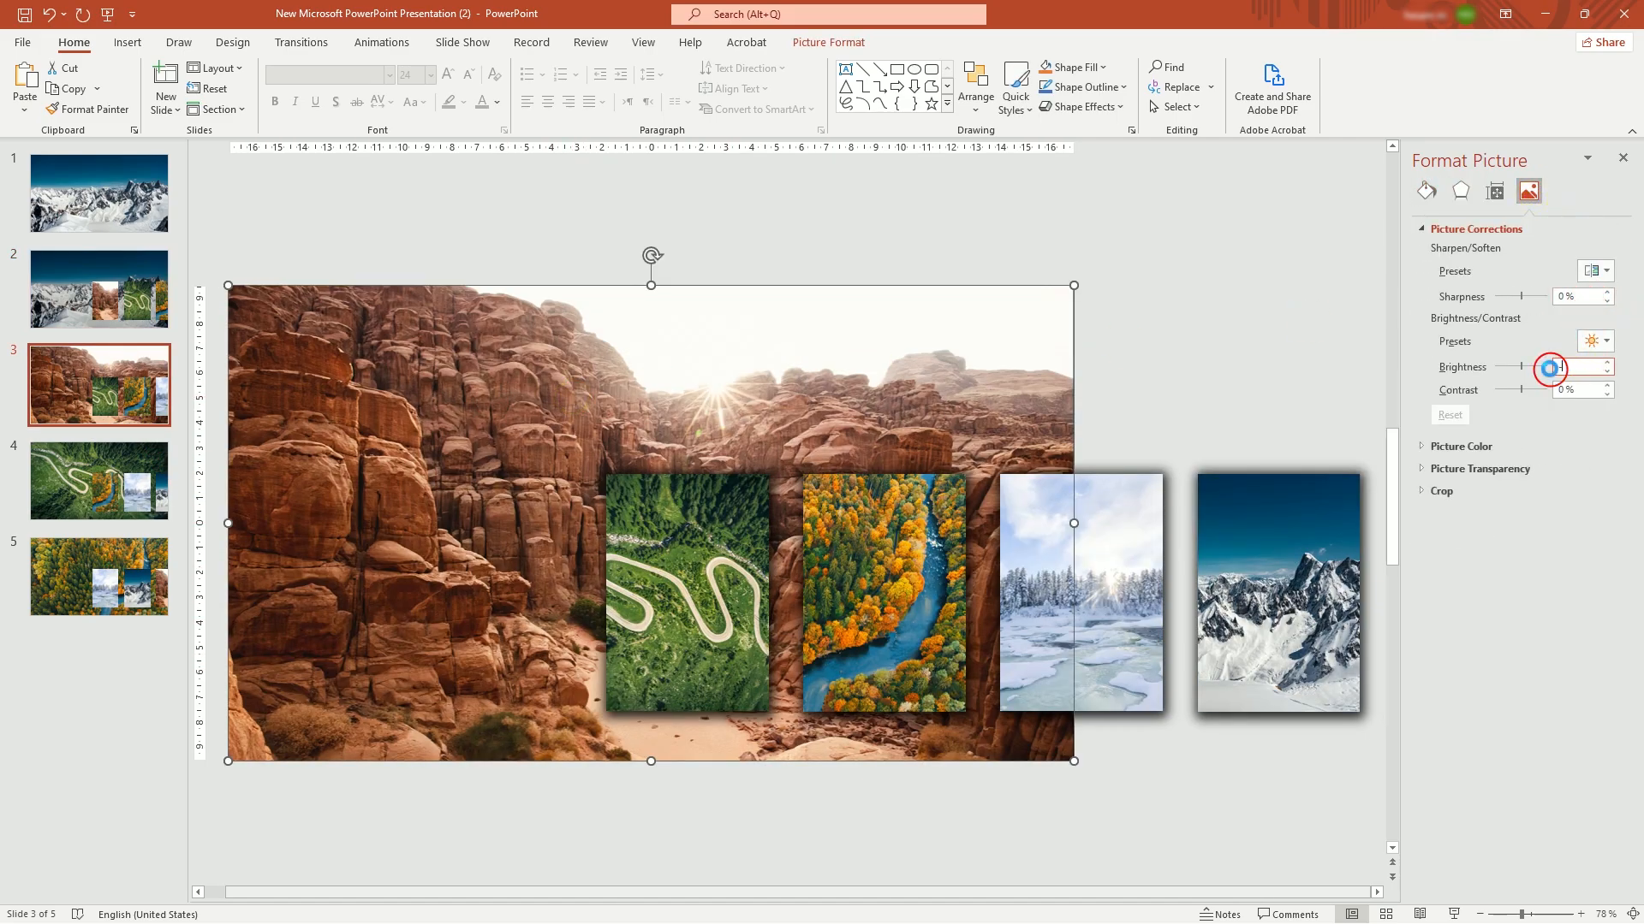
left_click(1527, 193)
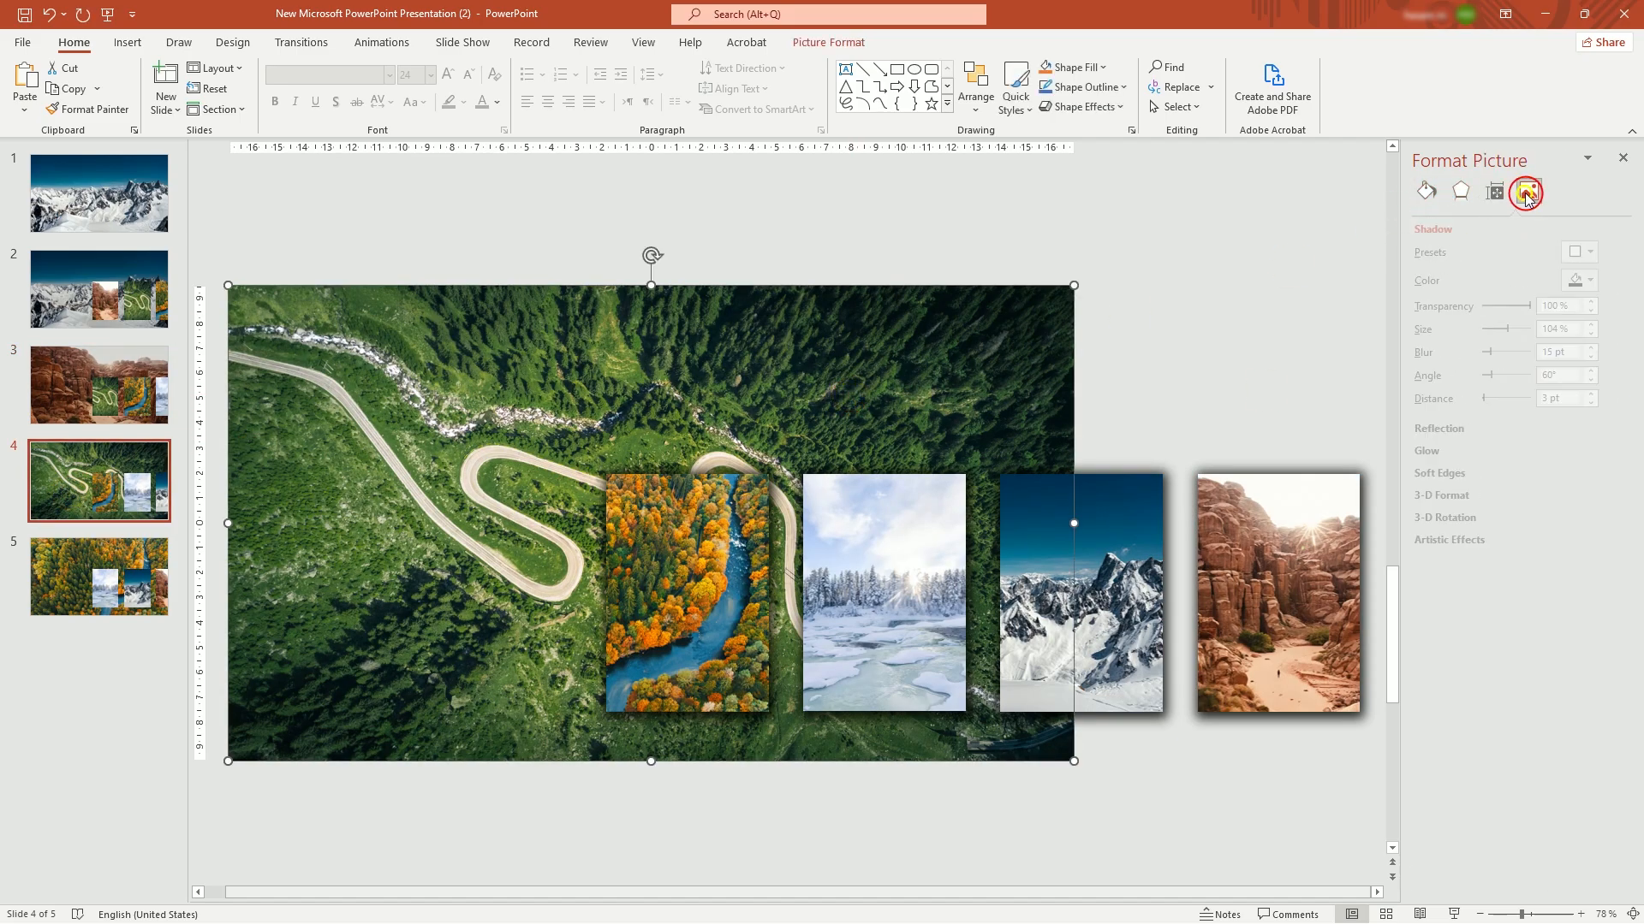
- Lower the brightness of the road and autumn forest backgrounds on slides 4 and 5
left_click(1525, 190)
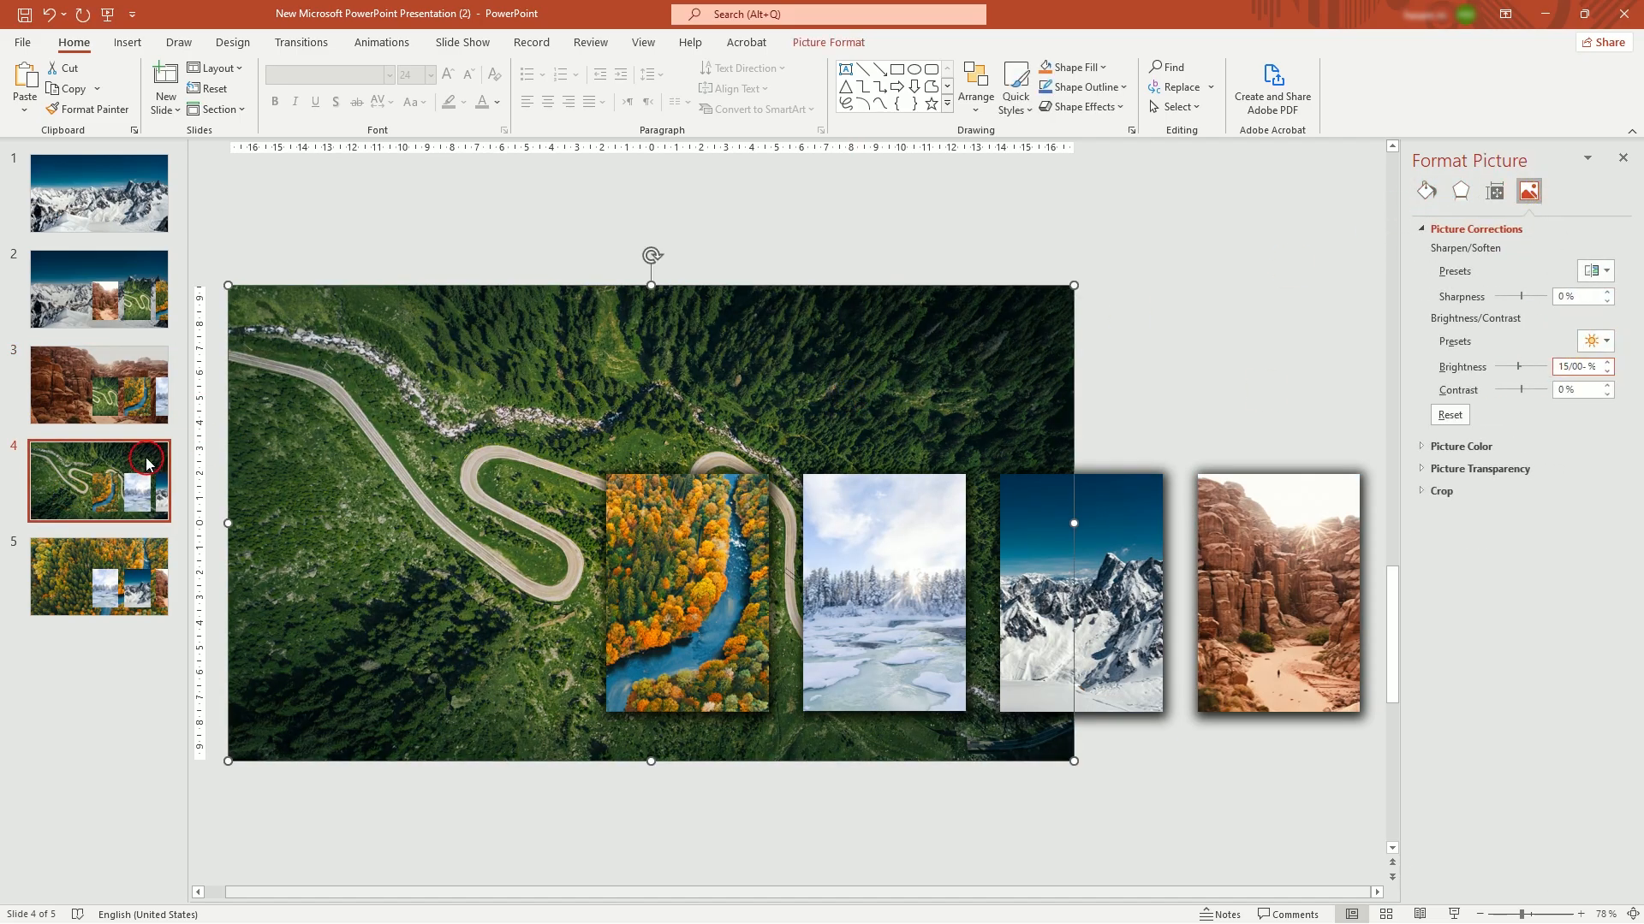
left_click(99, 577)
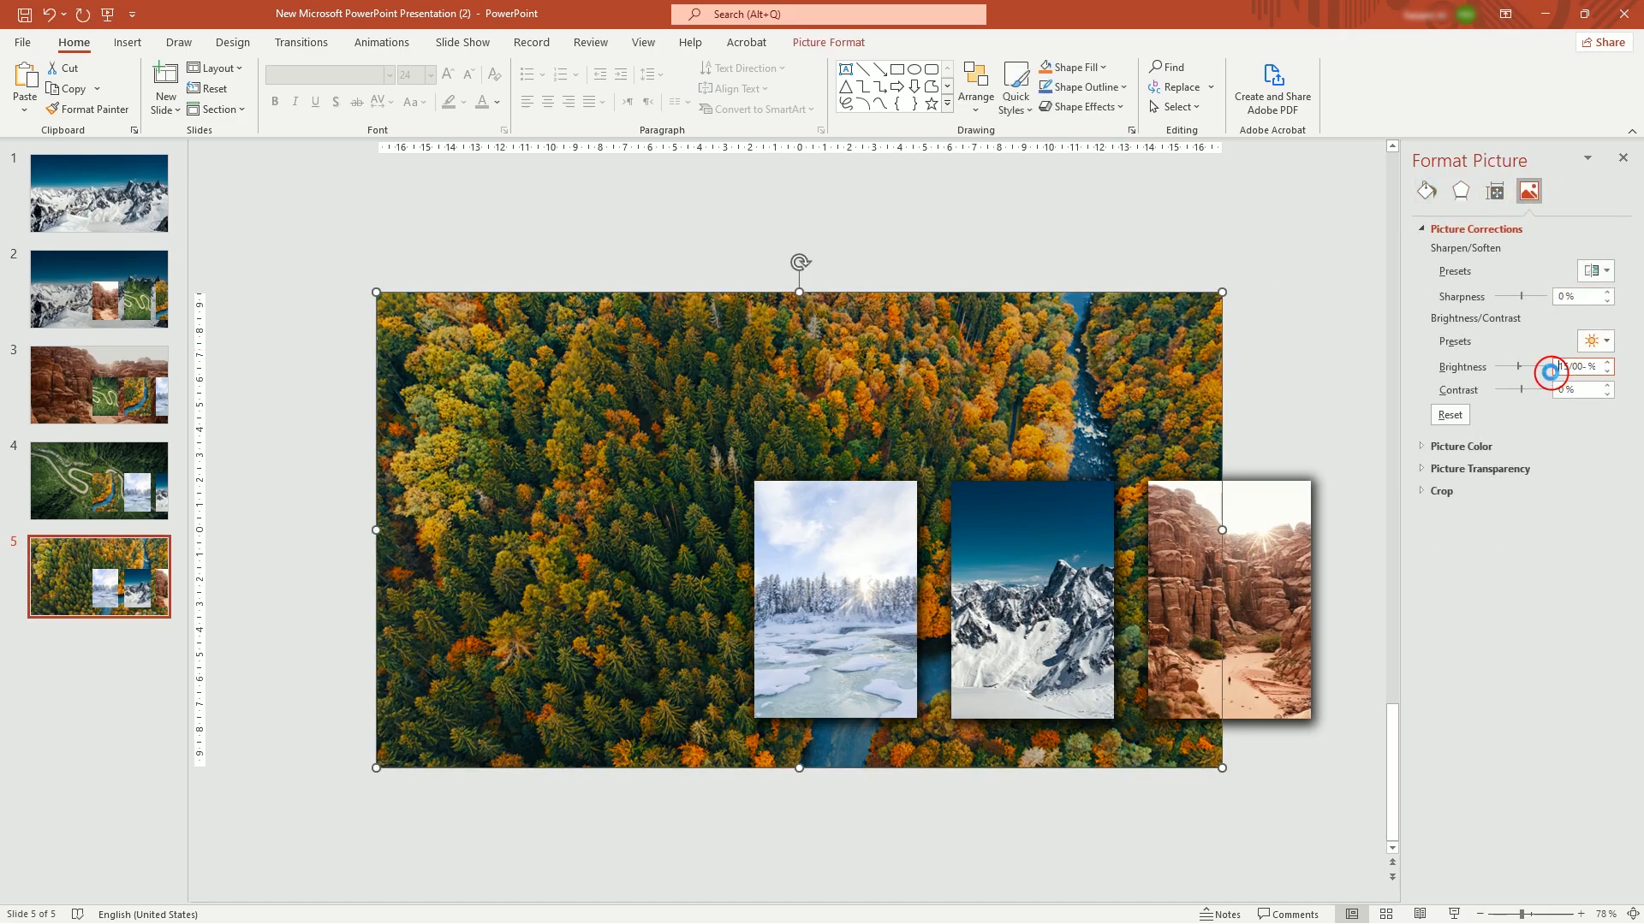
left_click(385, 262)
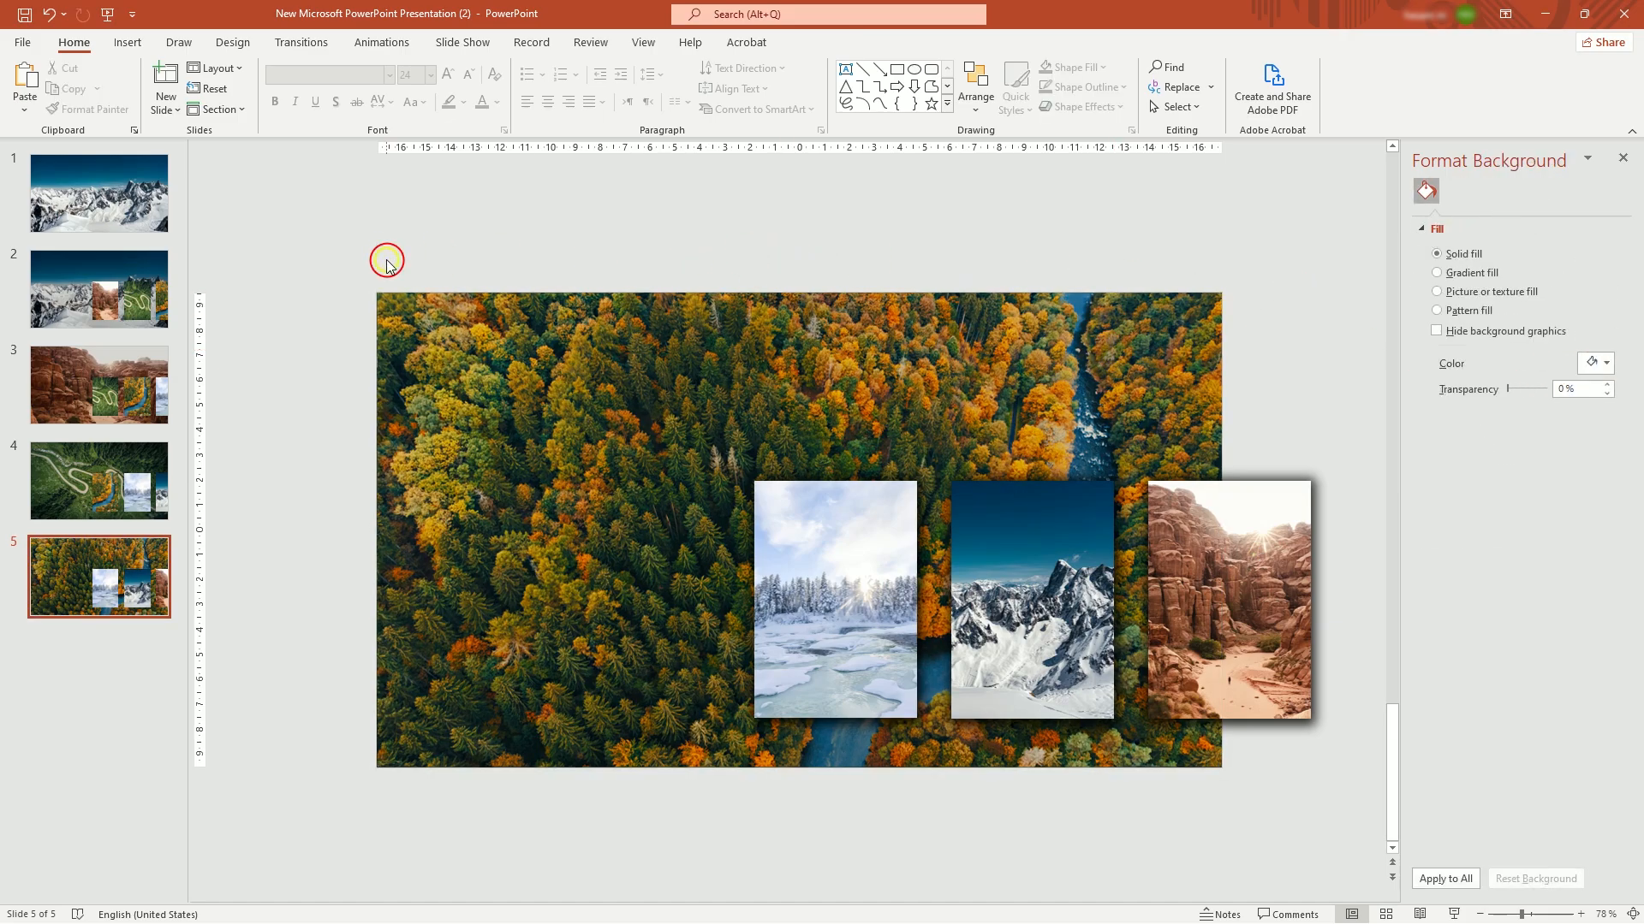
left_click(99, 288)
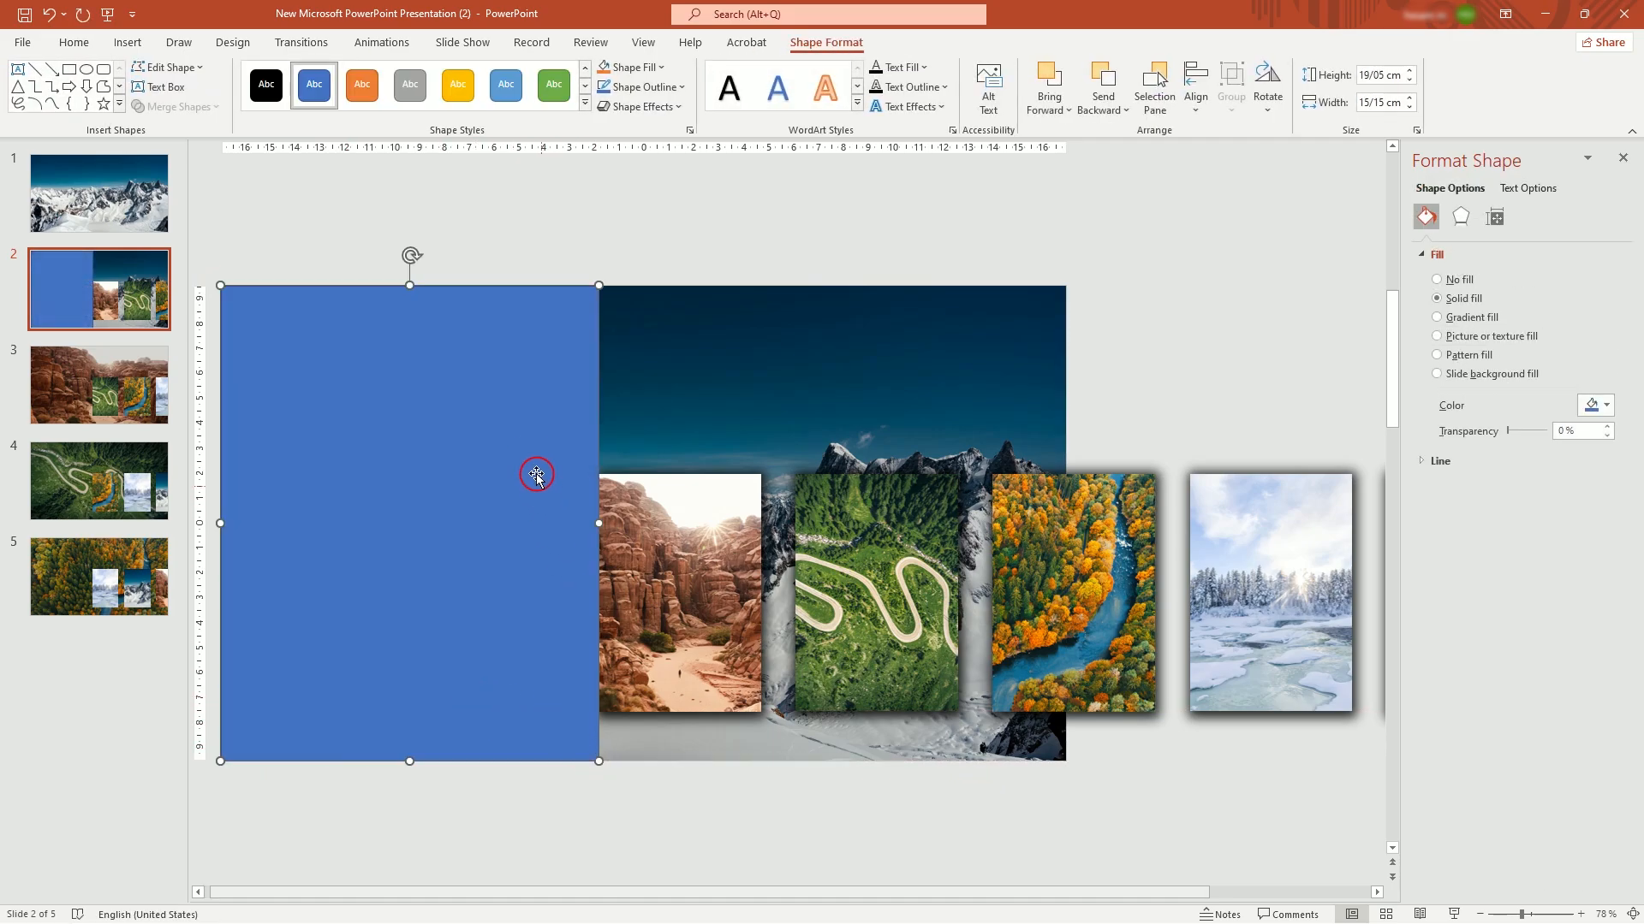
- Remove the rectangle's outline and give it a black gradient from 50% to 100% transparency
left_click(637, 87)
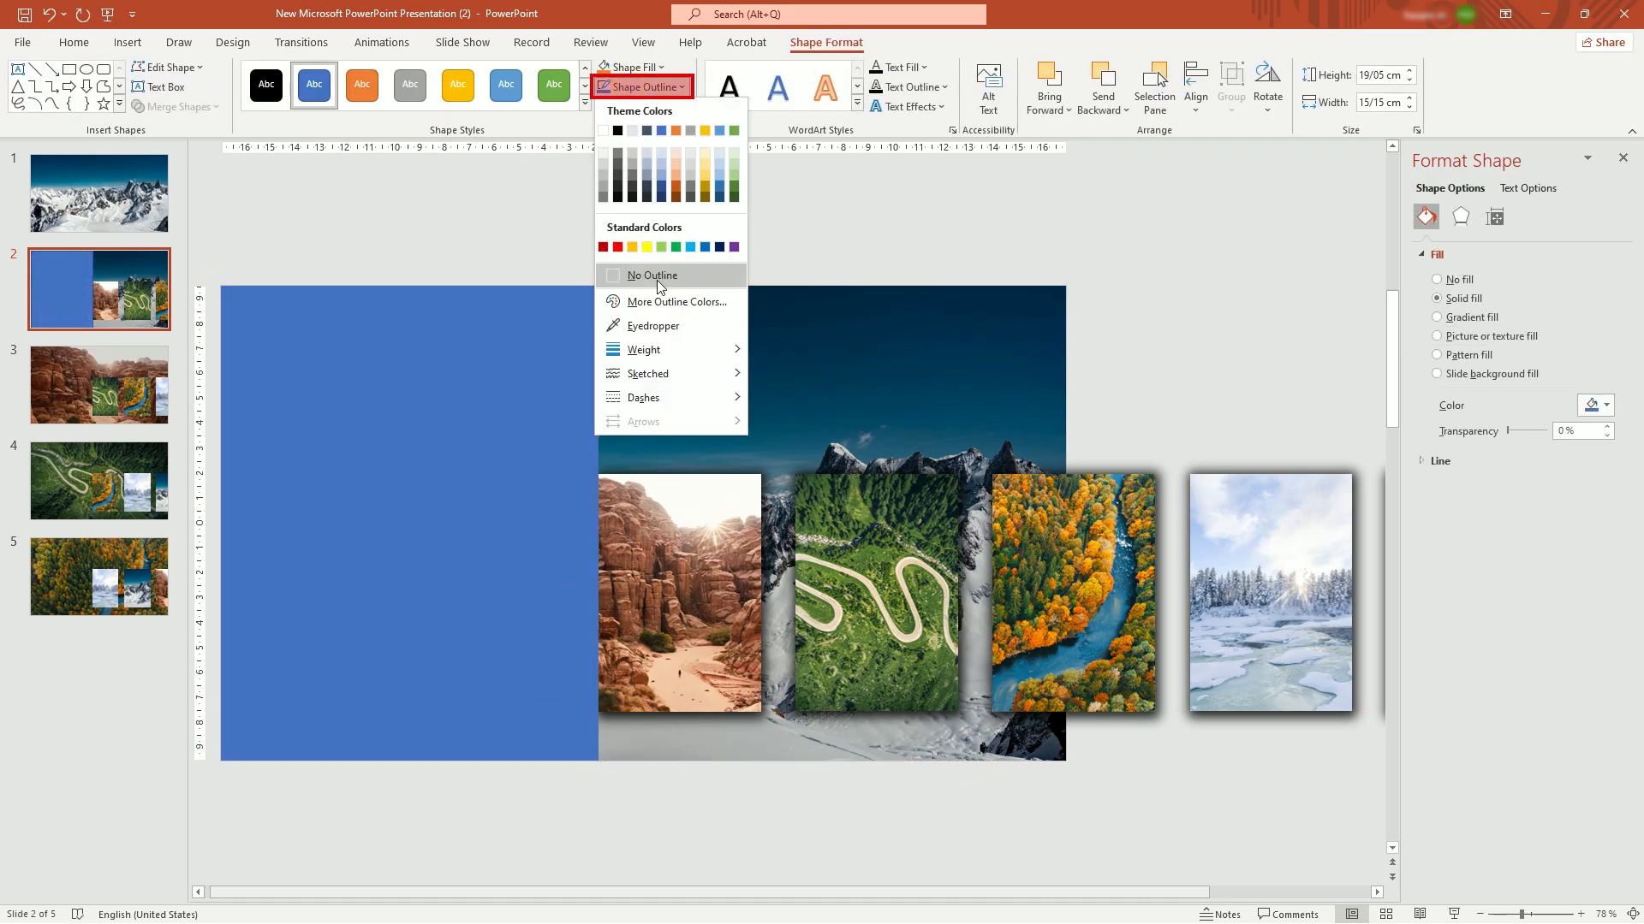
left_click(651, 274)
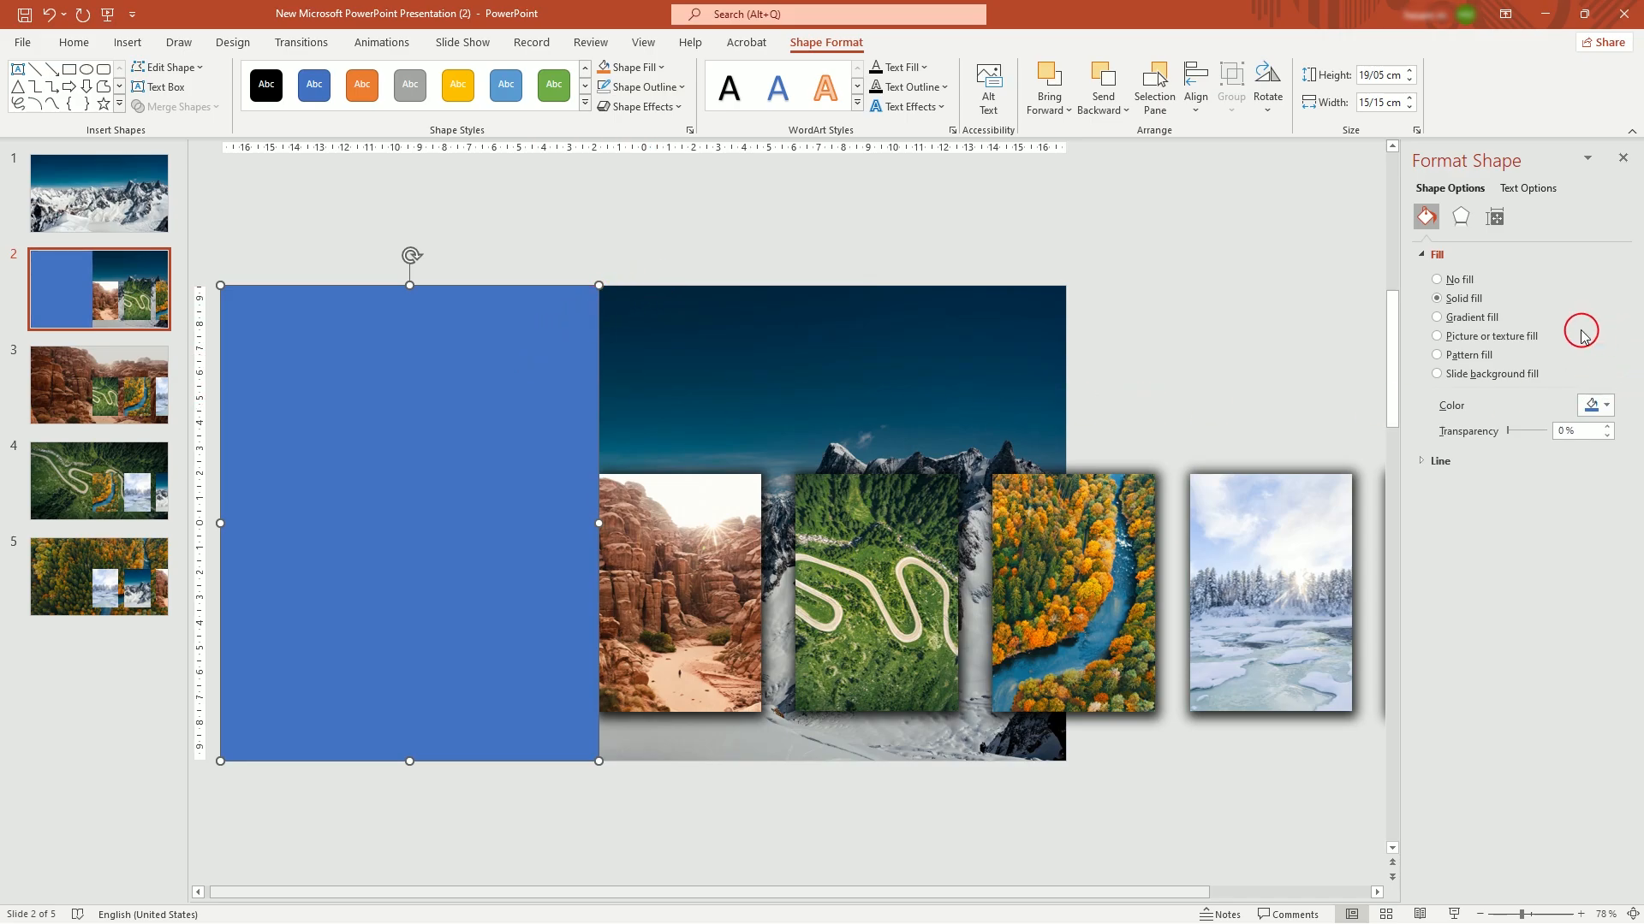
left_click(1436, 317)
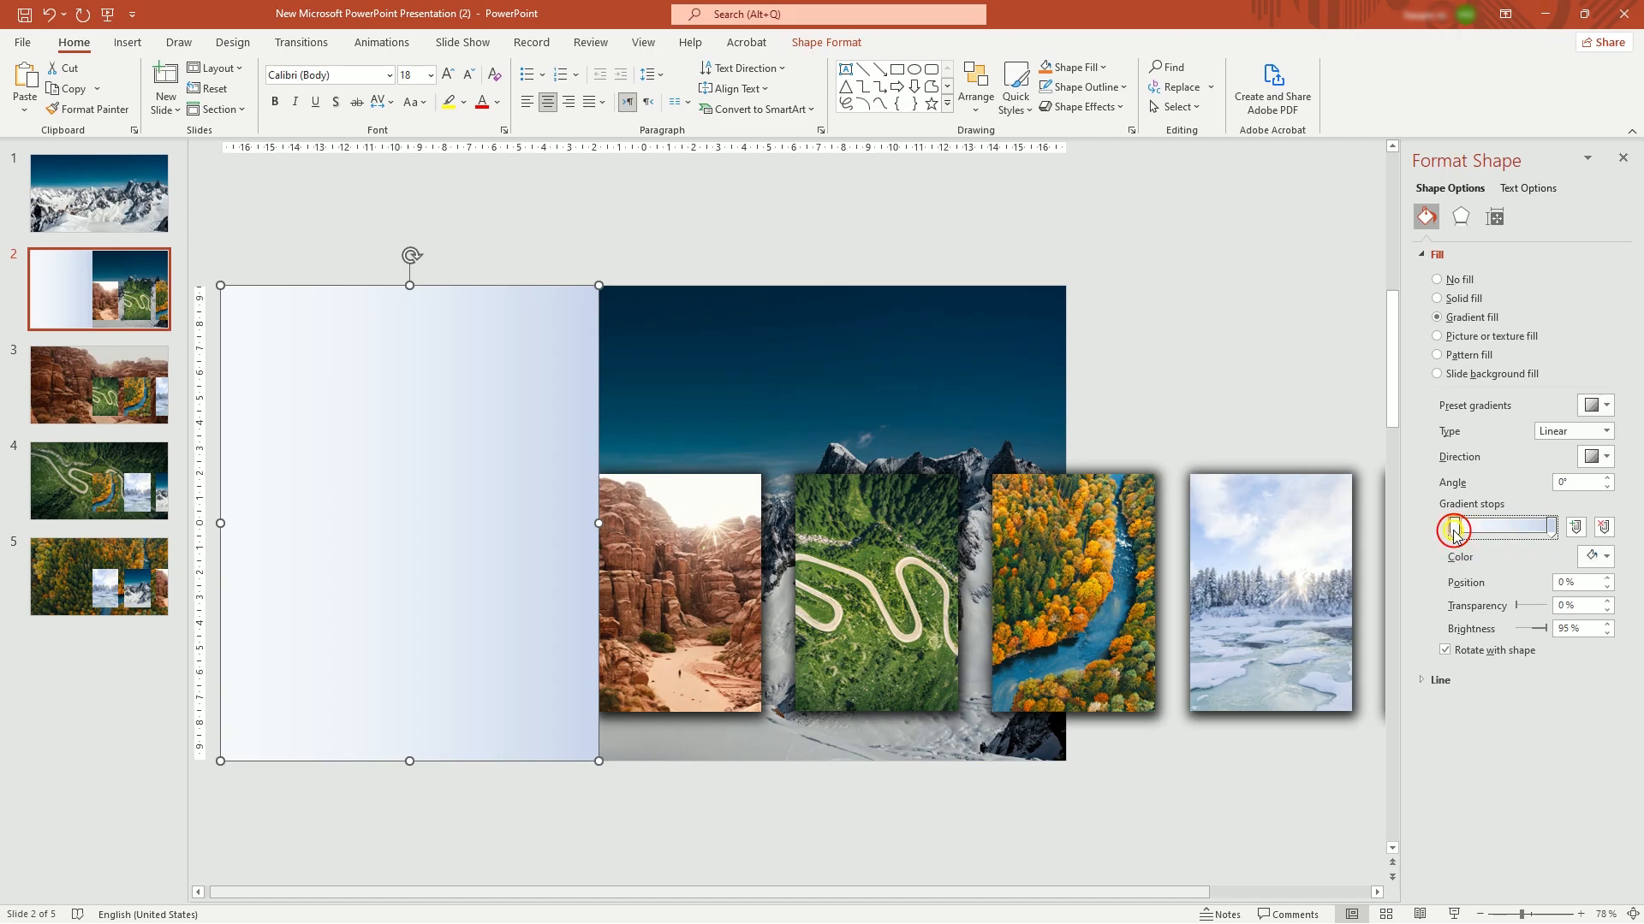
left_click(1604, 557)
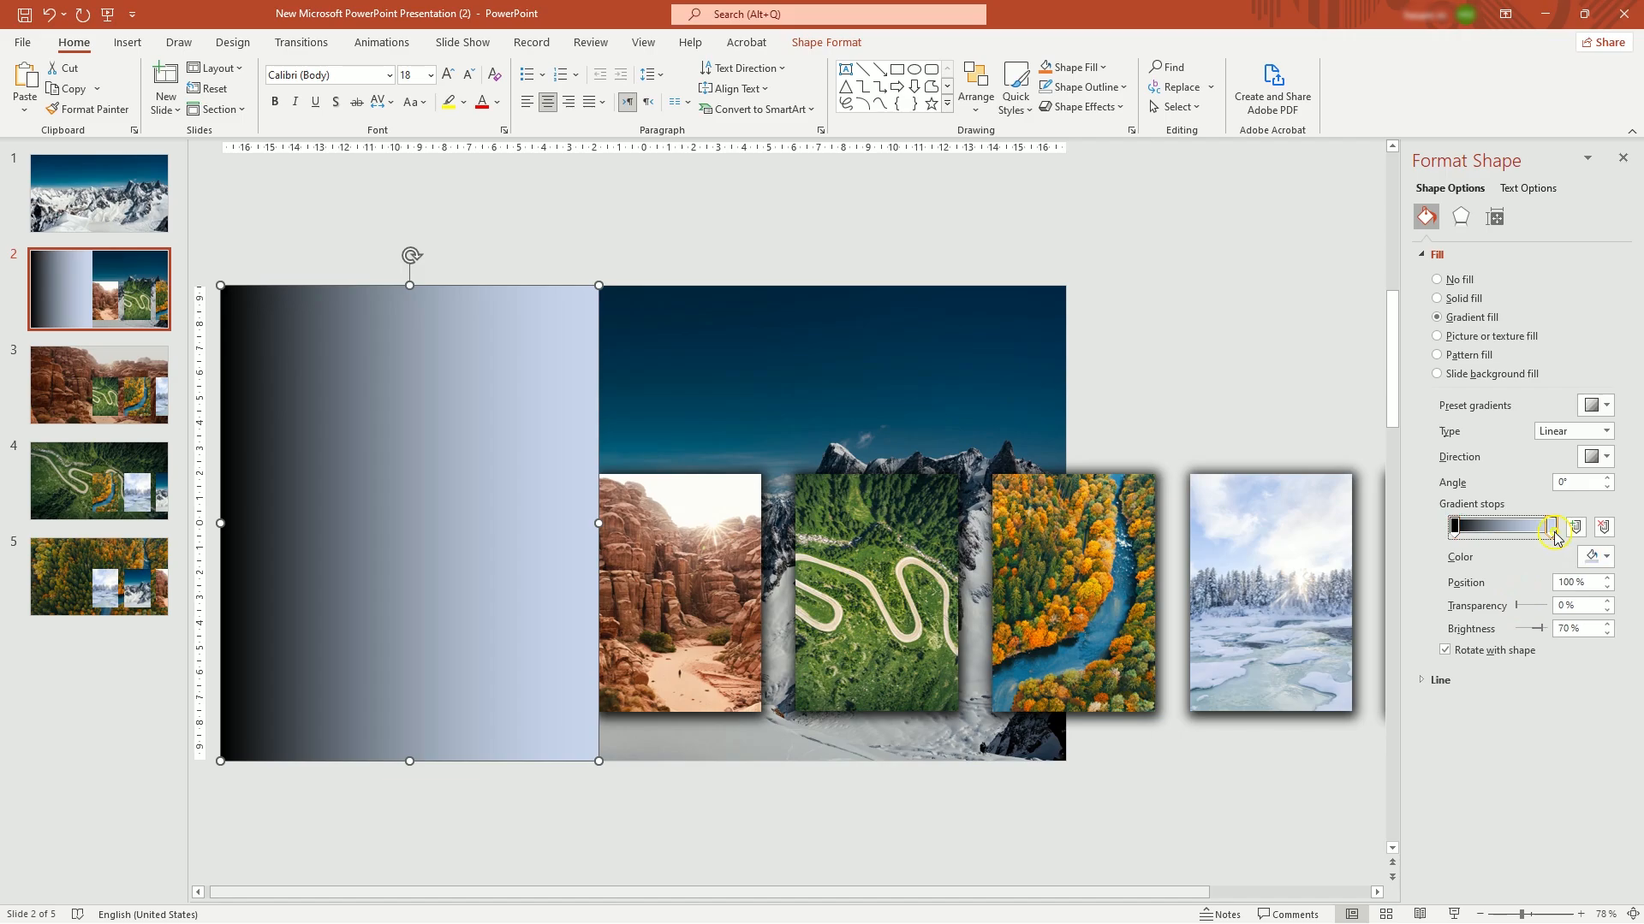
left_click(1604, 557)
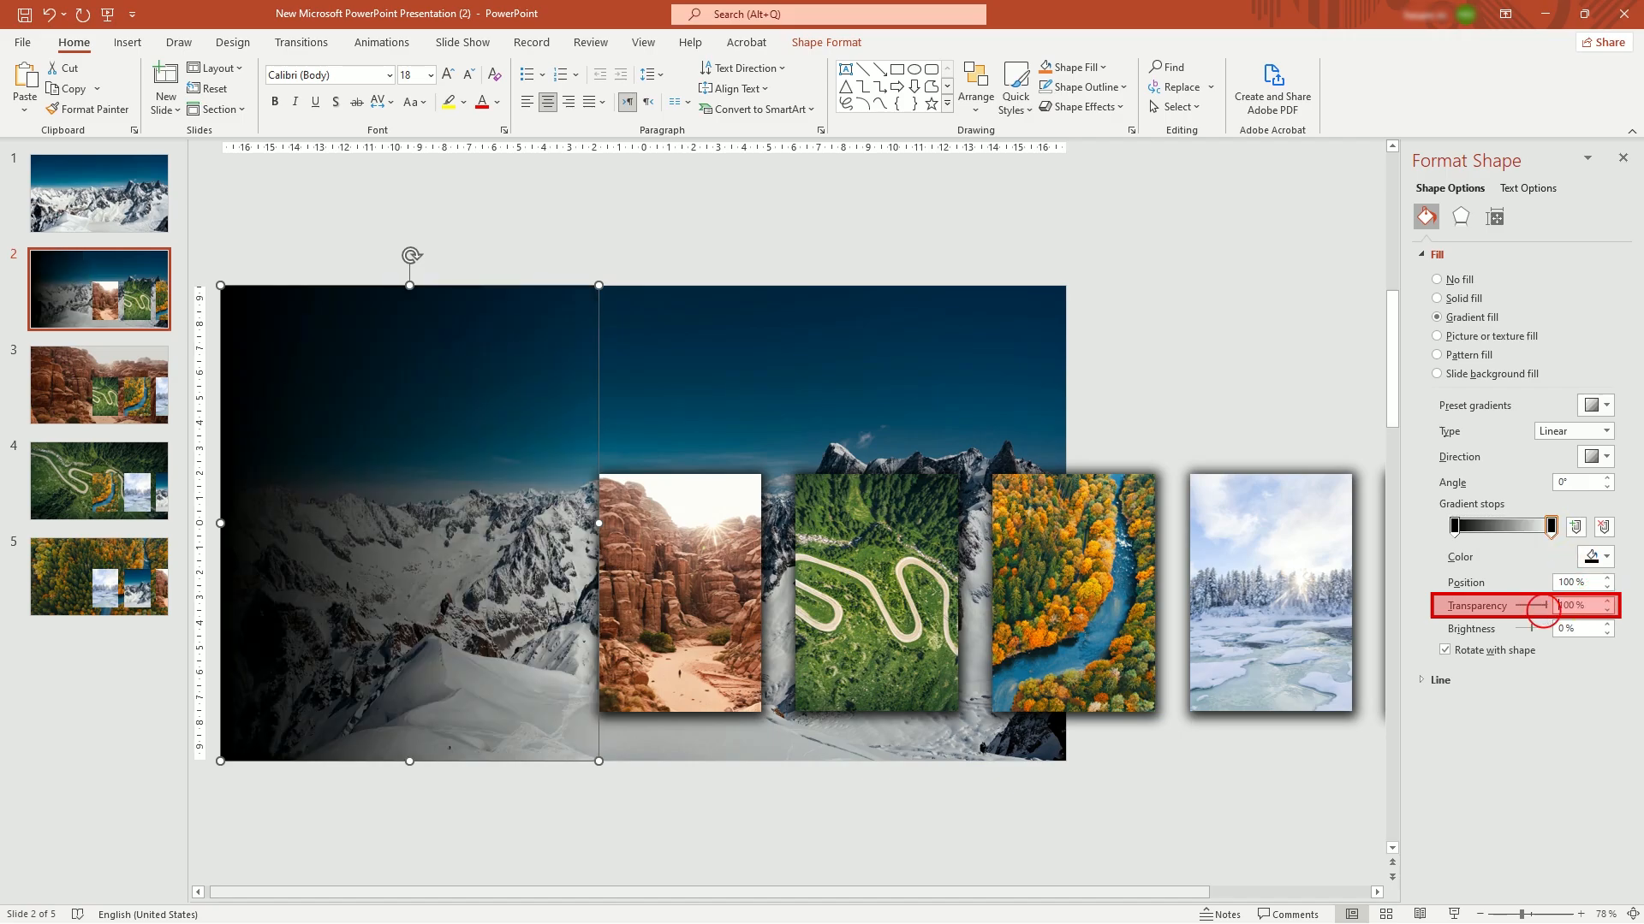
left_click(1455, 527)
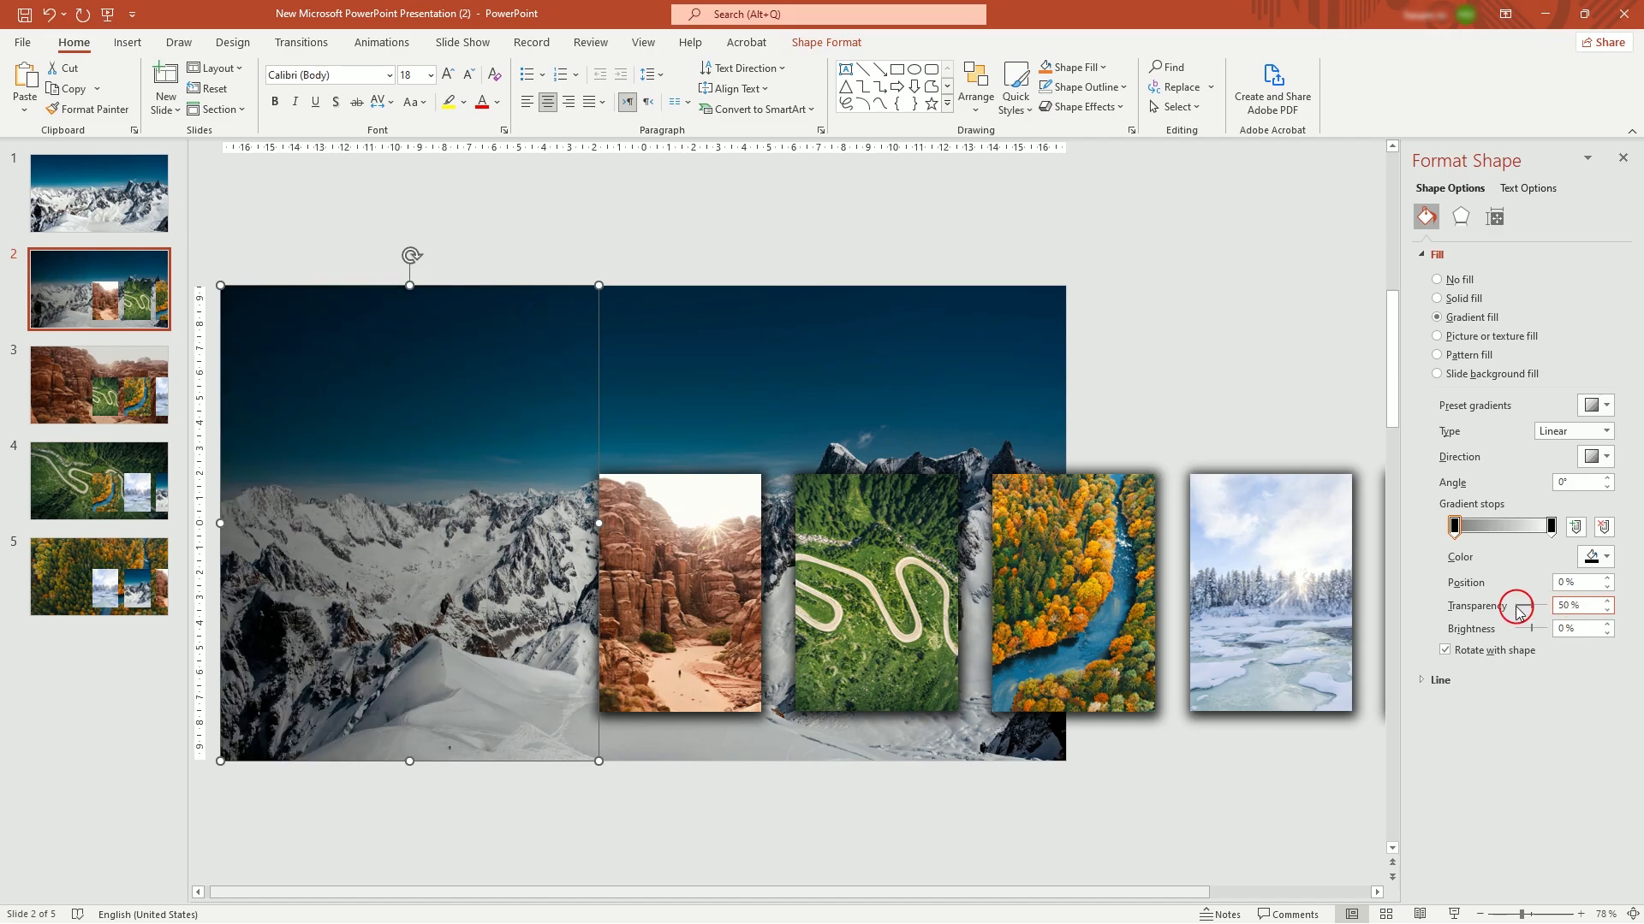
- Copy the gradient overlay onto slides 3, 4 and 5
left_click(99, 385)
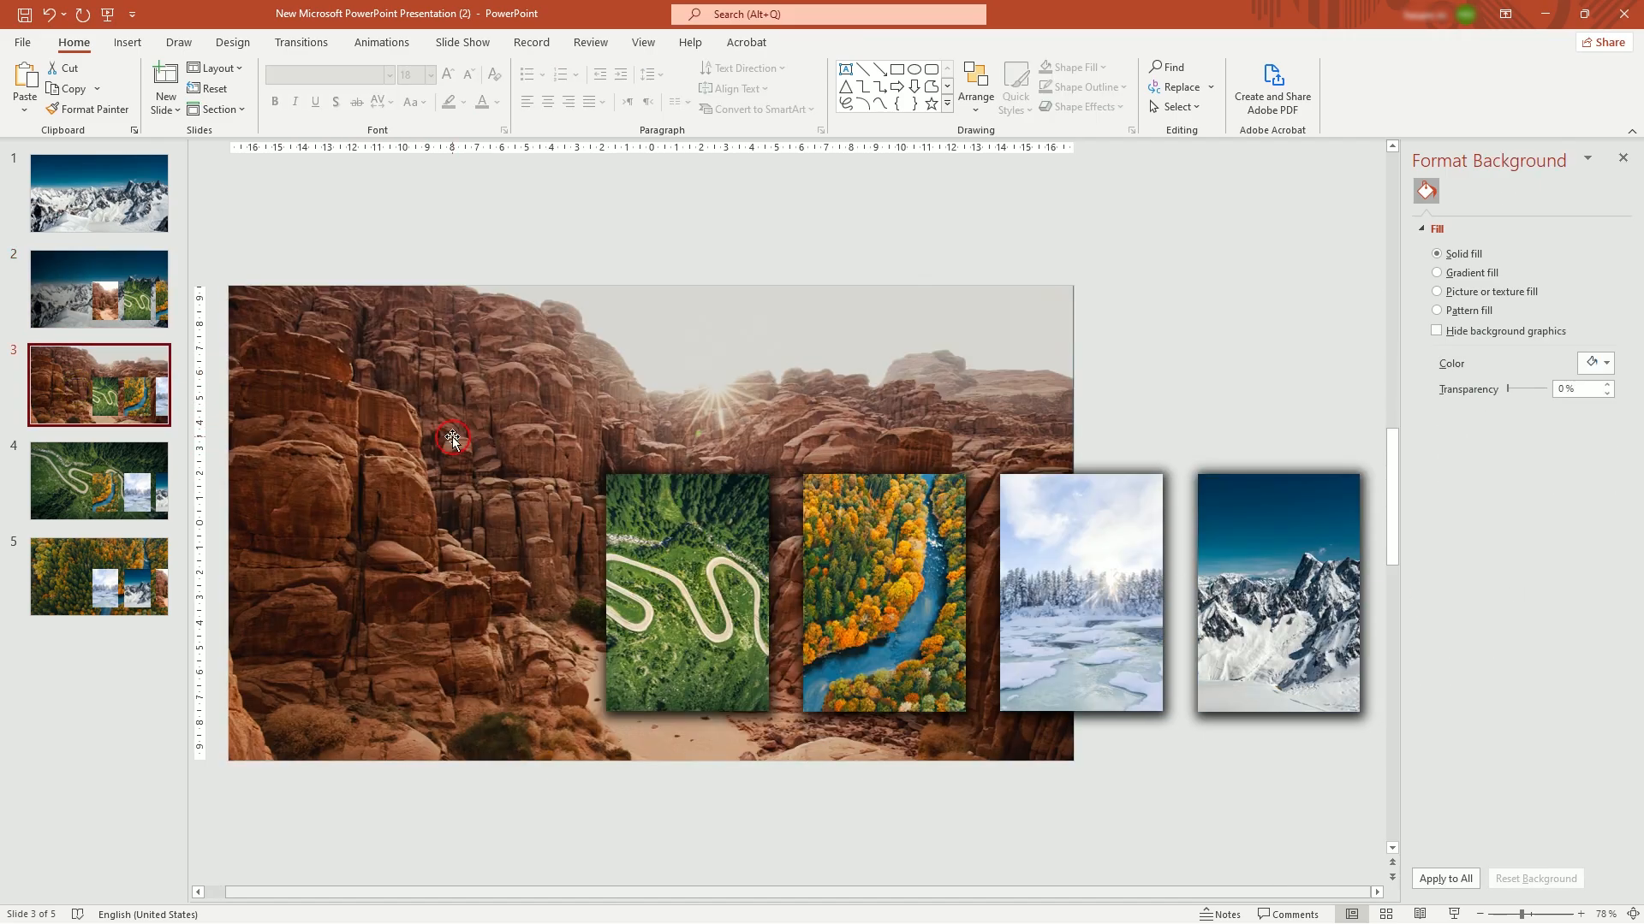
left_click(100, 479)
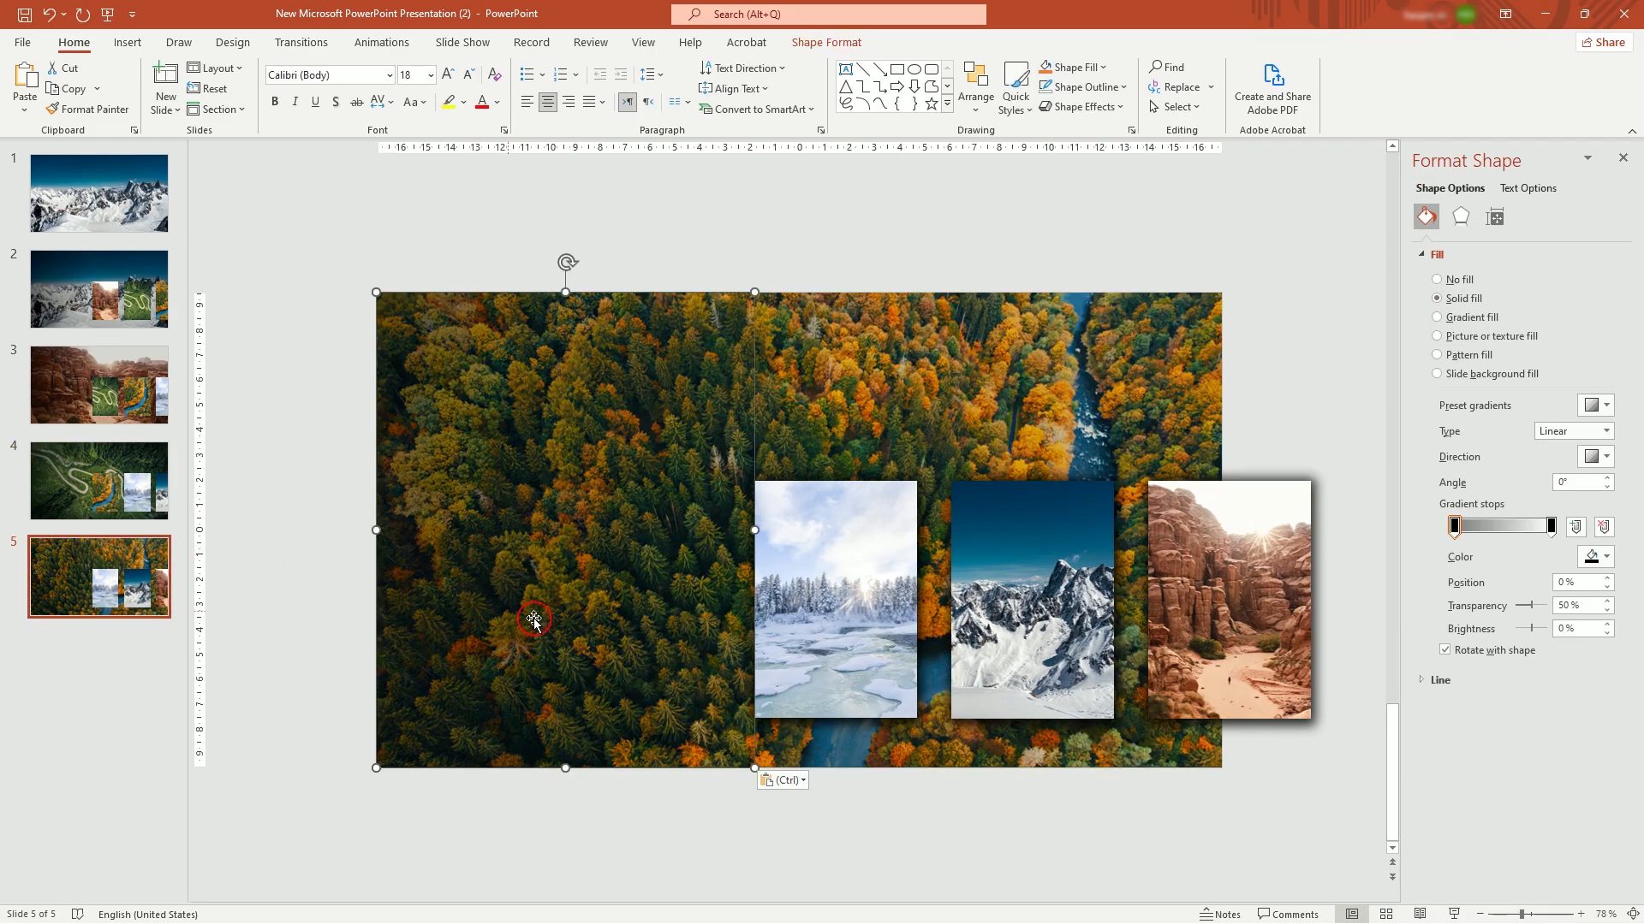
left_click(99, 290)
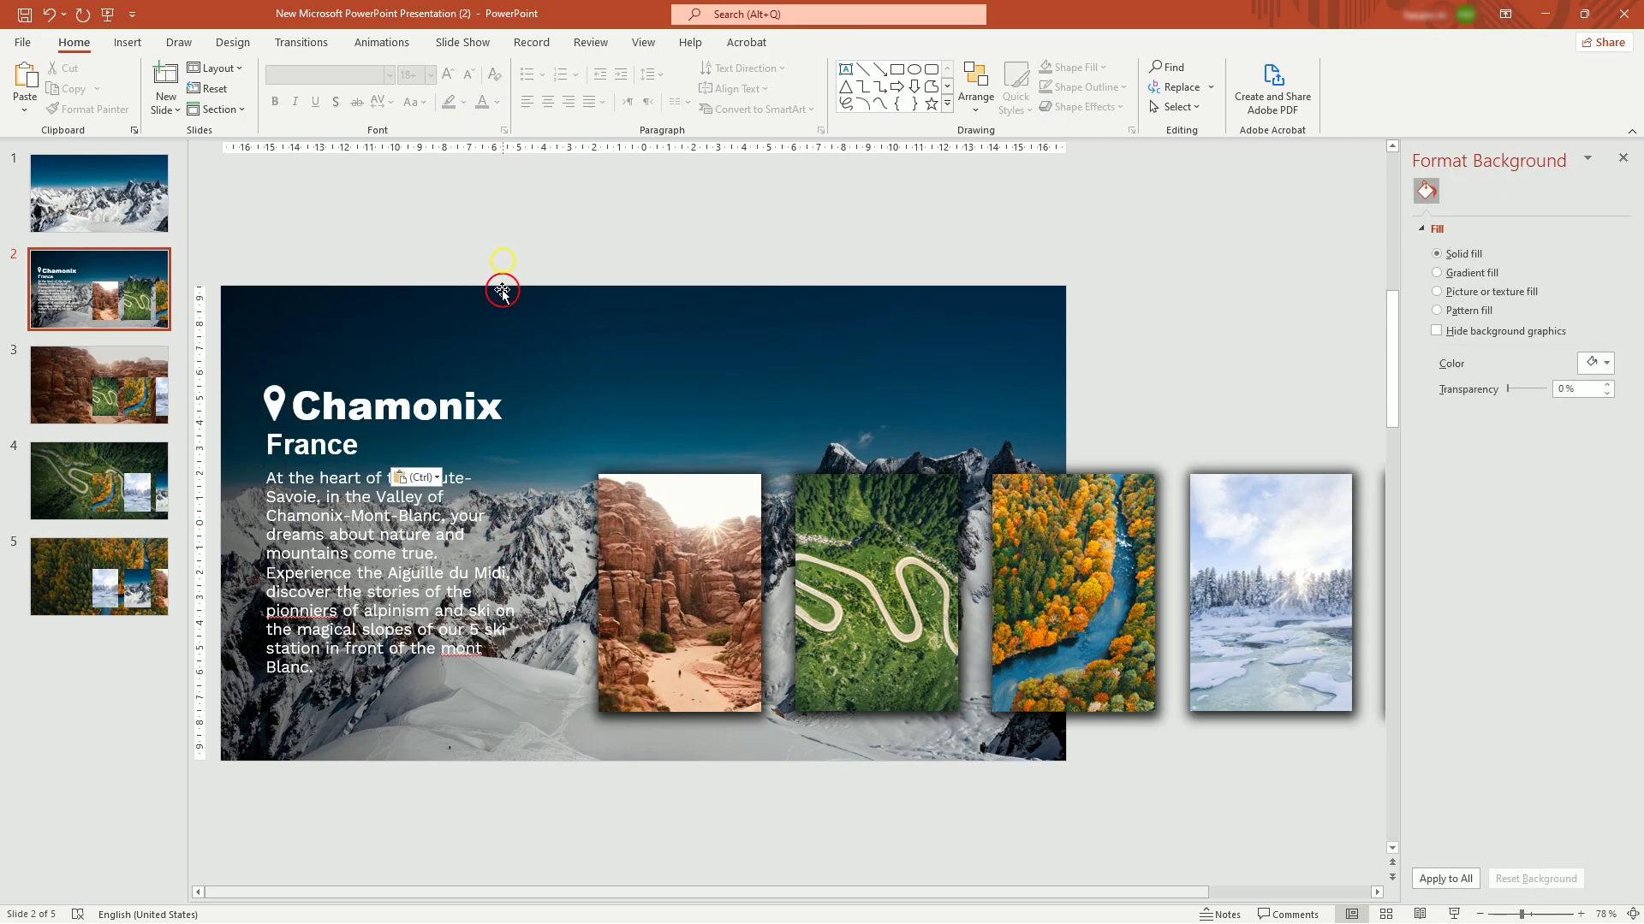
- Paste the location text onto slides 3–5 as Hisma Desert, Transfăgărășan and Doliny Bobru
left_click(99, 385)
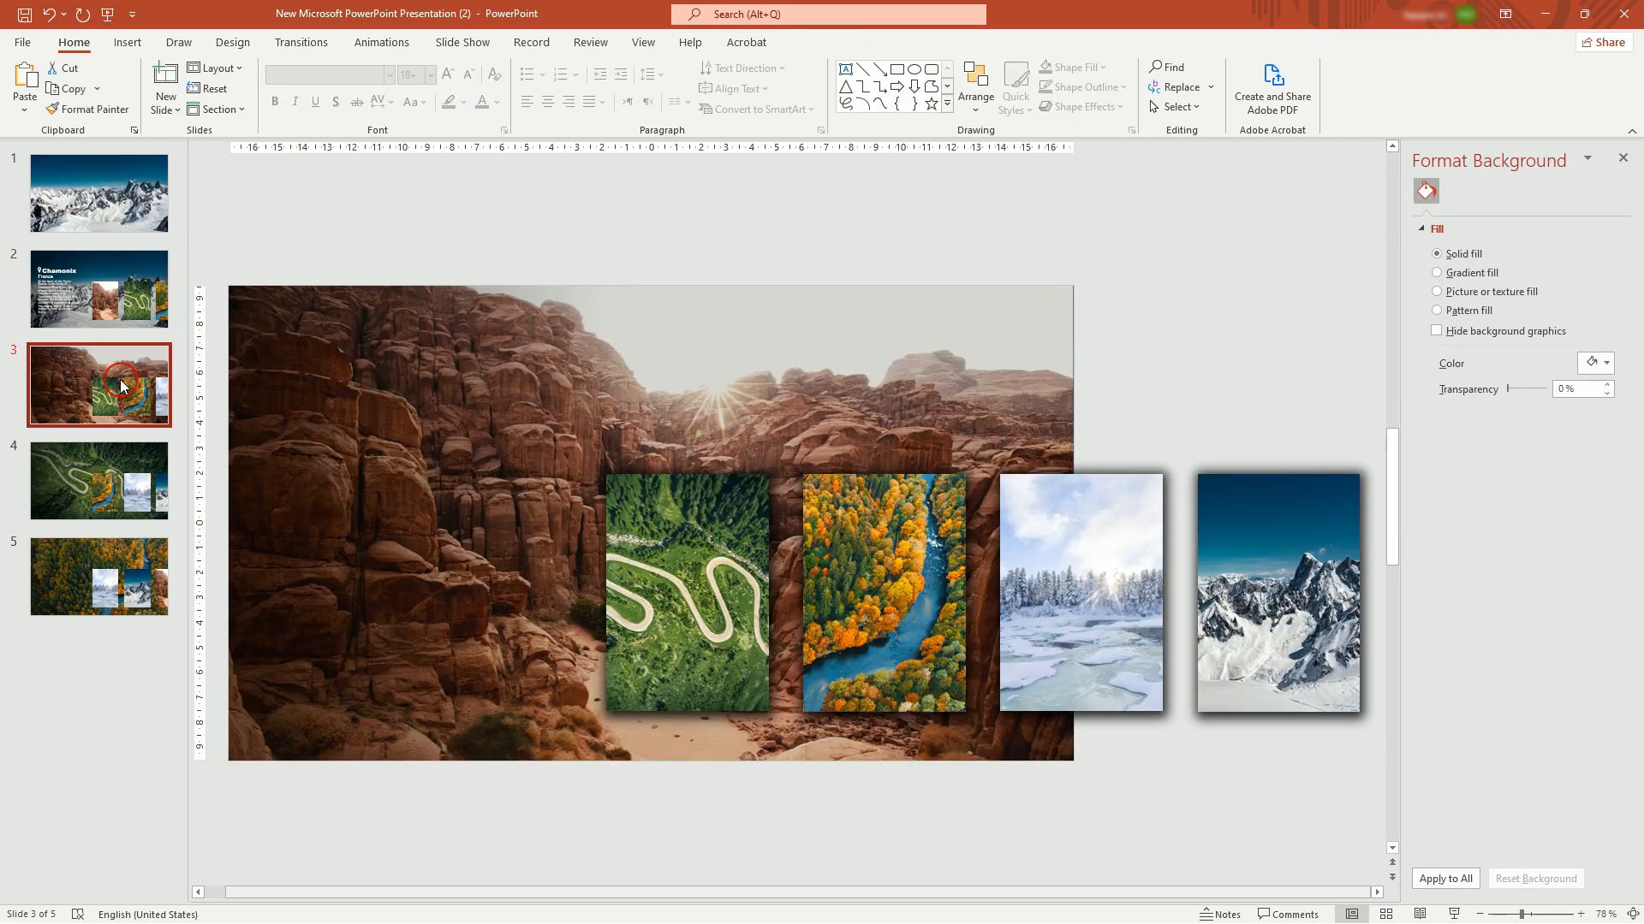
key("ctrl+v")
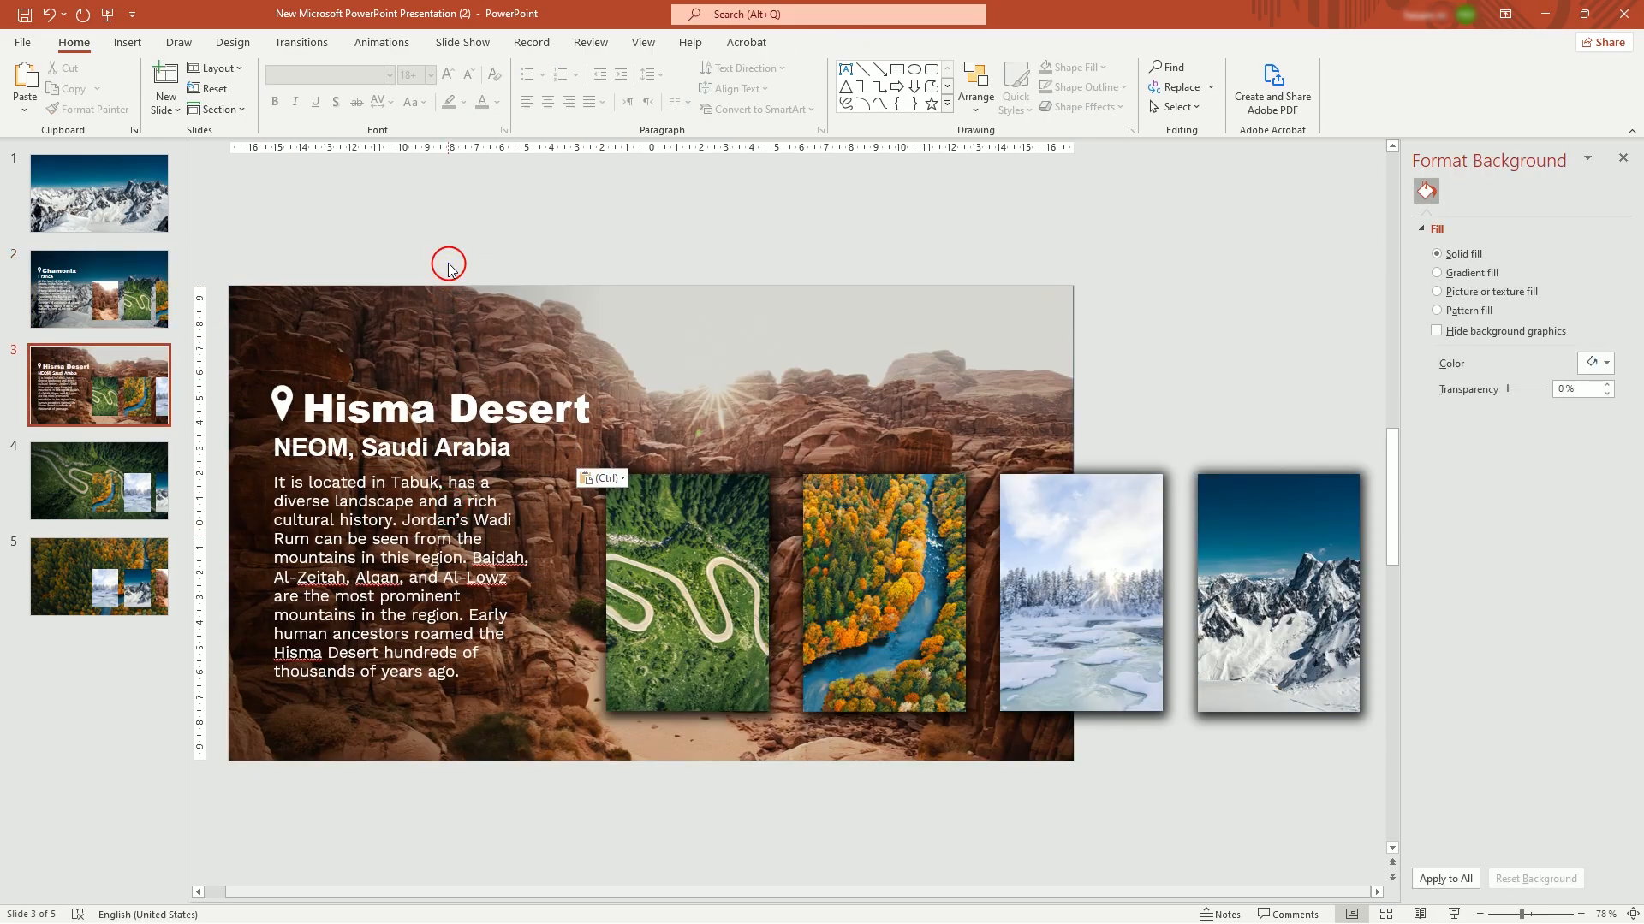
left_click(100, 480)
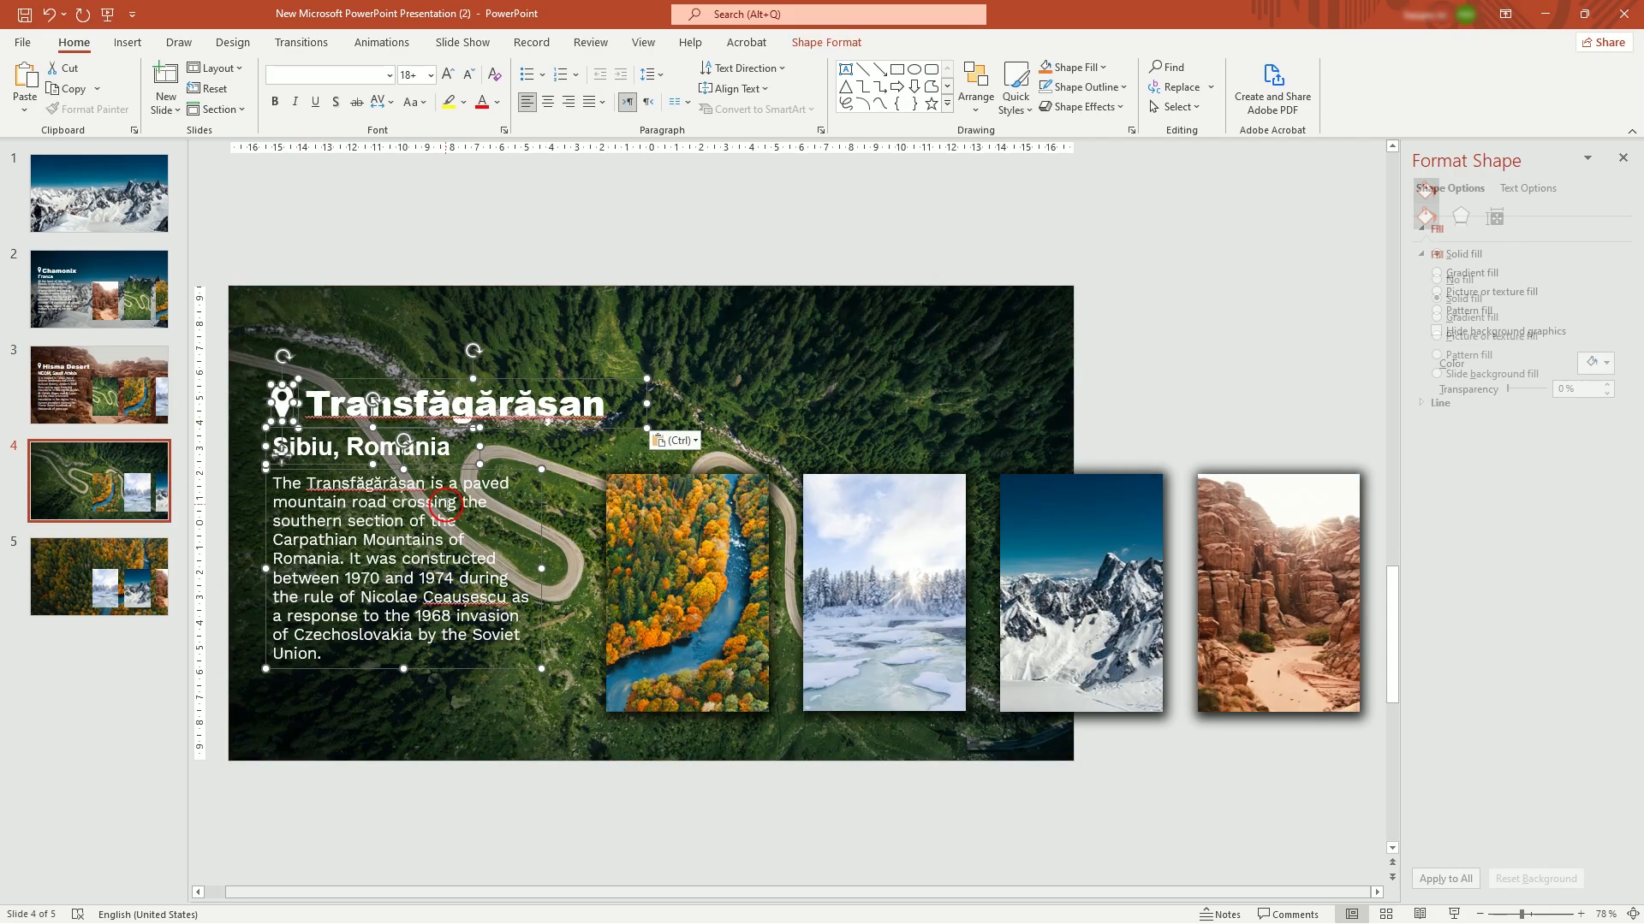
left_click(456, 223)
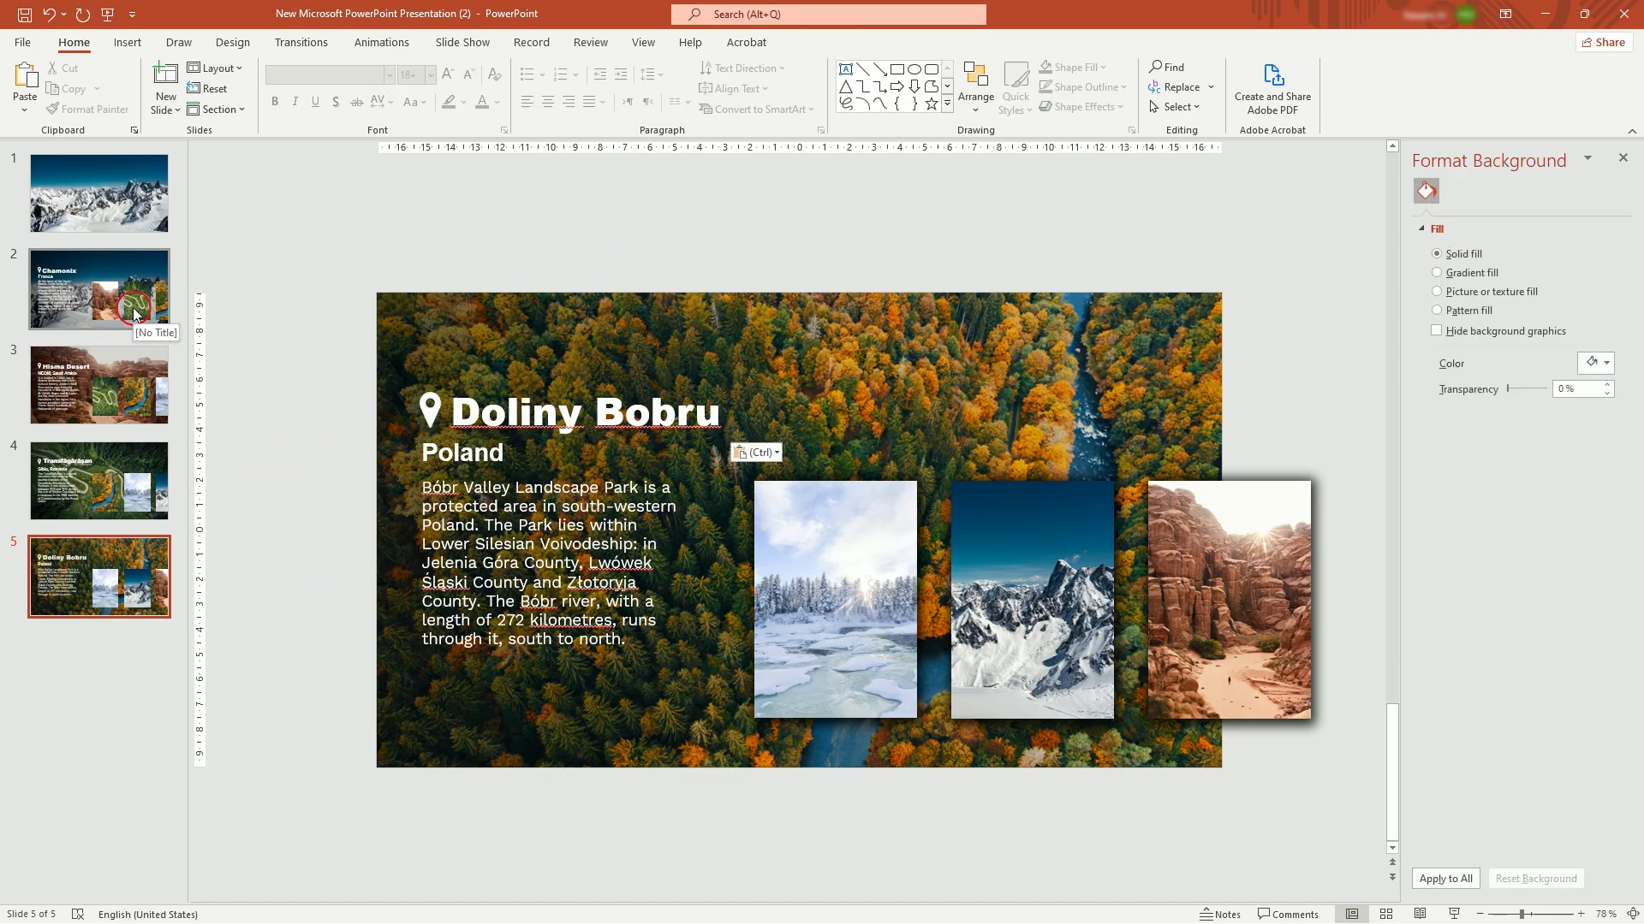
- Copy the Chamonix text group onto slide 1, hanging off the left edge
left_click(100, 289)
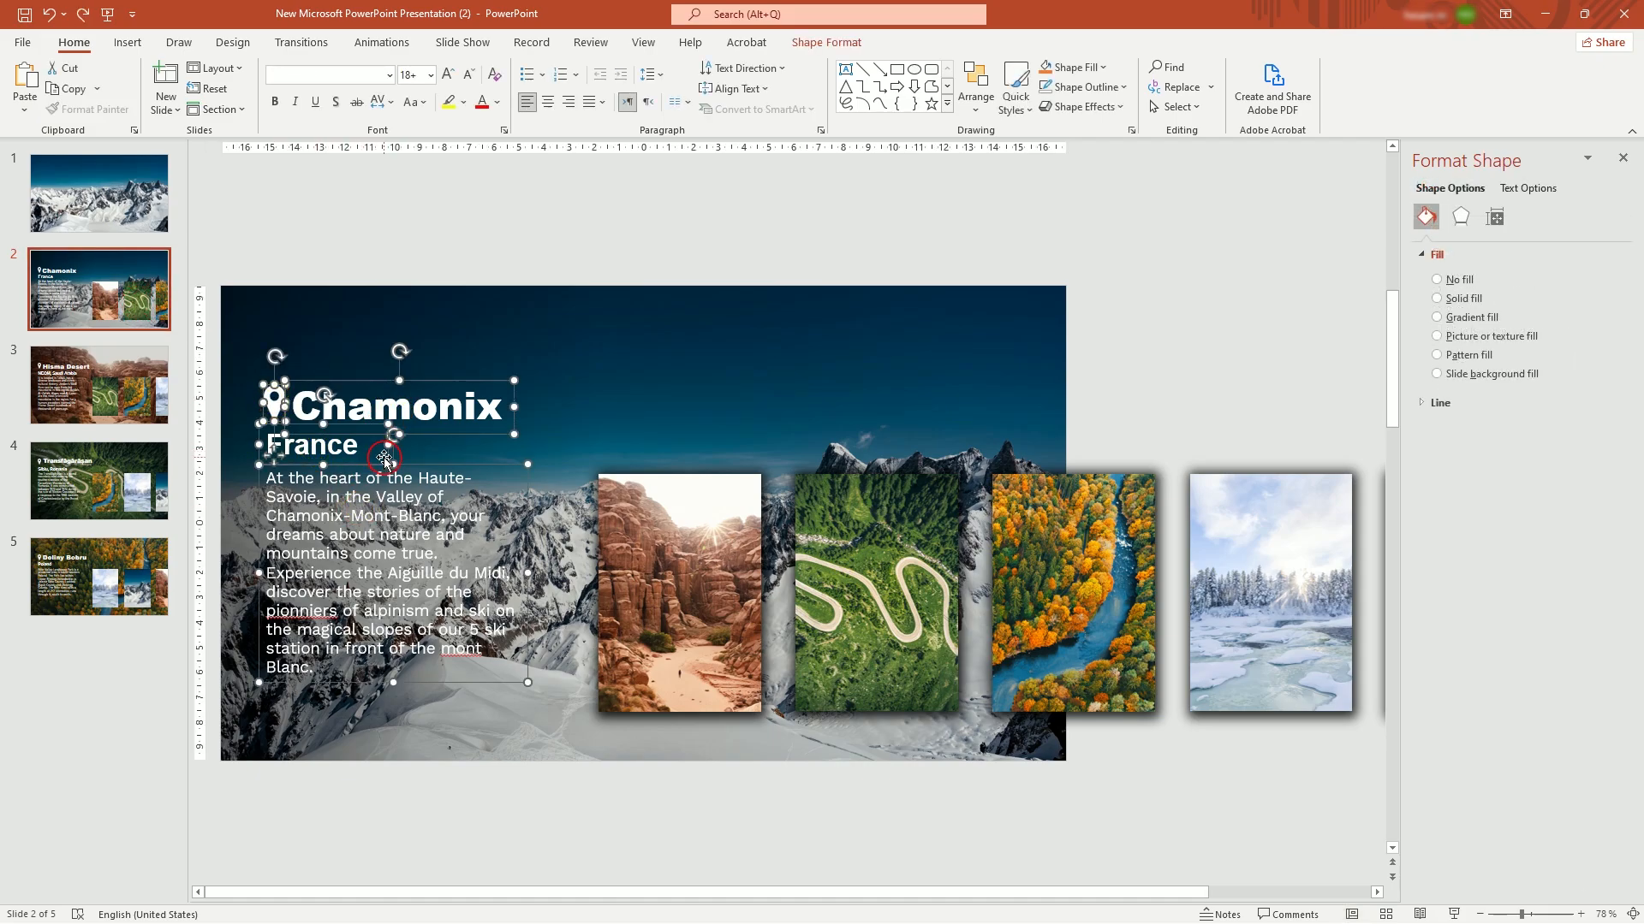
left_click(99, 193)
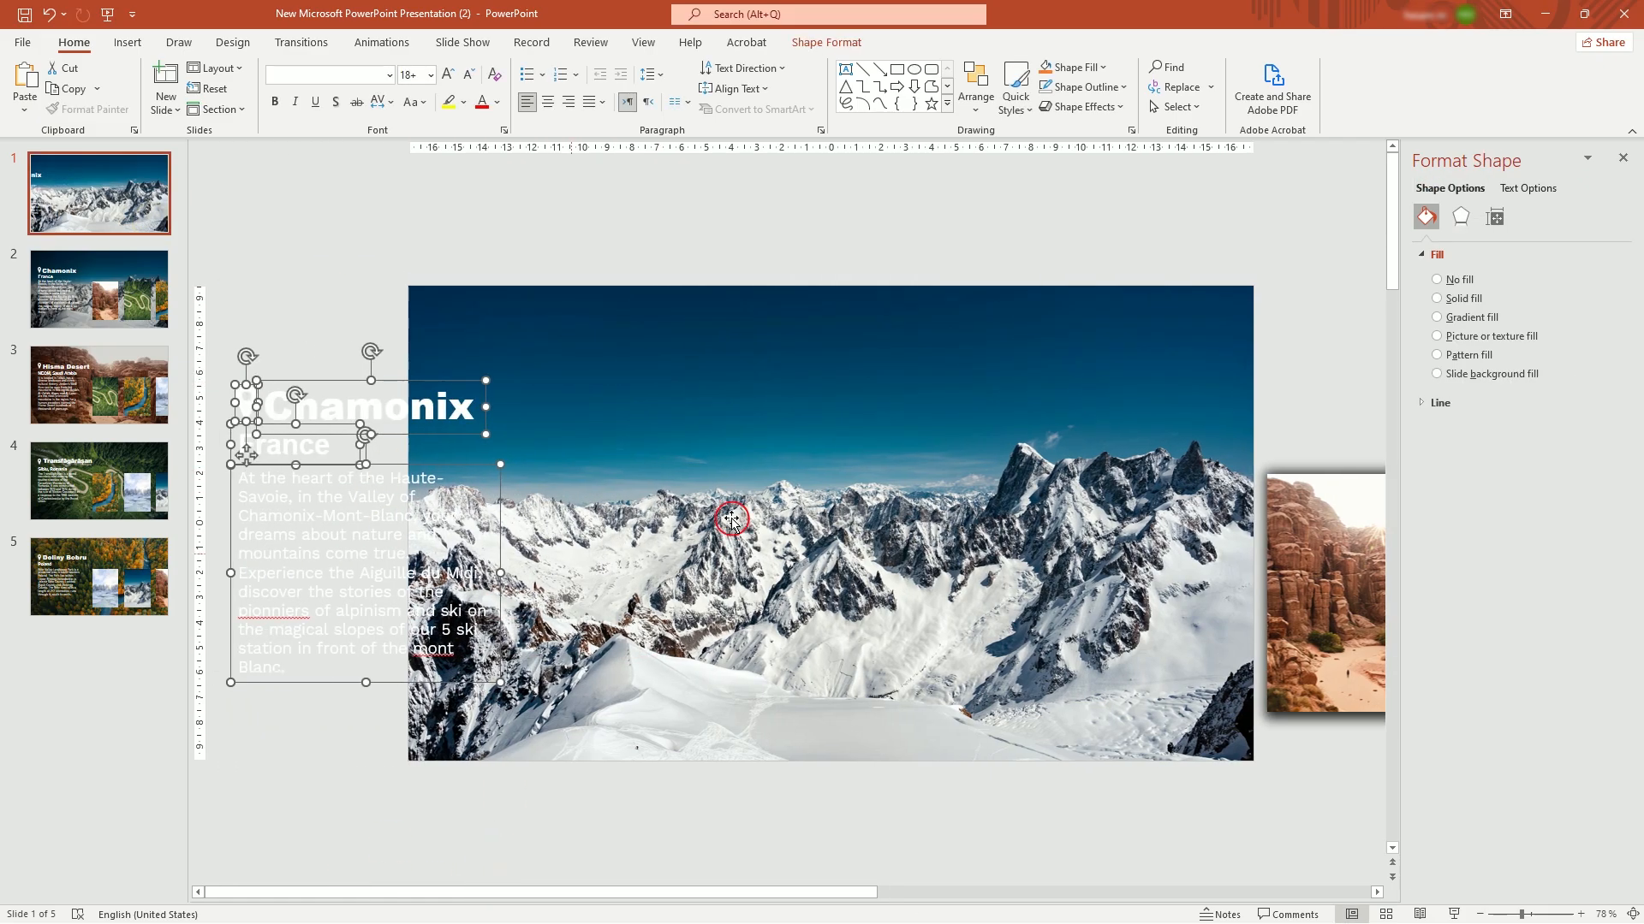
left_click(1527, 188)
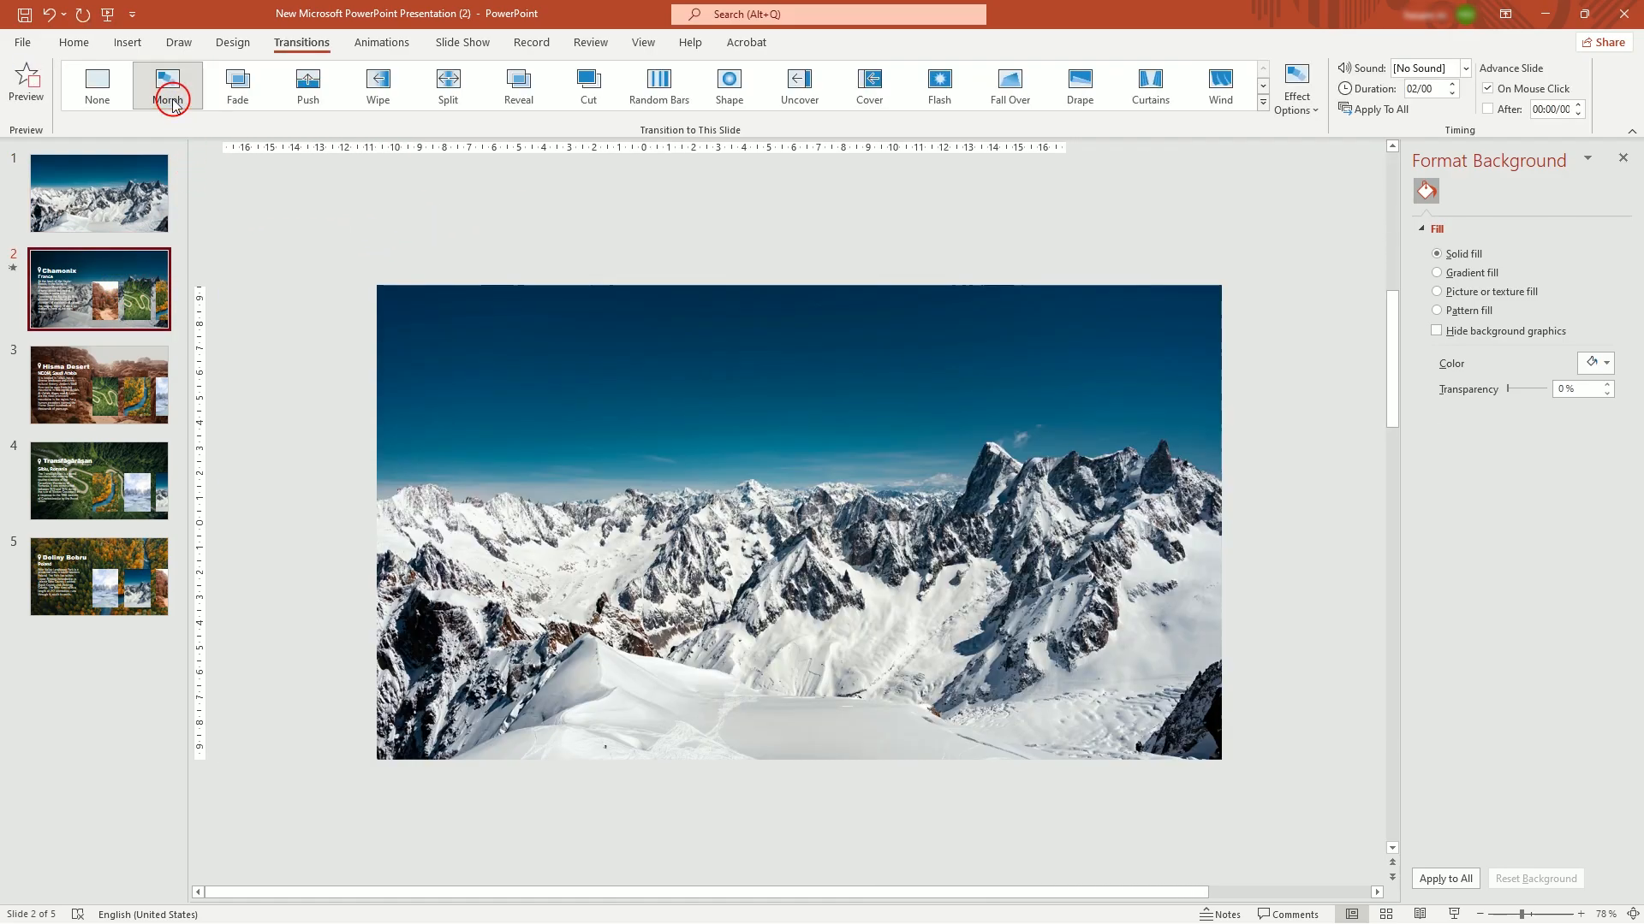
- Give slides 2 and 3 a Morph transition with 01.25 duration
left_click(168, 85)
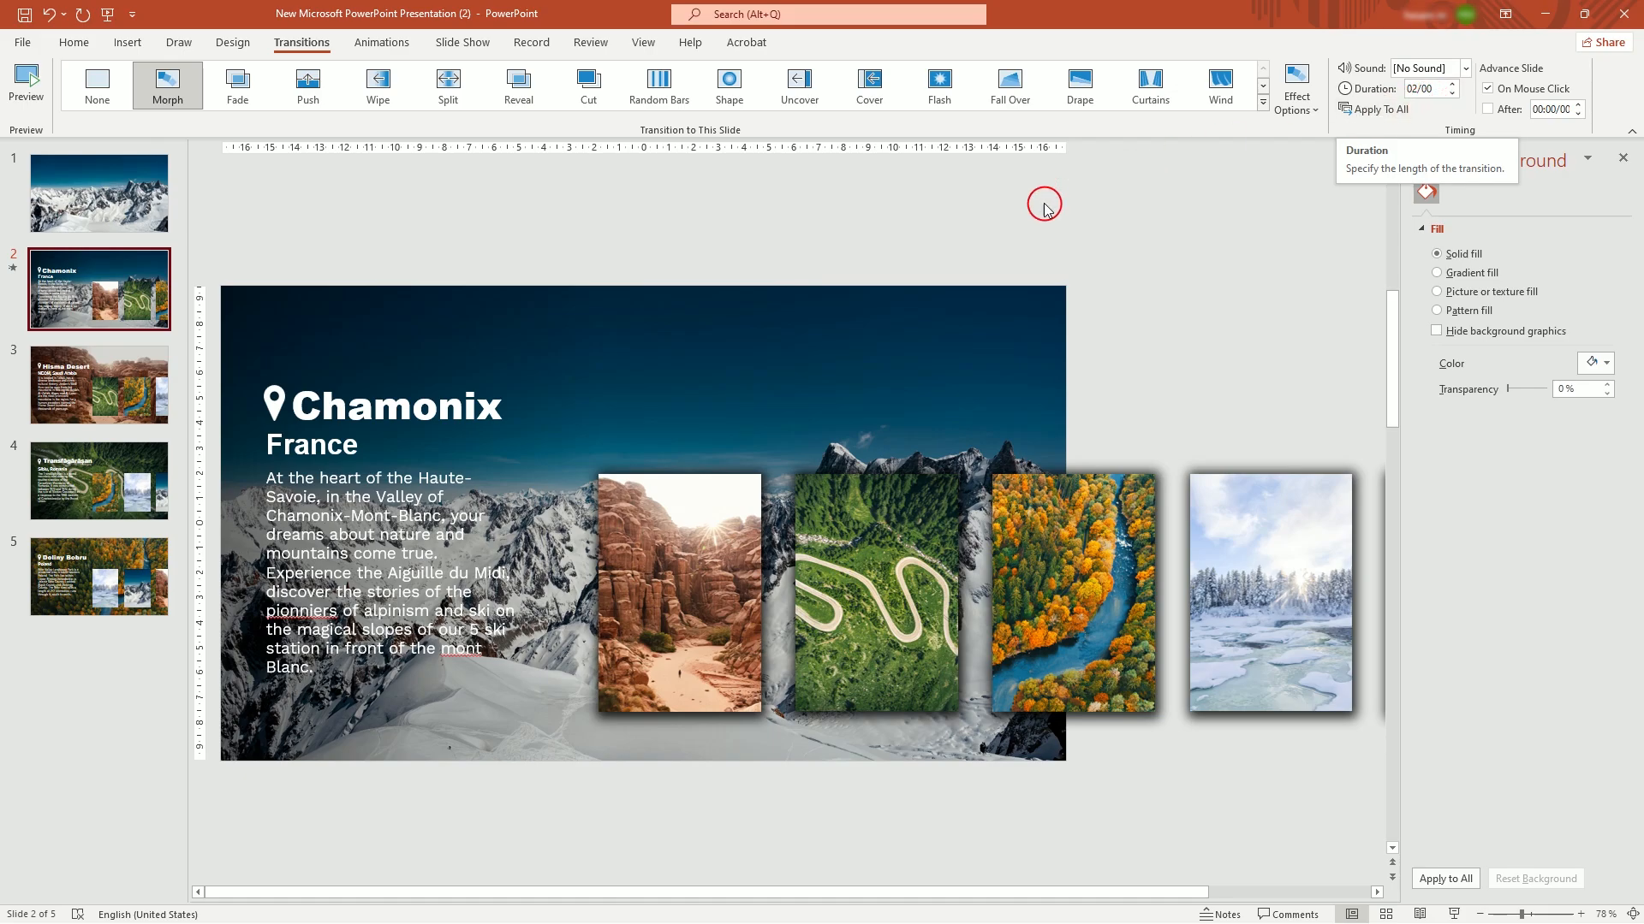
left_click(99, 385)
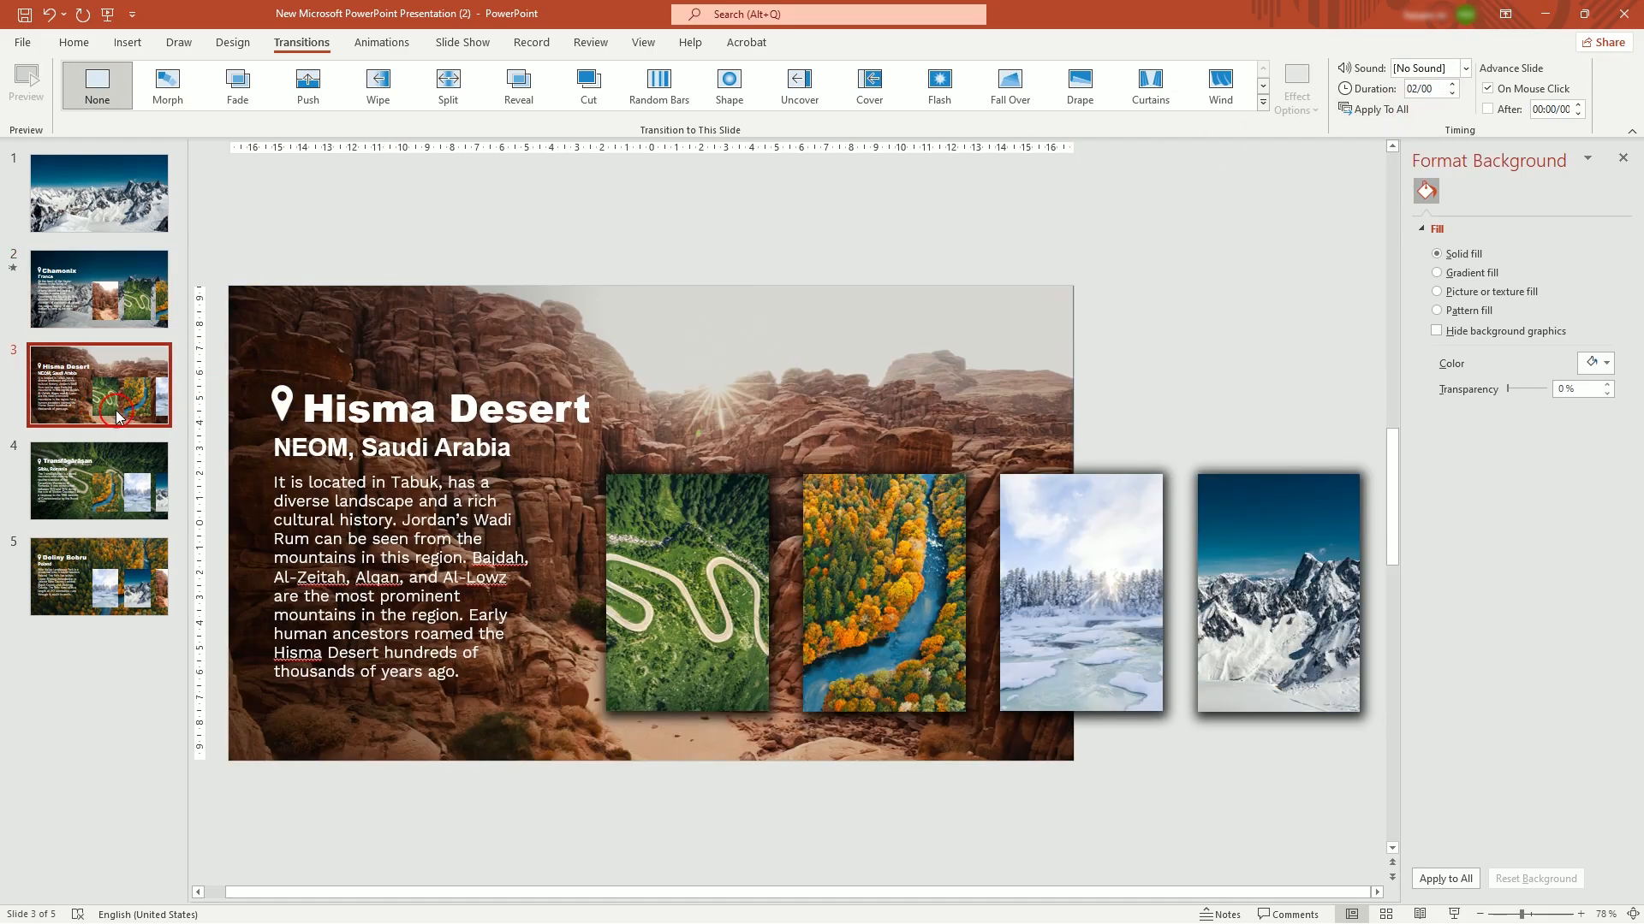
left_click(166, 86)
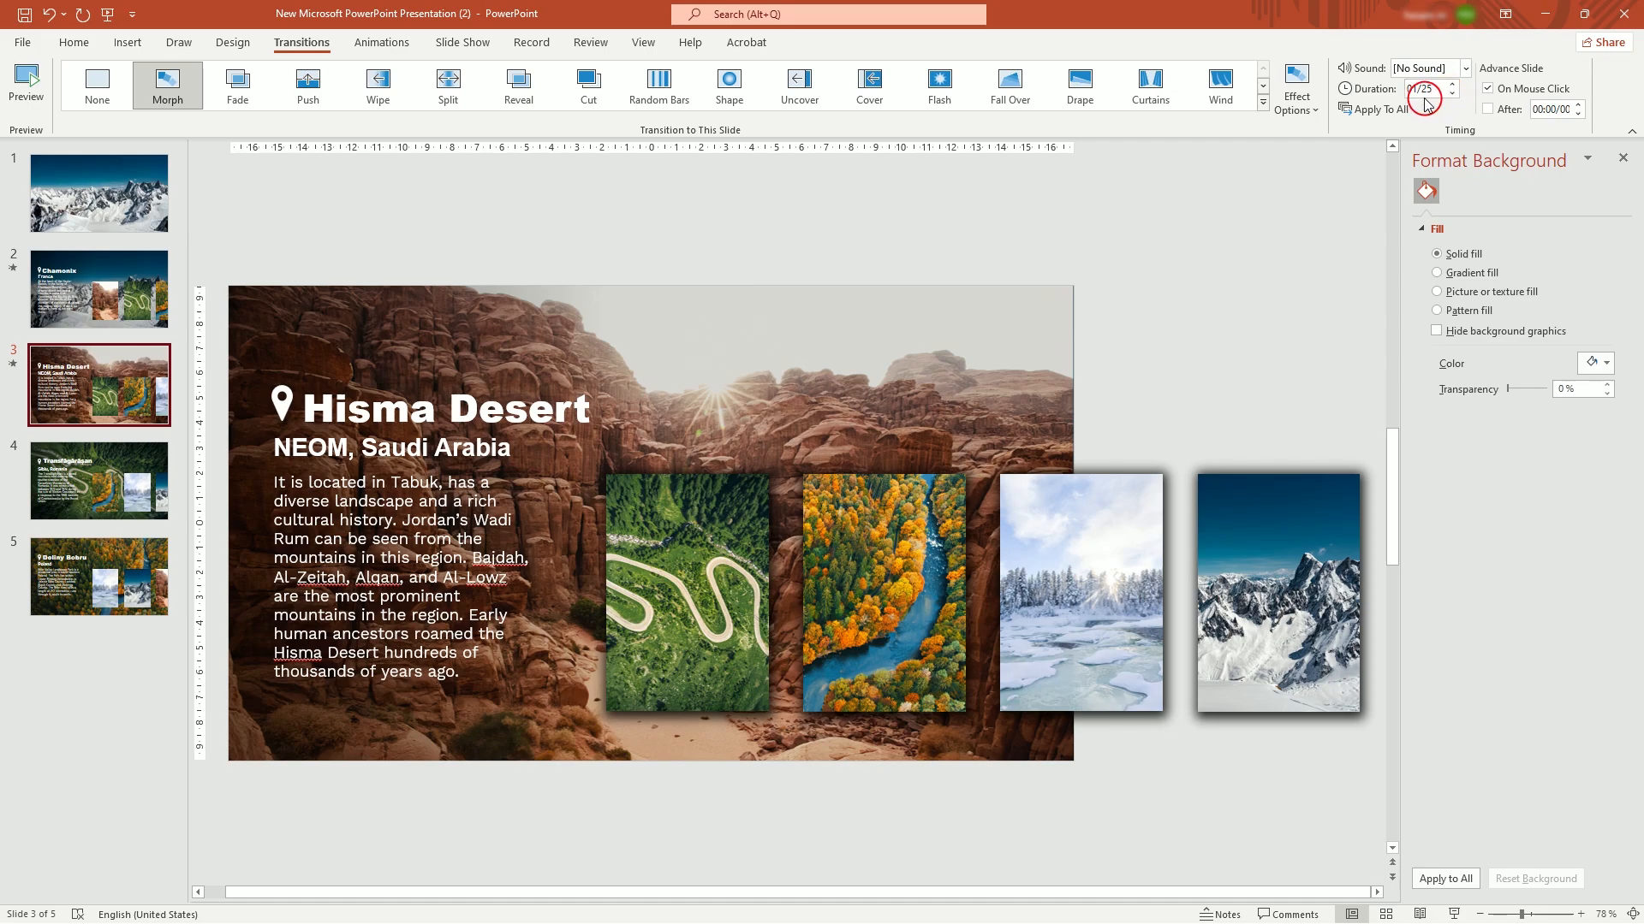
left_click(166, 84)
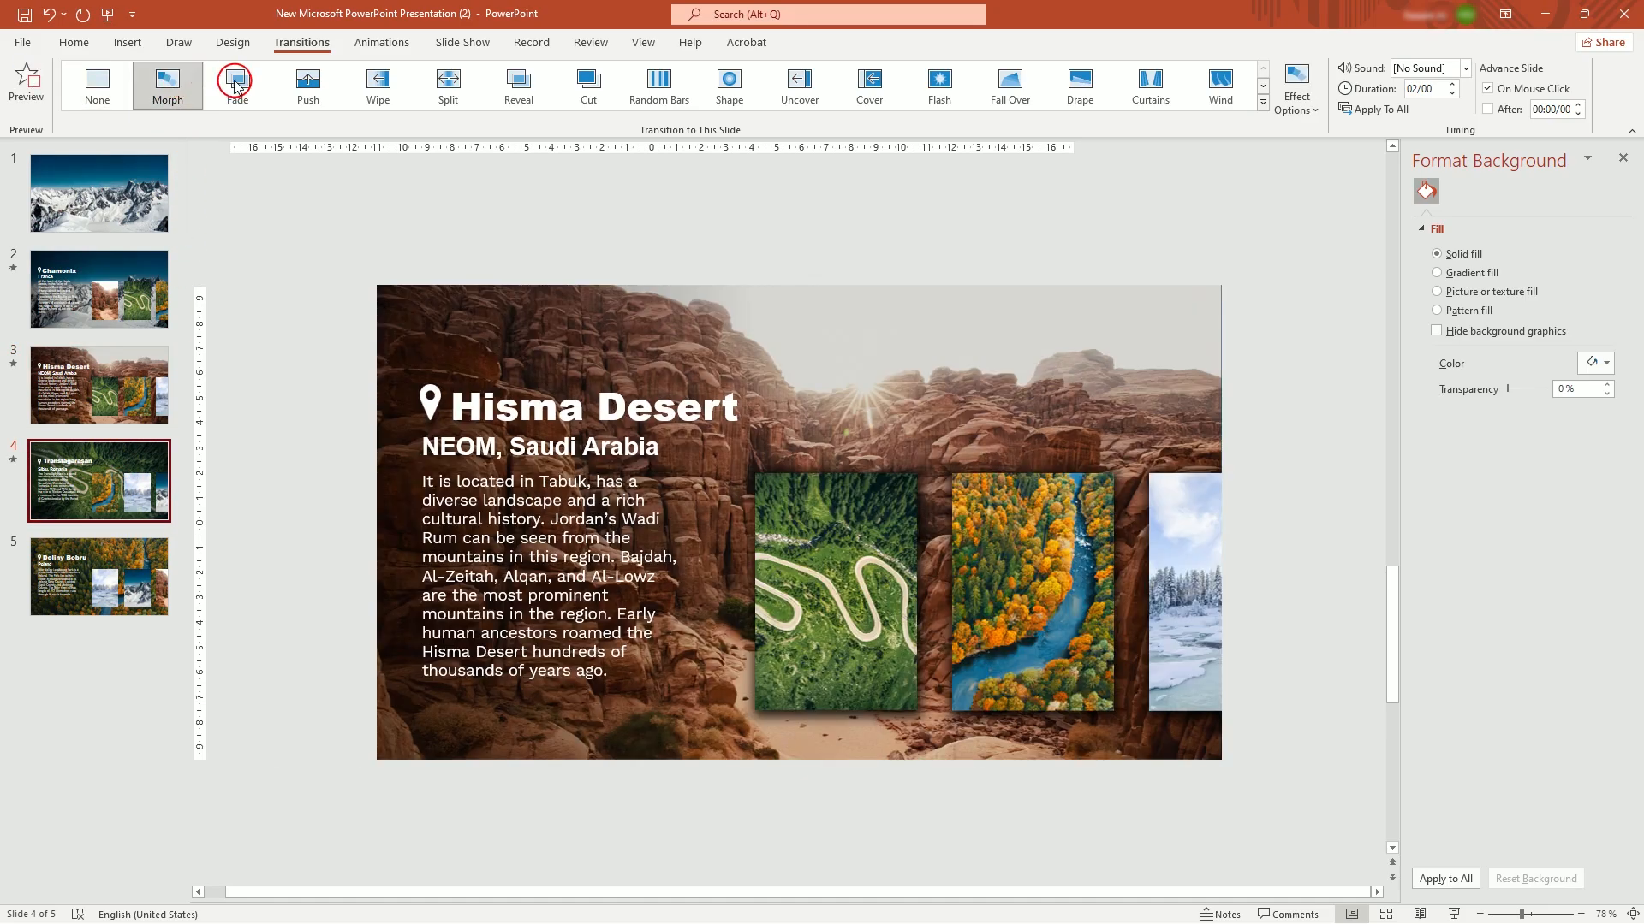
mouse_move(377, 85)
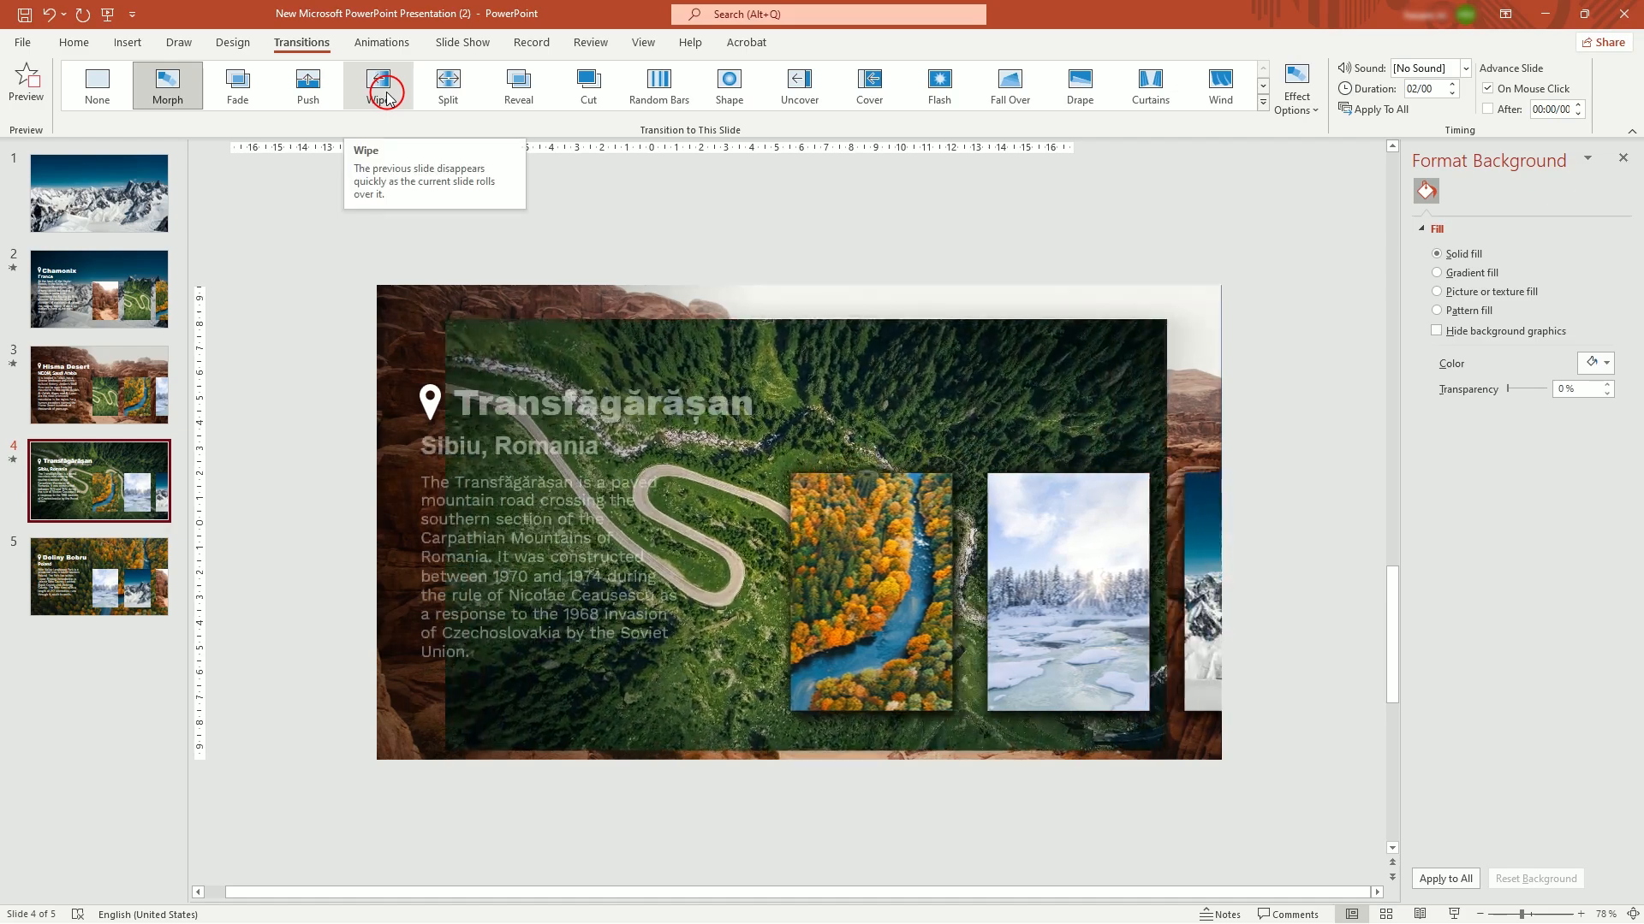
- Give slides 4 and 5 a Morph transition with 01.25 duration
left_click(377, 86)
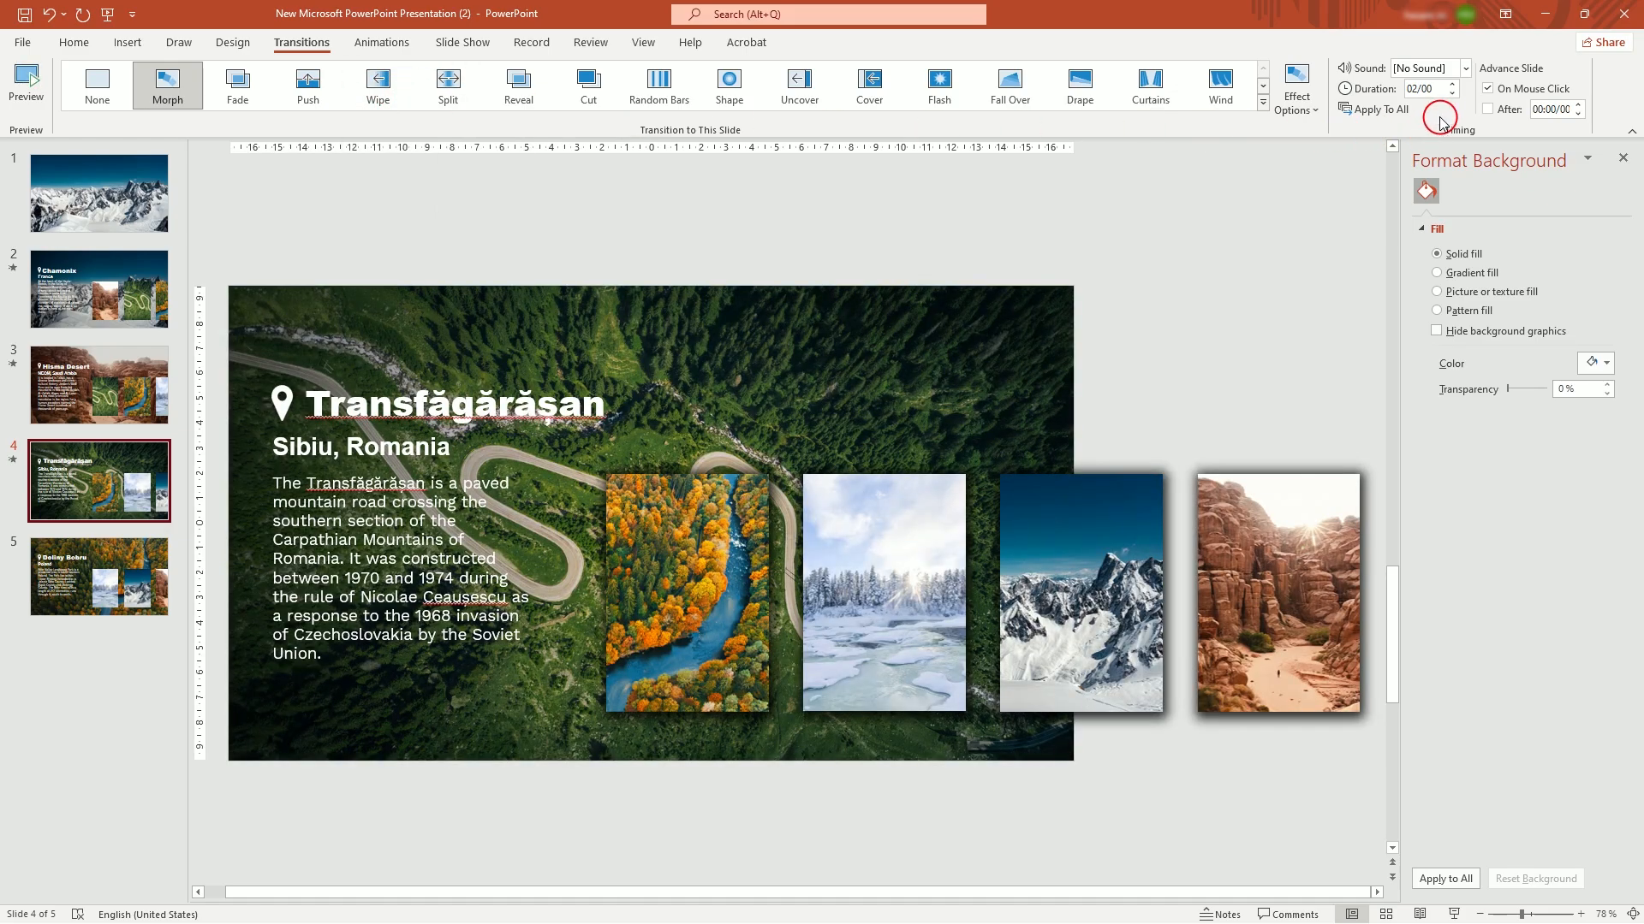
left_click(1456, 94)
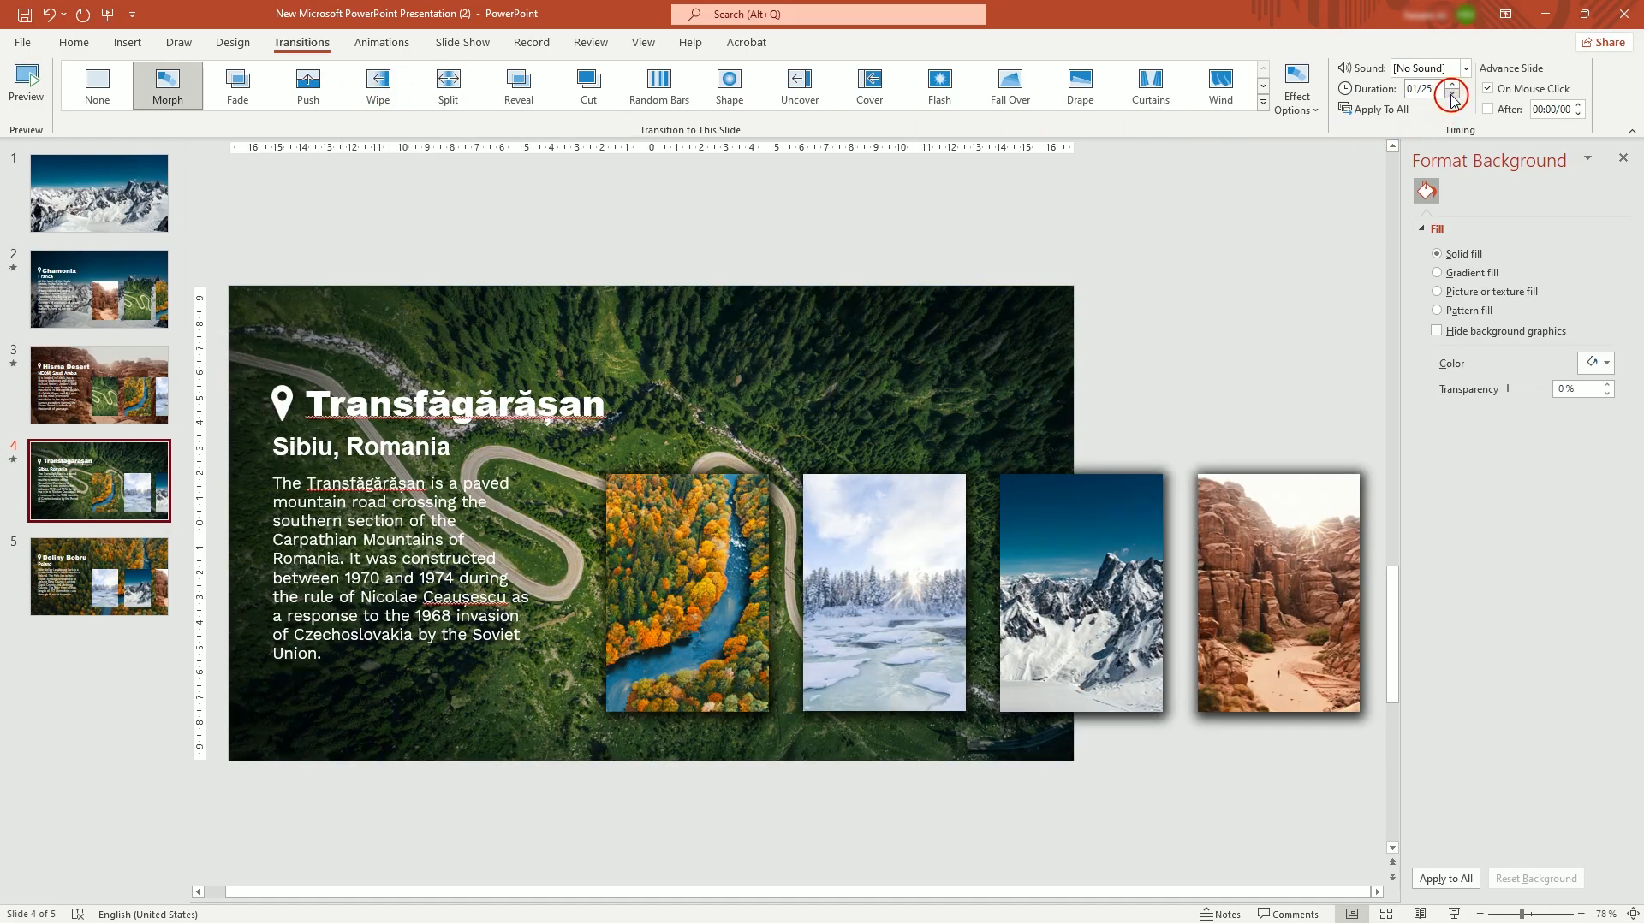
left_click(99, 577)
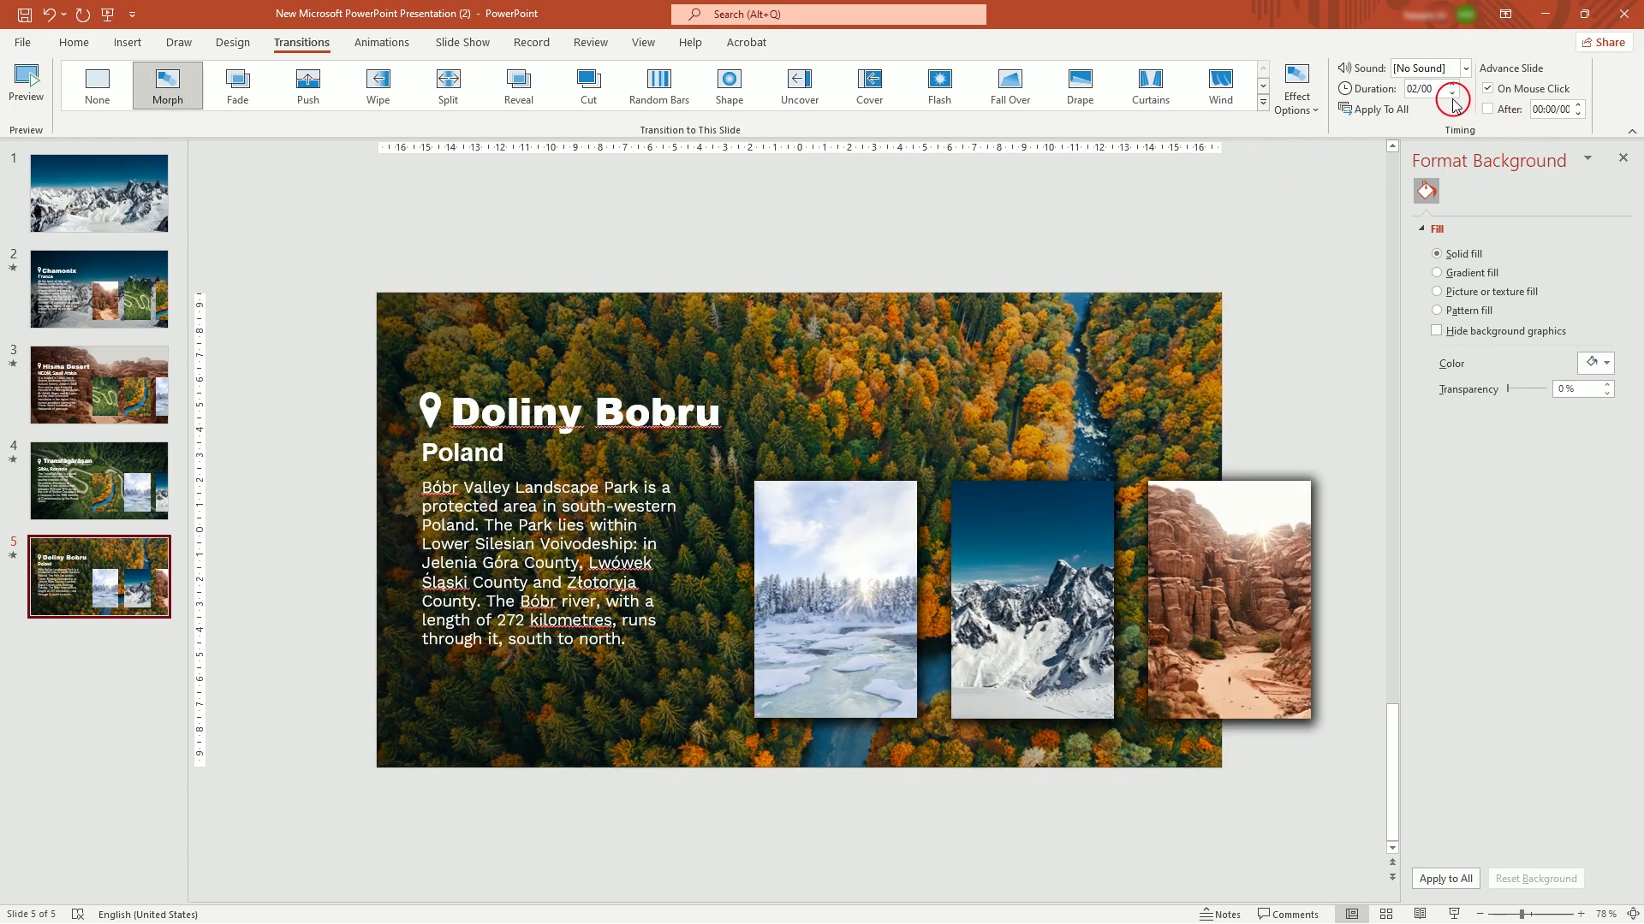
left_click(1453, 103)
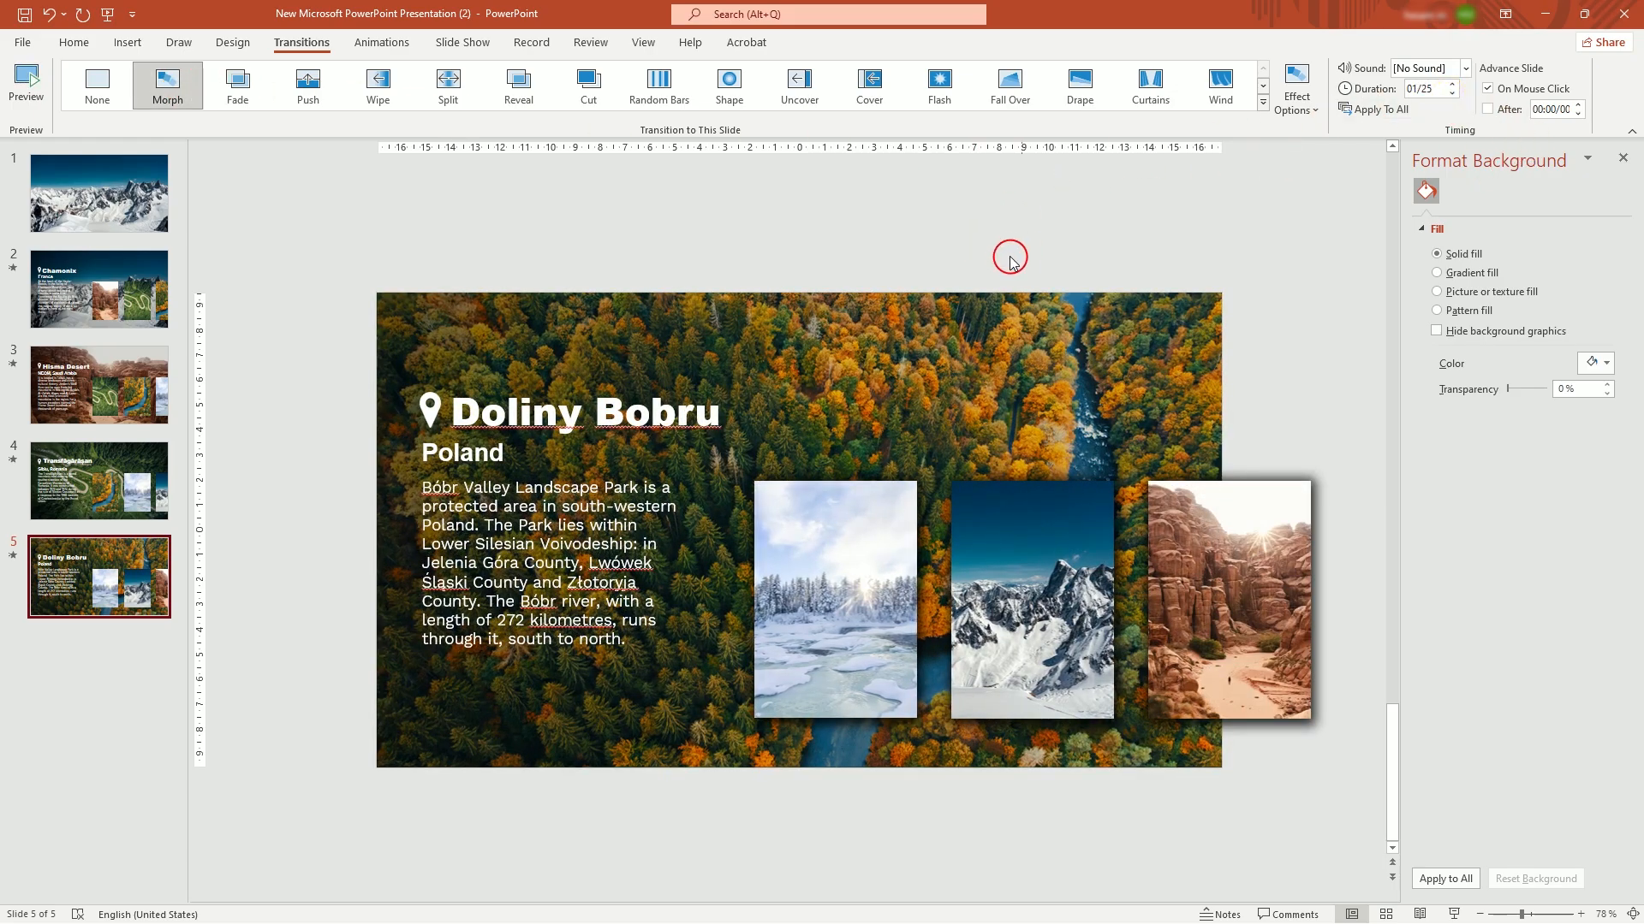
mouse_move(254, 439)
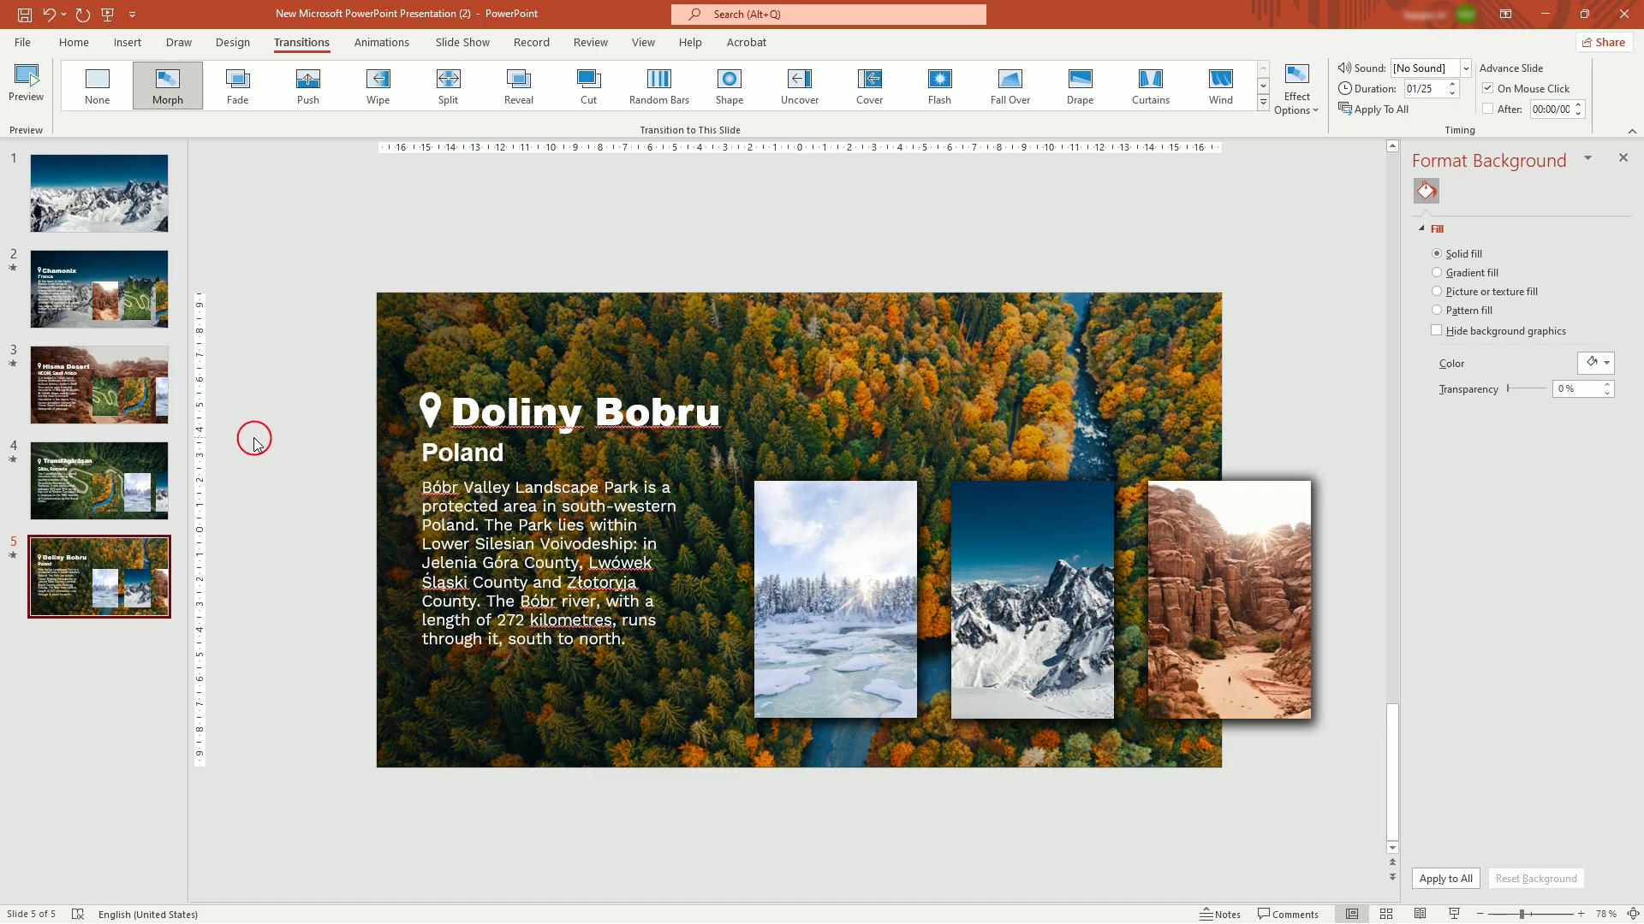